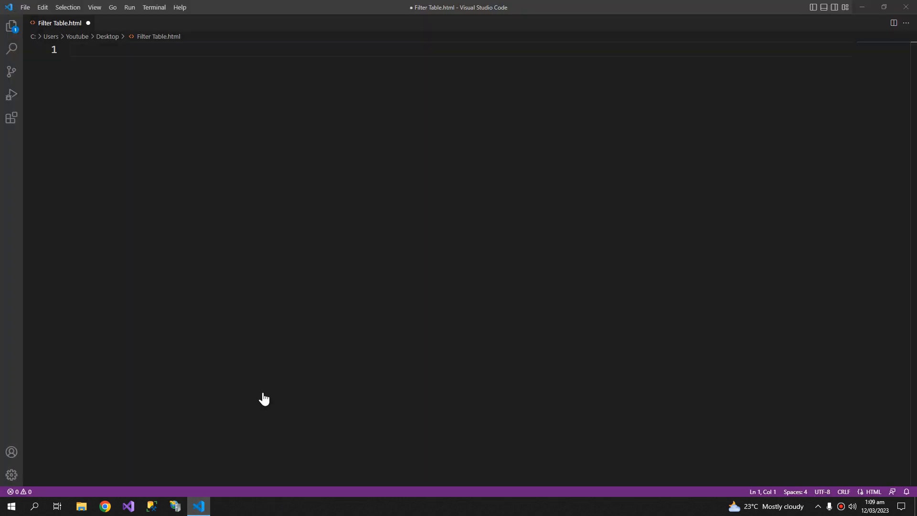
- Save Filter Table.html, insert the Emmet html:5 boilerplate, and format the document
key("ctrl+s")
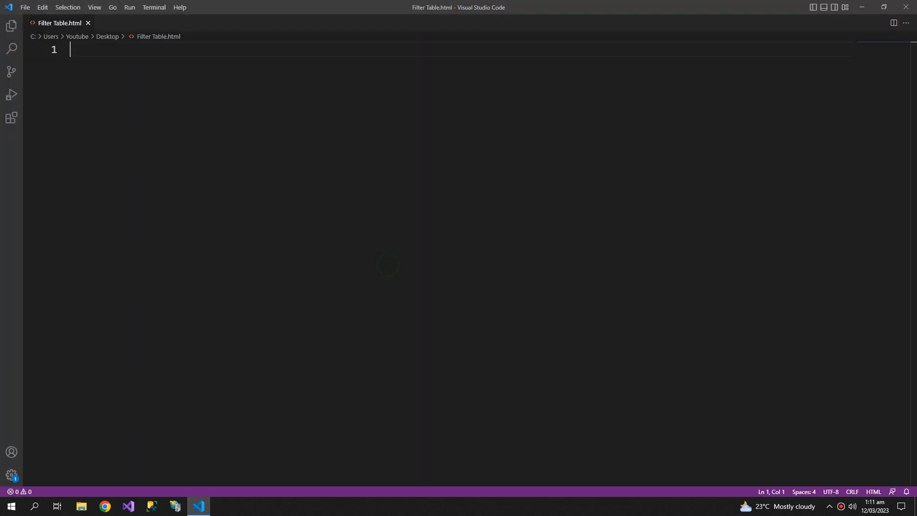
type("ht")
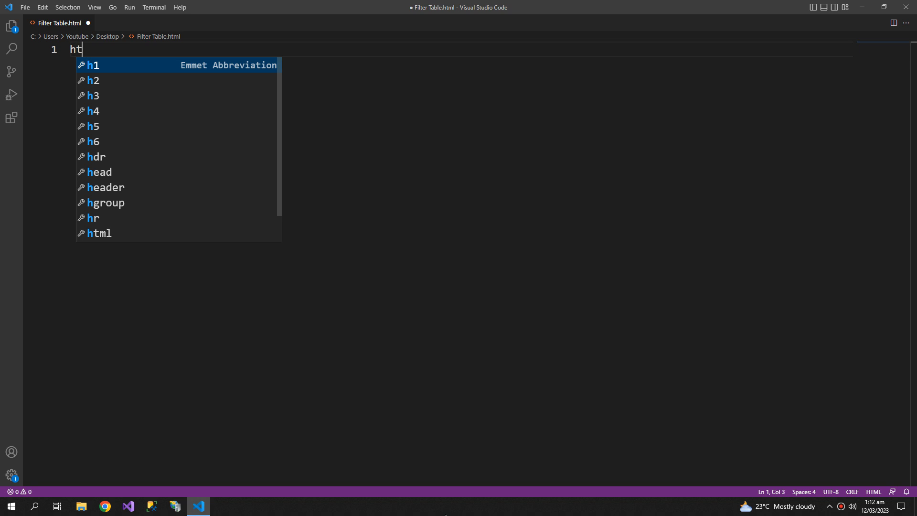
key("Tab")
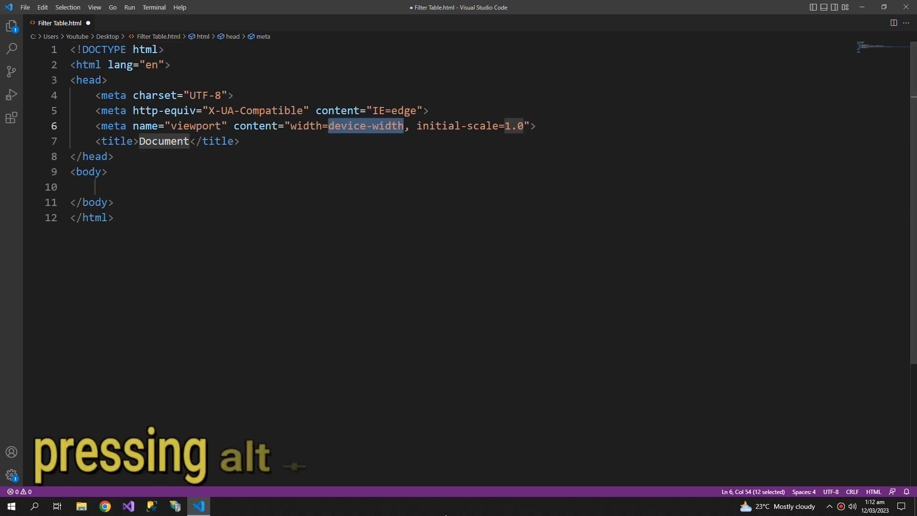
key("alt+f")
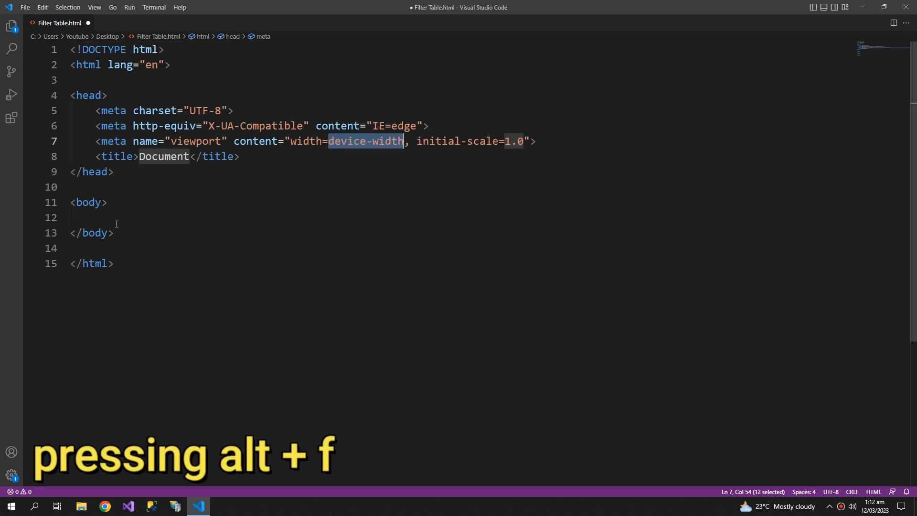
- Add a table with a thead header row: ID, Name, Country, Abilities
type("ta")
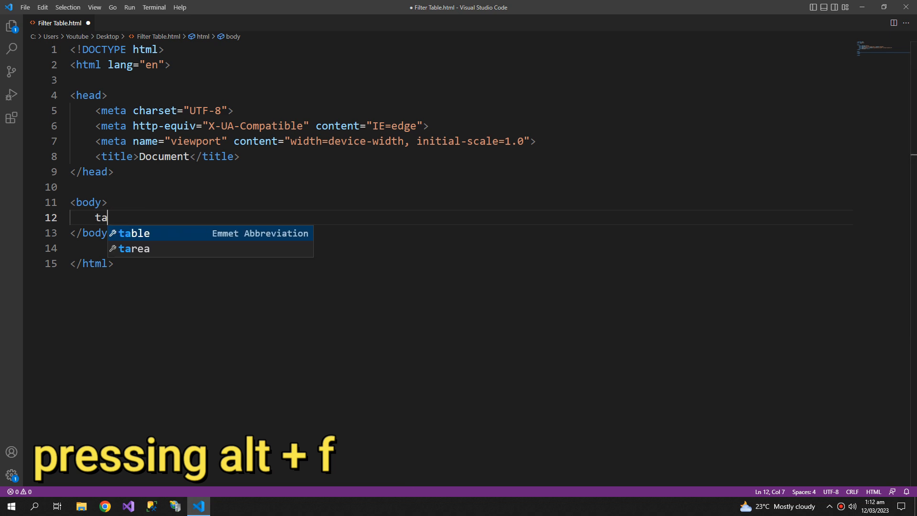
key("Tab")
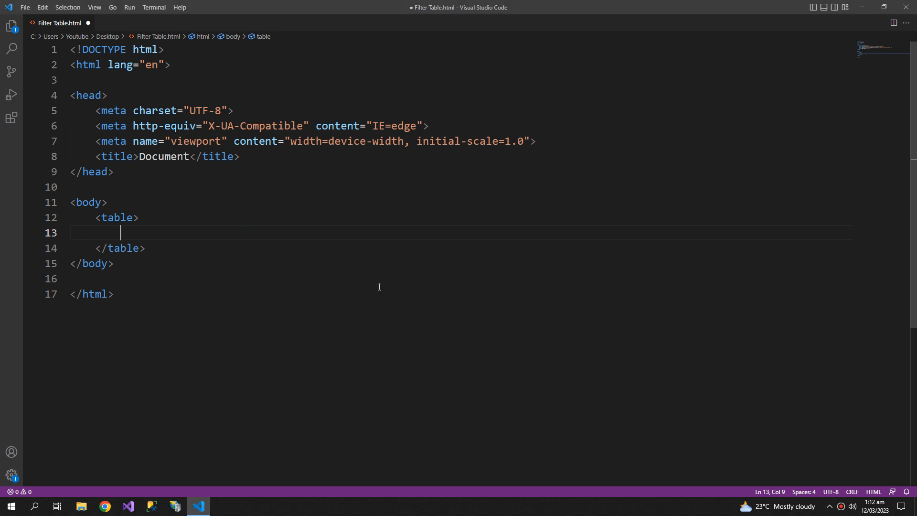
type("th")
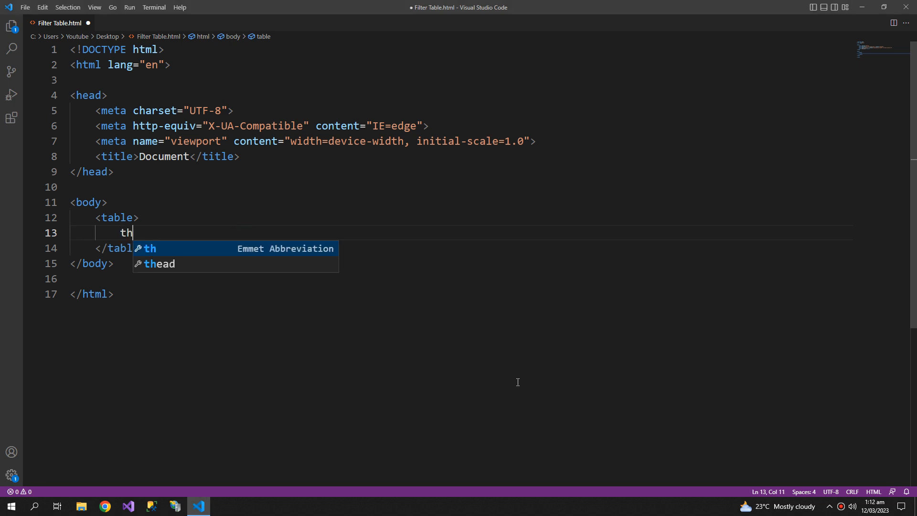
key("Tab")
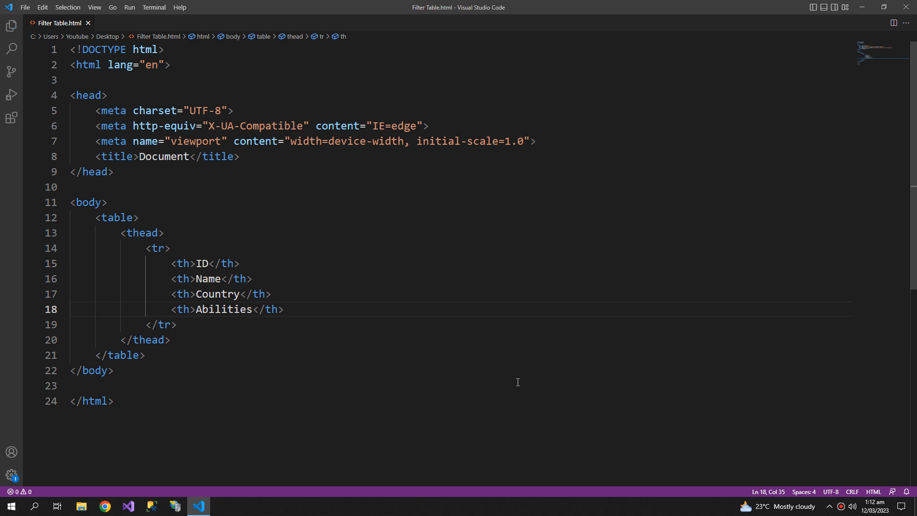
left_click(188, 342)
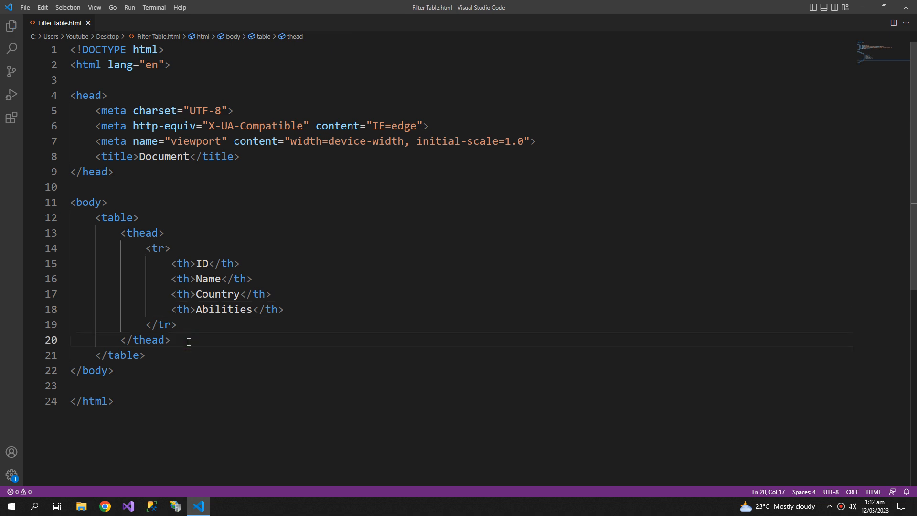
- Add tbody character rows, retitle the page 'Filter In Table using JS', and open it in a browser
type("tb")
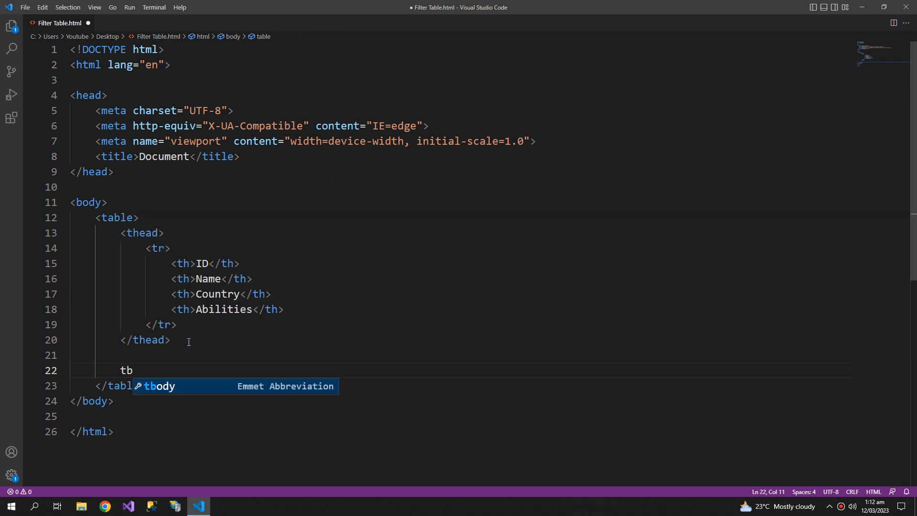
key("Tab")
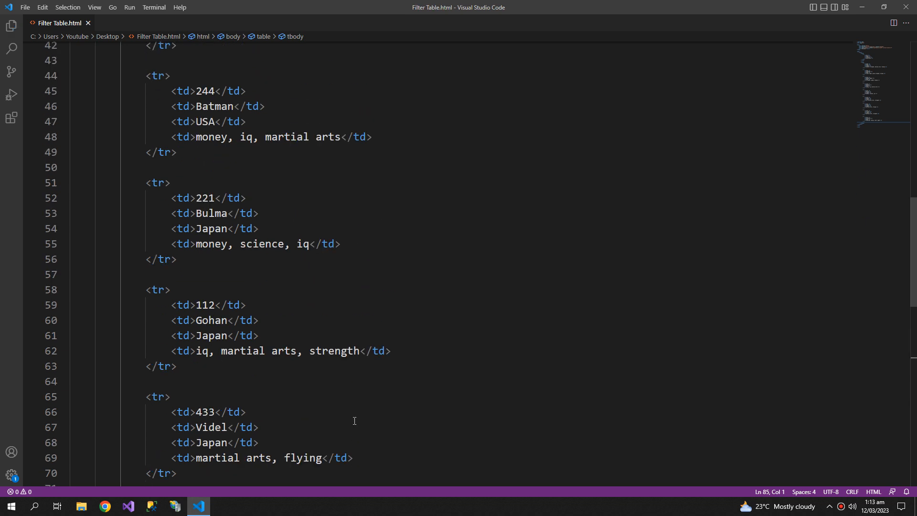
scroll("up", 3)
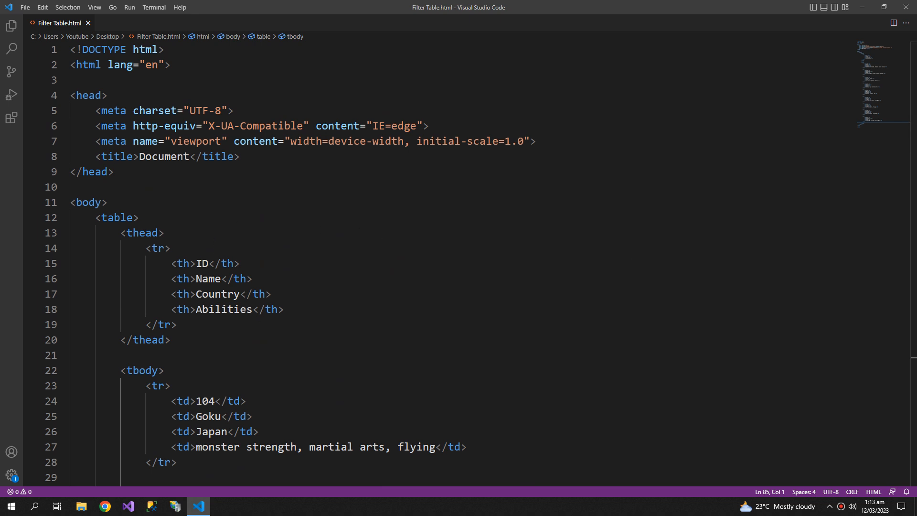
left_click(157, 159)
type("Filter In Table using JS")
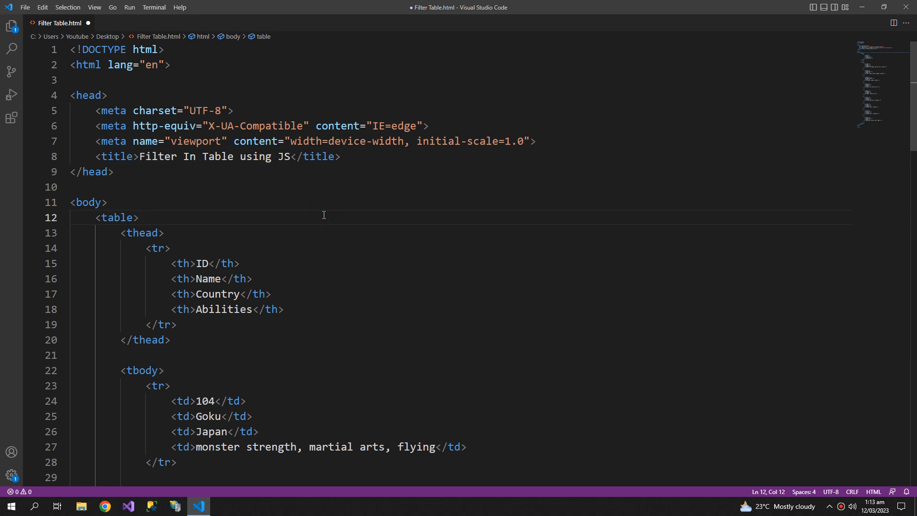
right_click(323, 215)
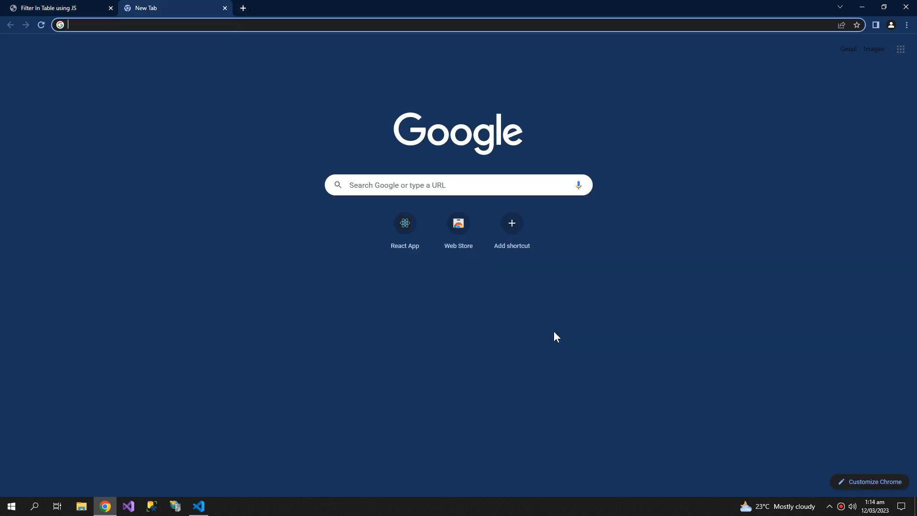
- Search Google for bootstrap 5 and open the Introduction · Bootstrap v5.0 docs page
type("b")
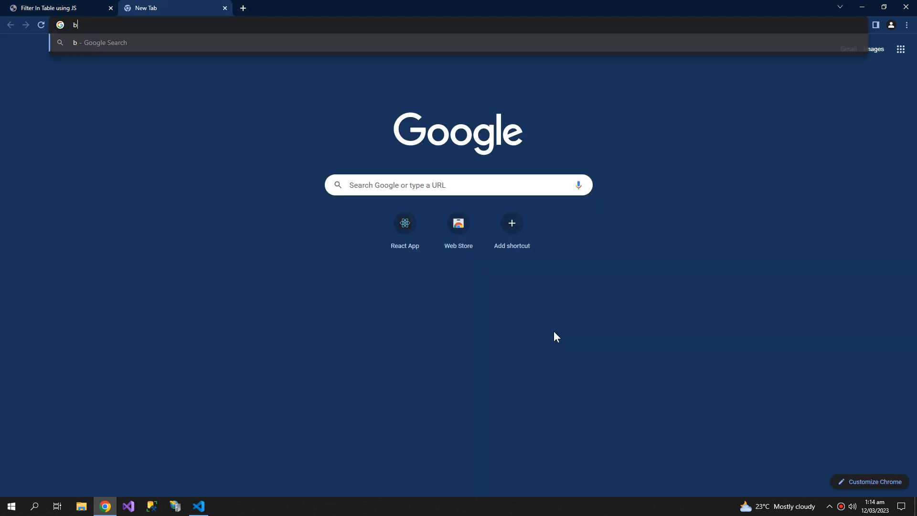
type("ootsra")
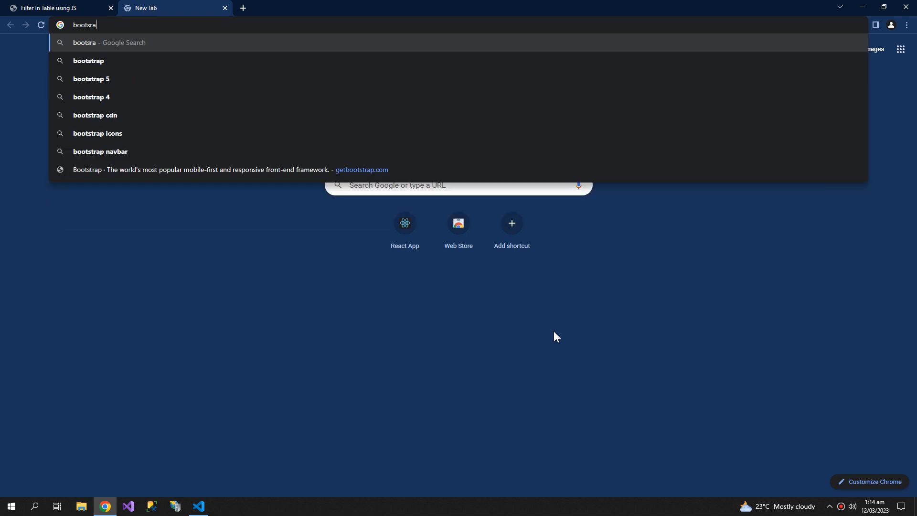
left_click(91, 79)
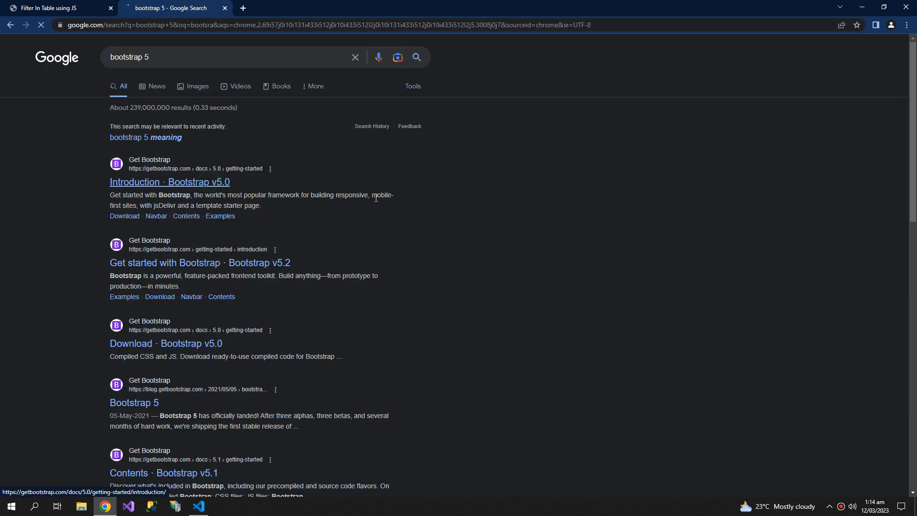
left_click(170, 182)
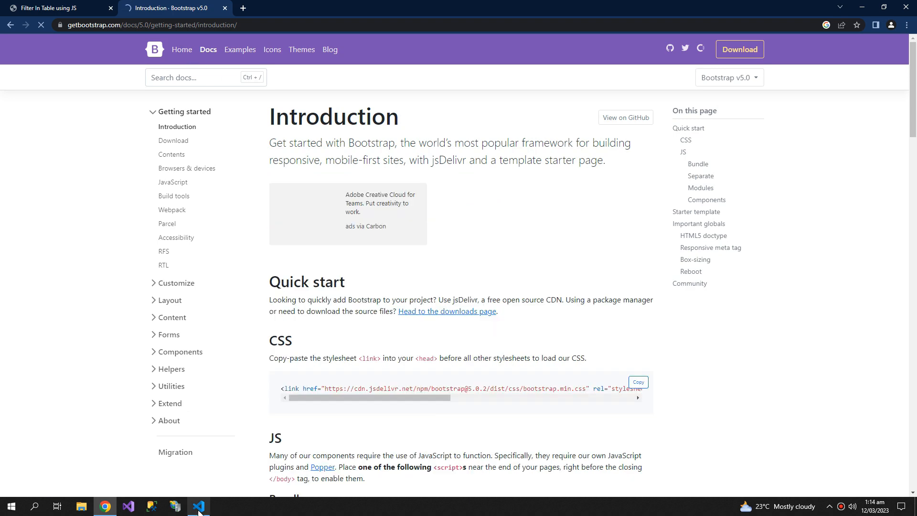
left_click(199, 506)
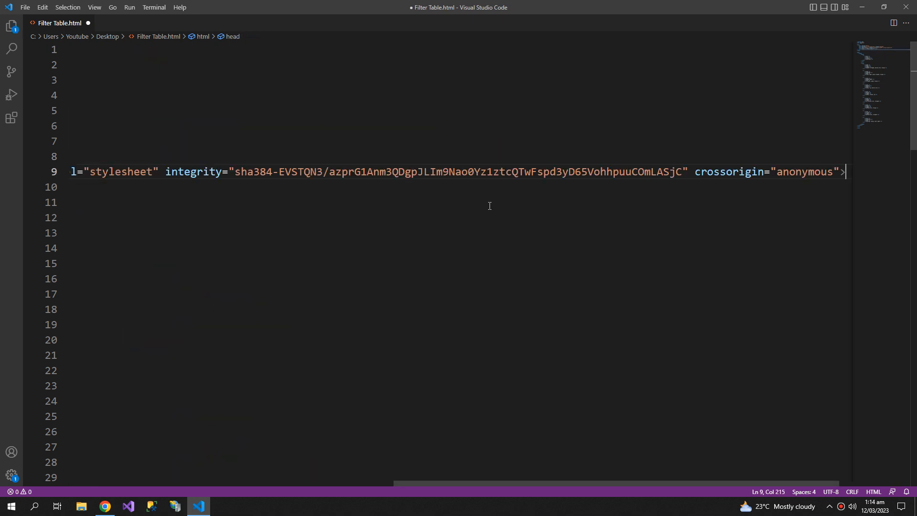
- Save the Bootstrap stylesheet link and give the table classes table, table-striped, table-bordered
key("ctrl+s")
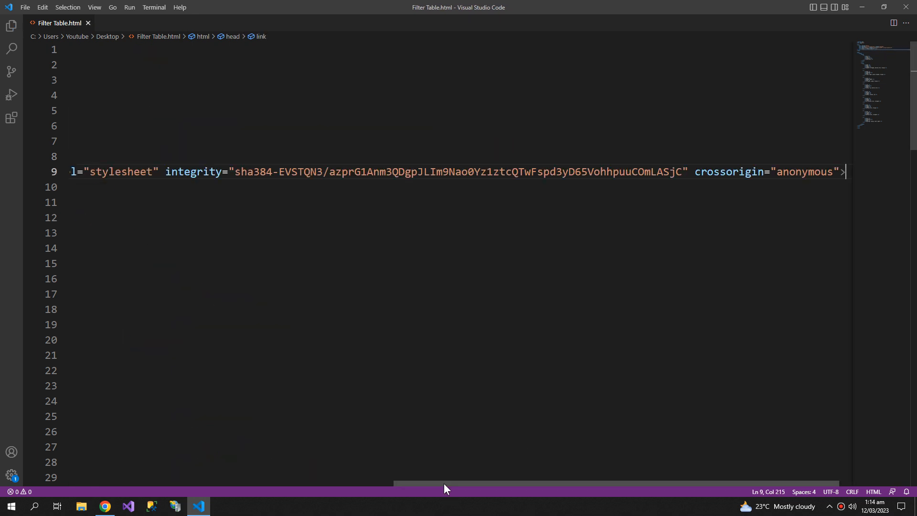
scroll("left", 3)
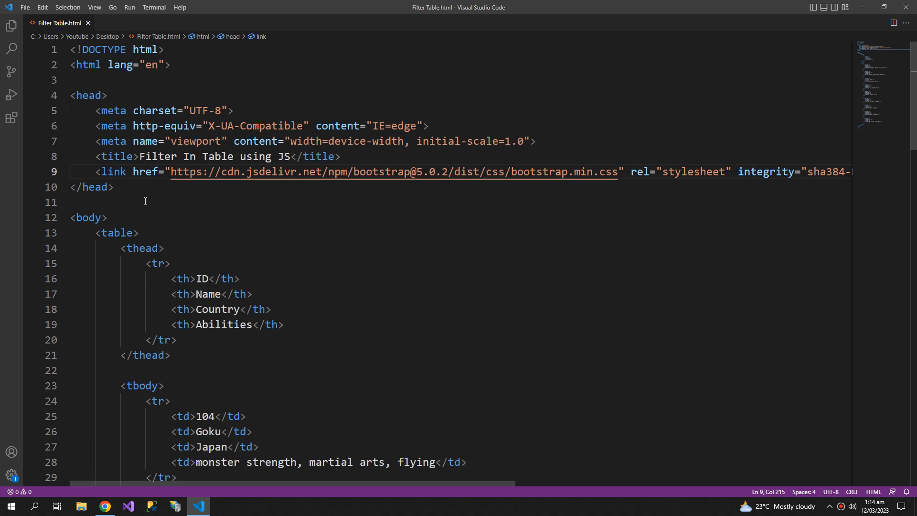
scroll("down", 3)
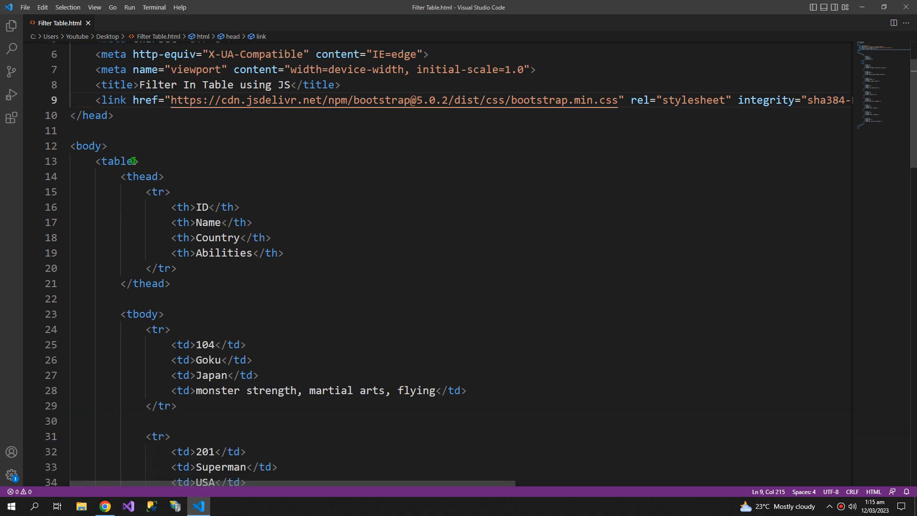
type("class=\"\"")
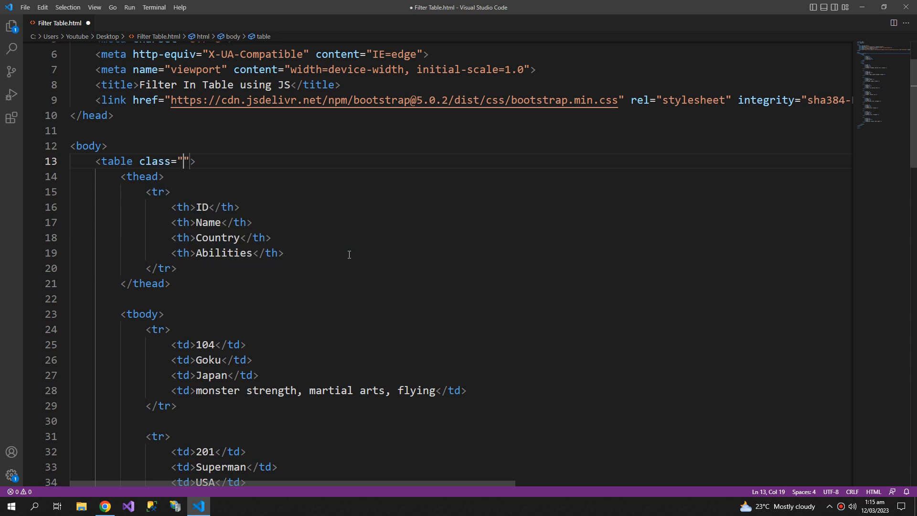
type("table table-st")
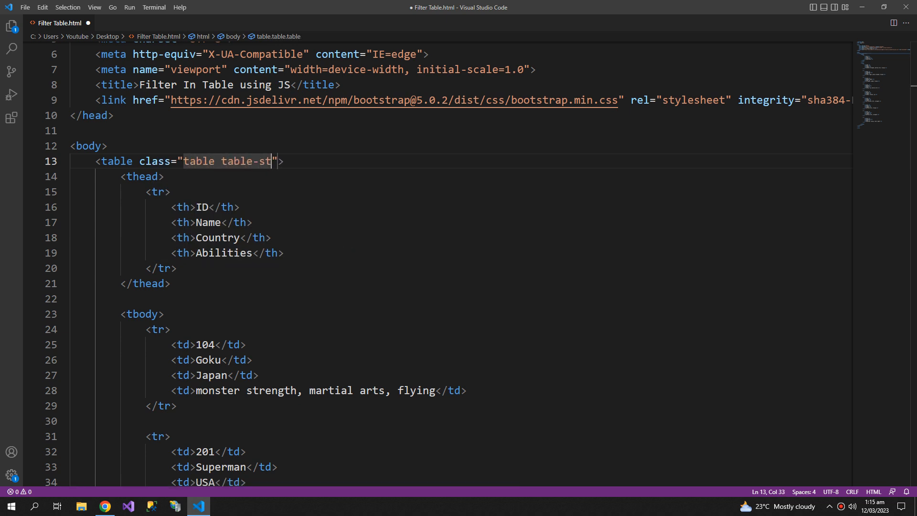
type("riped table-bor")
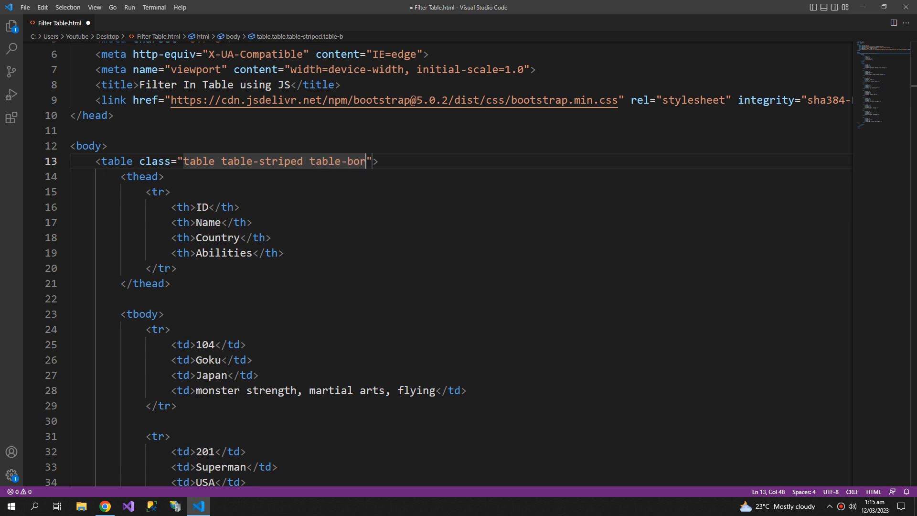
type("dered")
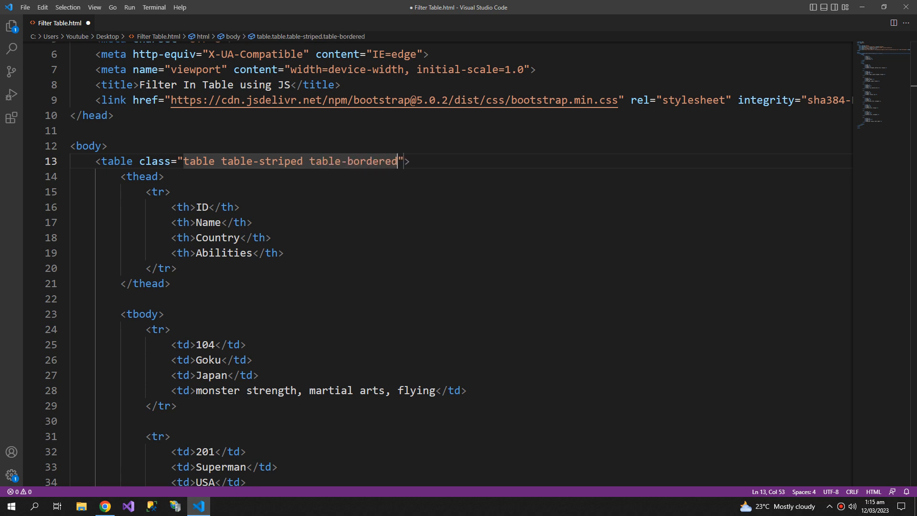
- View the striped, bordered character table in Chrome's Filter In Table using JS tab
left_click(104, 506)
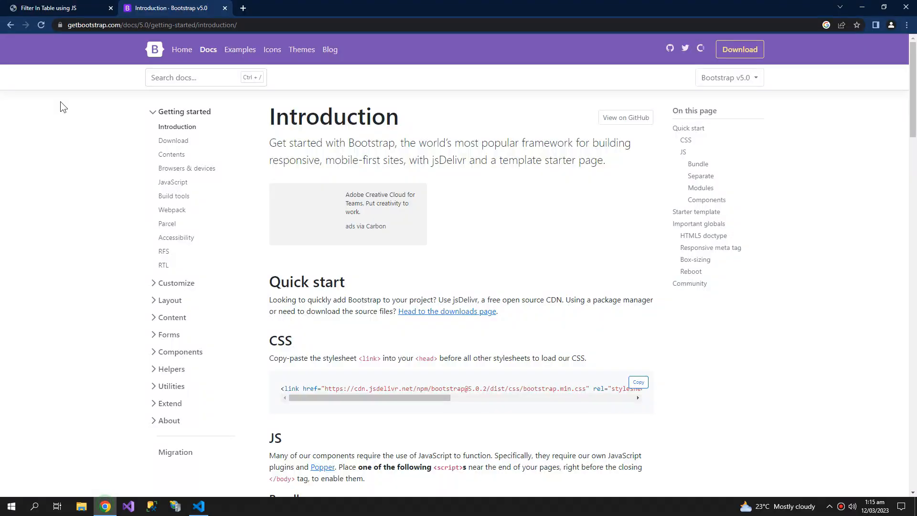
left_click(56, 7)
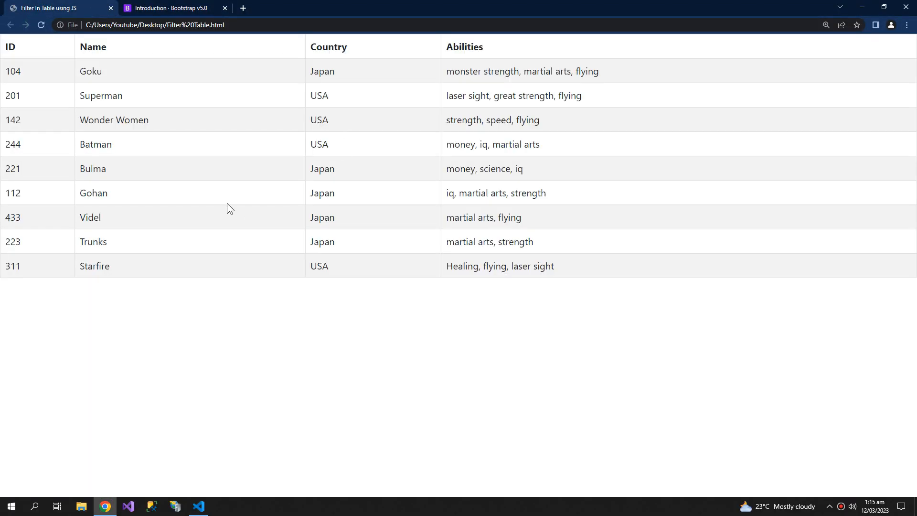
left_click(198, 506)
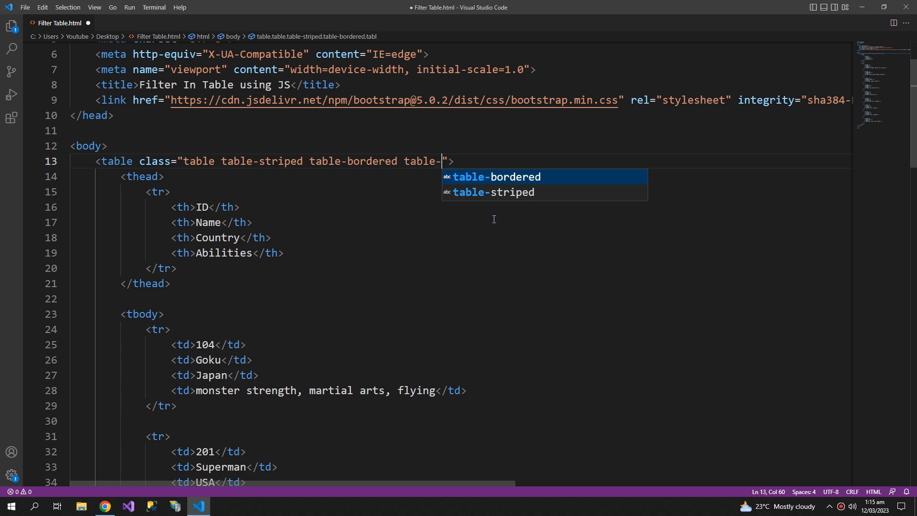
- Extend the table's class list with table-dark w-50 ms-3 mt-1
type("dark w-")
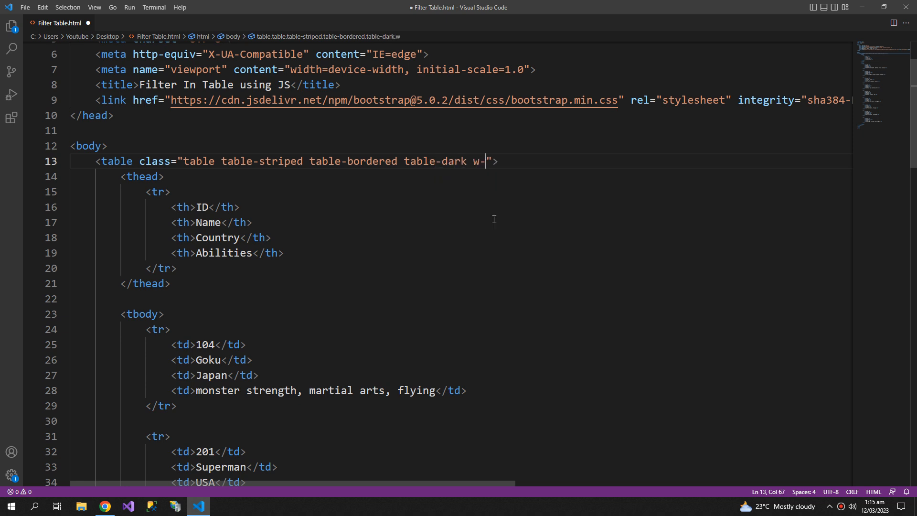
type("50")
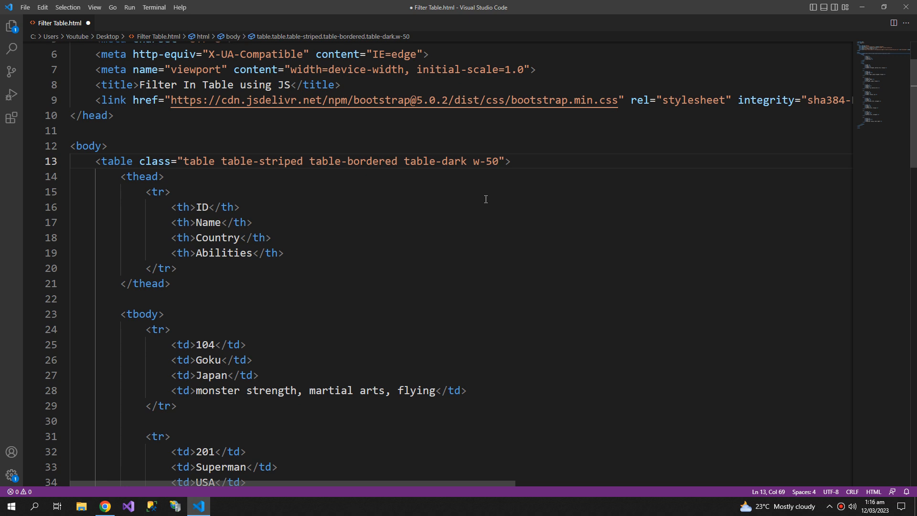
type("\" \"")
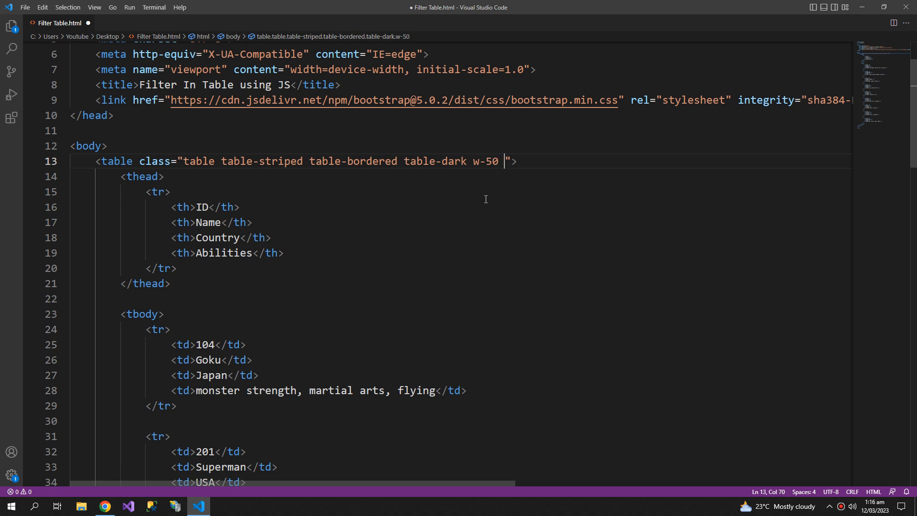
type("ms")
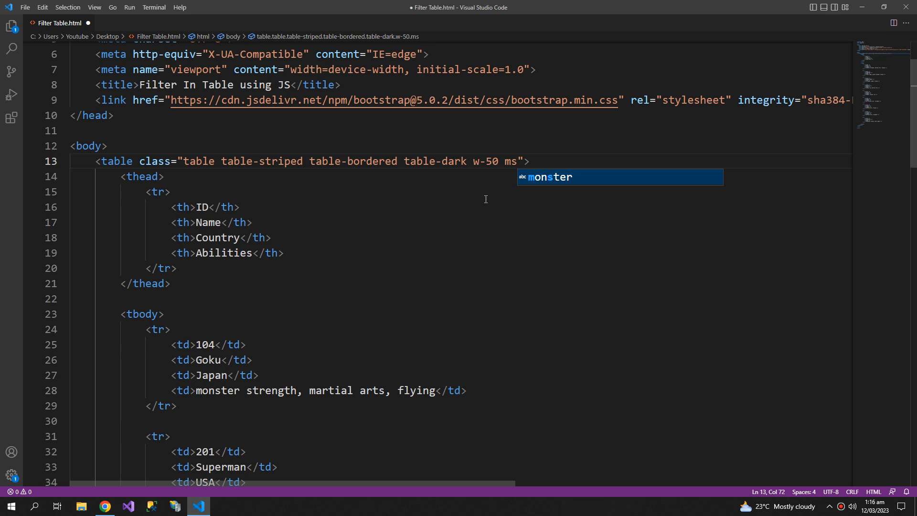
type("-3")
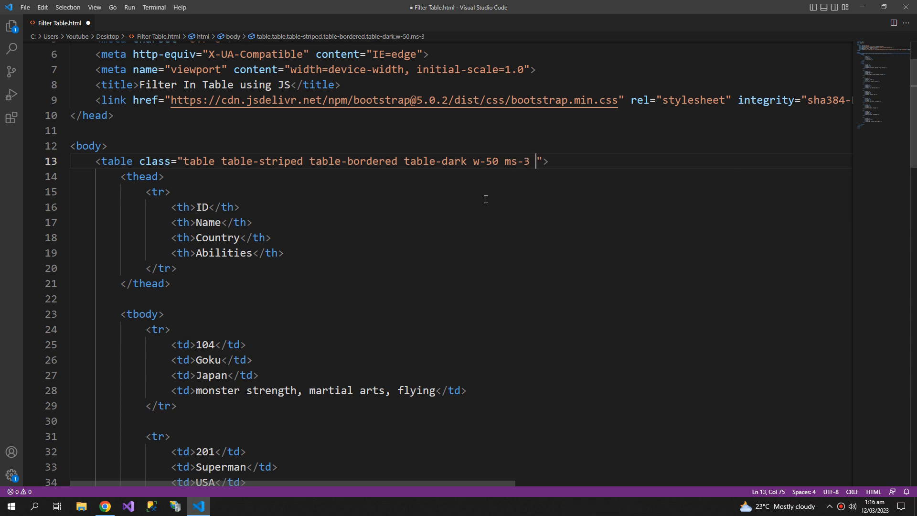
type("mt")
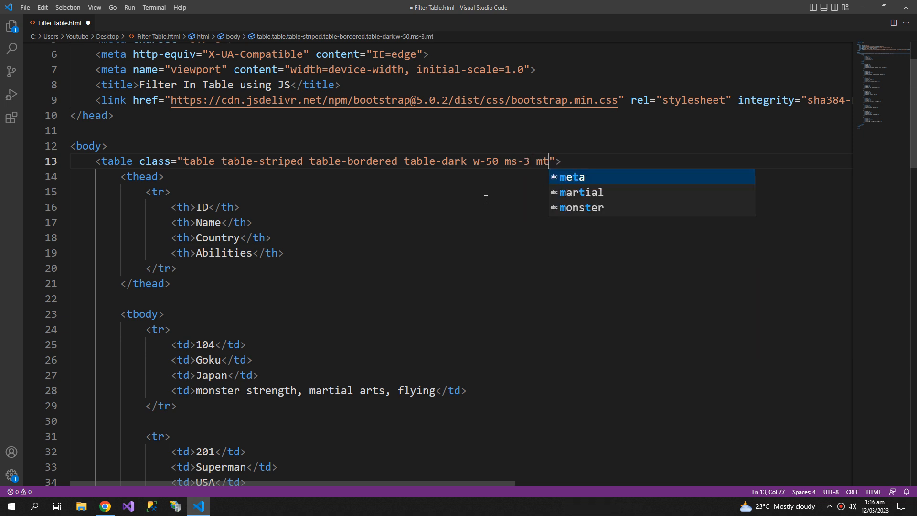
type("-1")
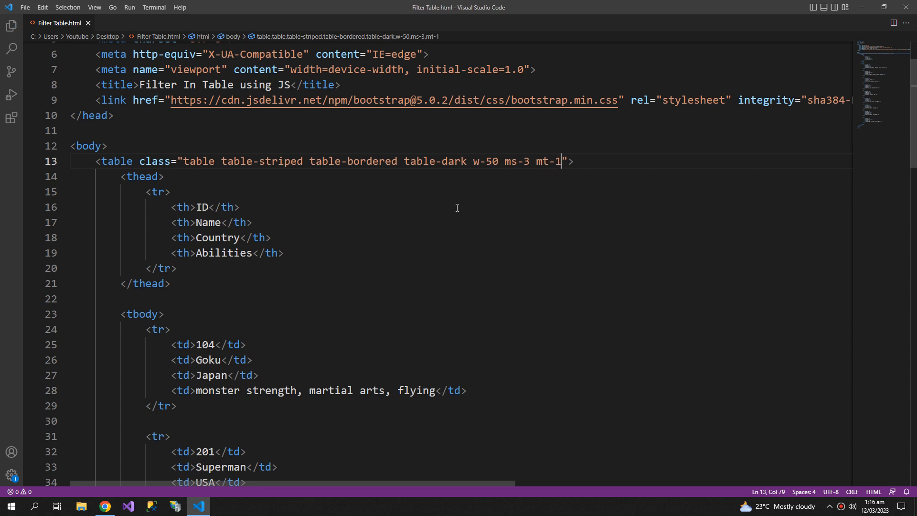
left_click(104, 506)
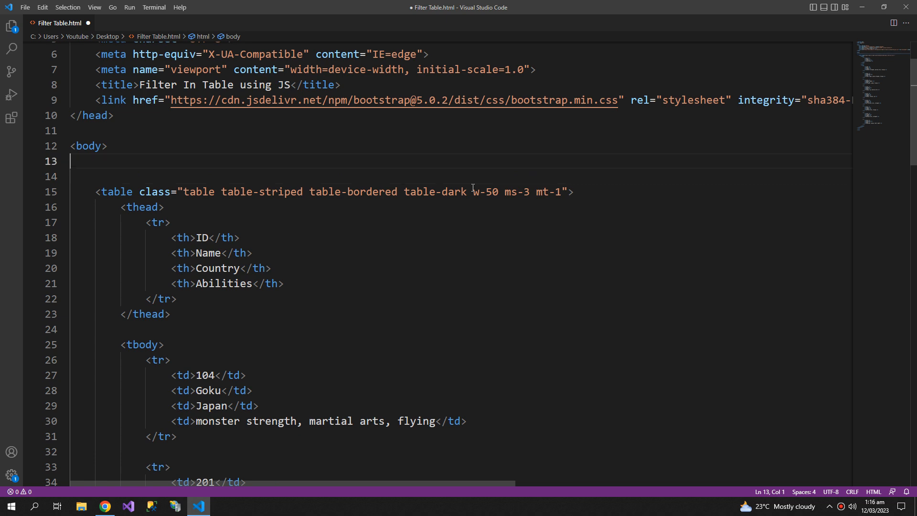
- Insert a text input with id 'searchbar' and classes form-control shadow-sm above the table
type("input type=\"text\" >")
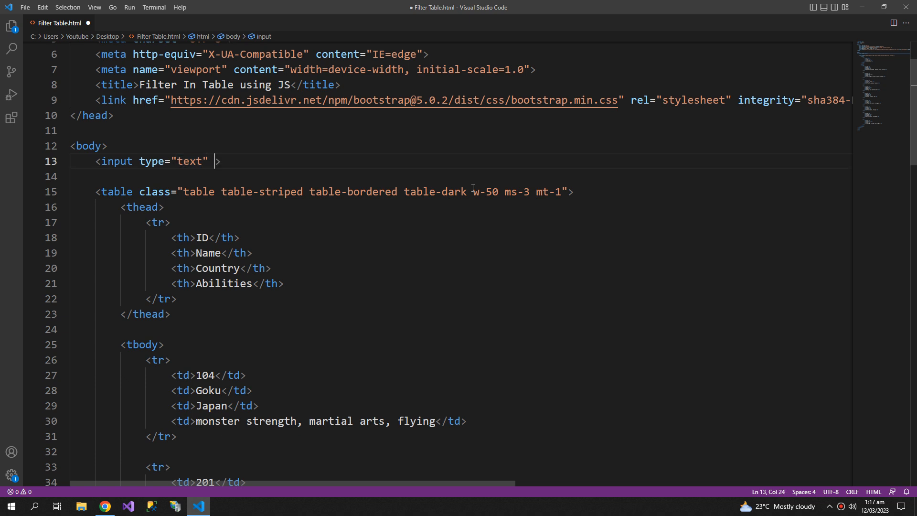
type("id=\"\"")
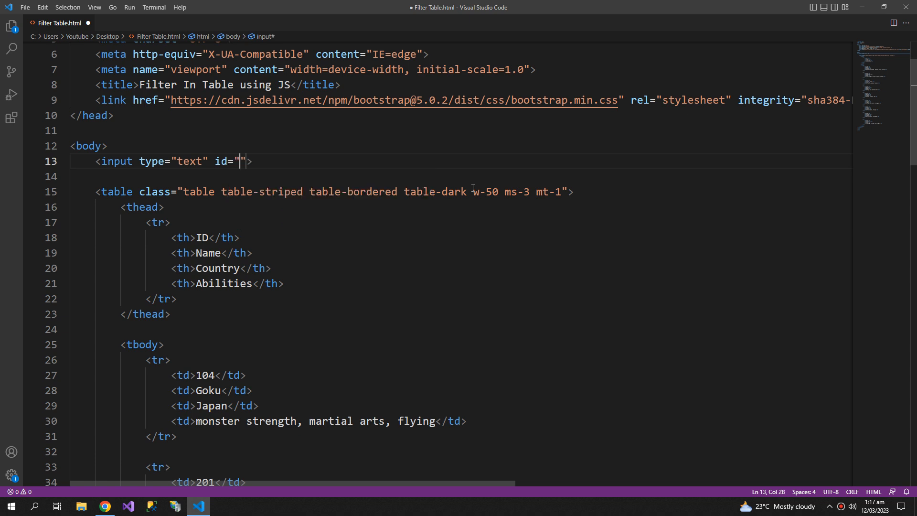
type("searchb")
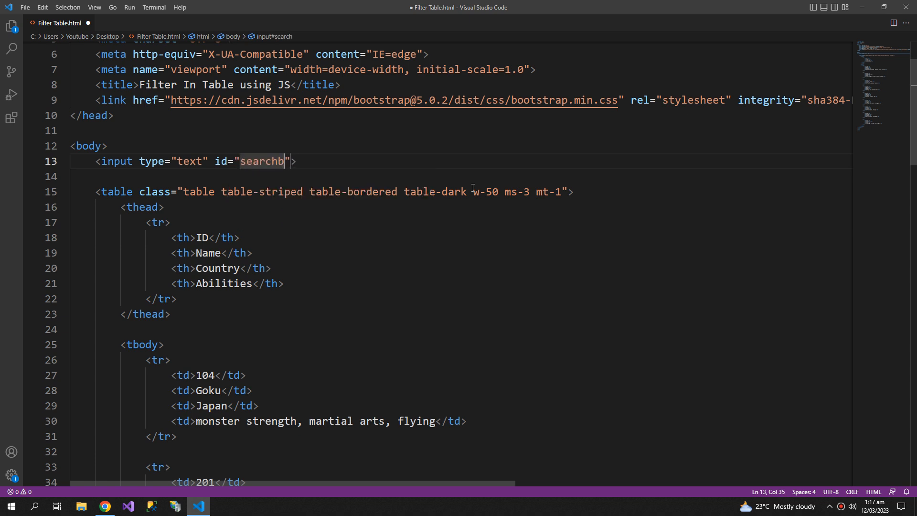
type("ar")
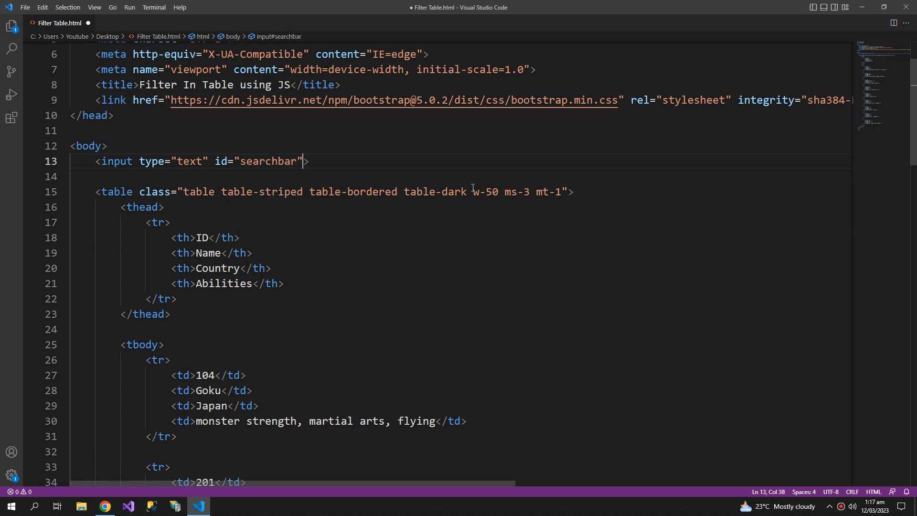
type("class=\"form")
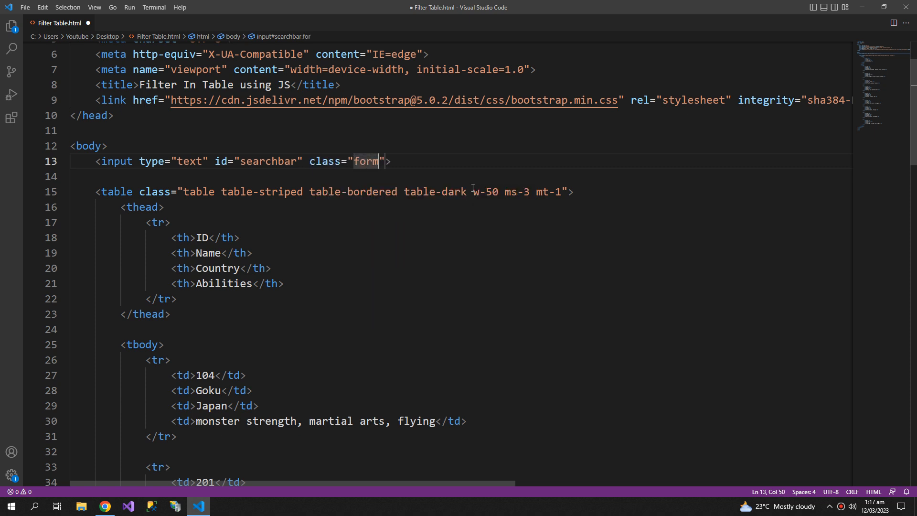
type("-control")
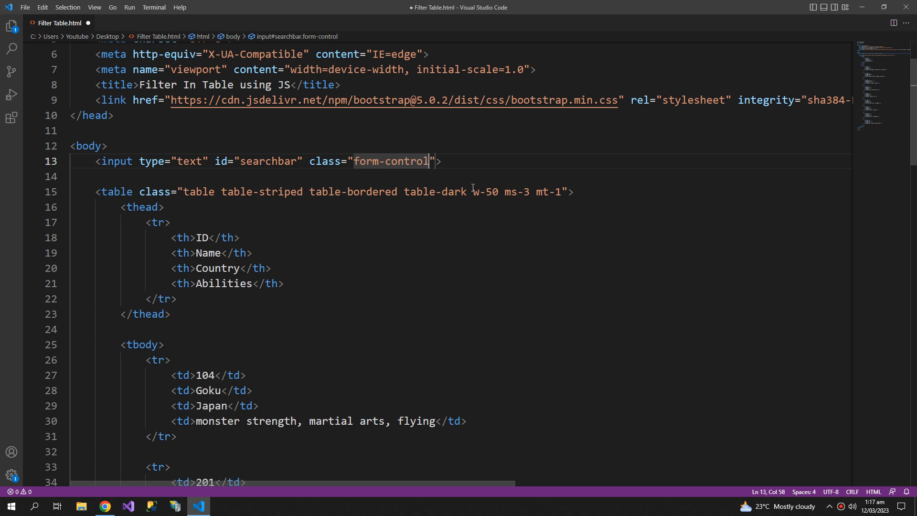
type("shar")
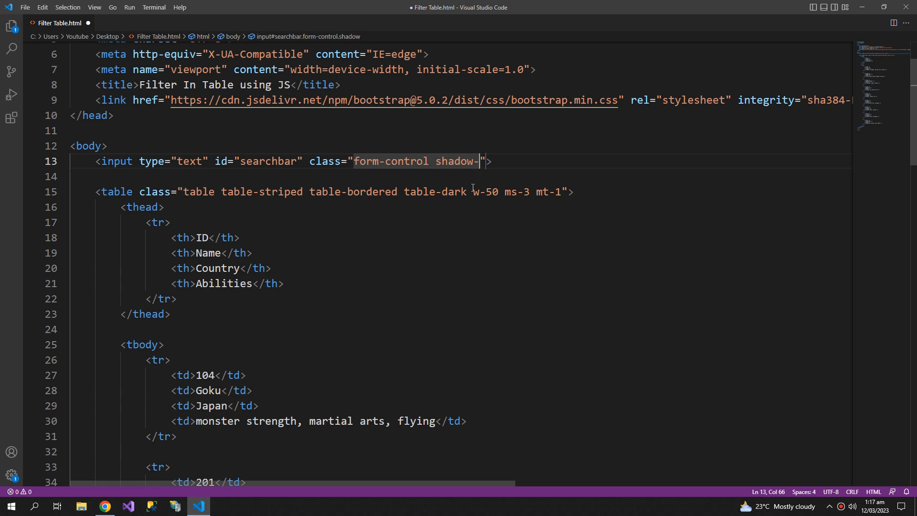
type("sm")
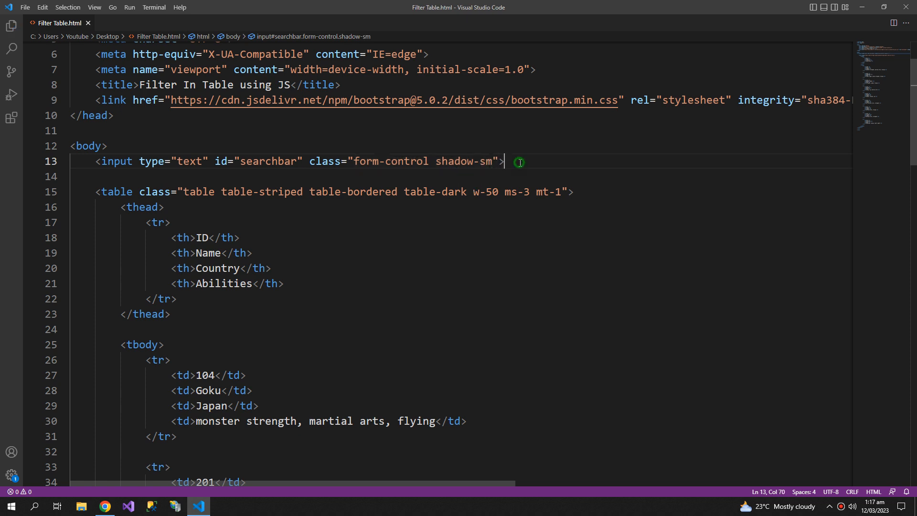
key("Enter")
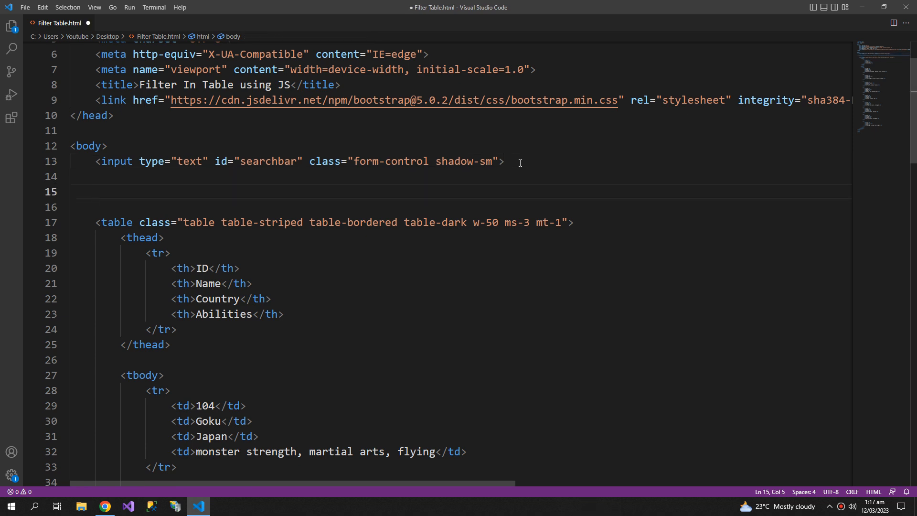
- Add a category select (ID, Name, Country, Abilities) and wrap both controls in a ms-3 mt-3 w-50 form
type("<select id=\"category\" class=\"form-select mt-3 mb-2 shadows-sm\">")
type("<form></form>")
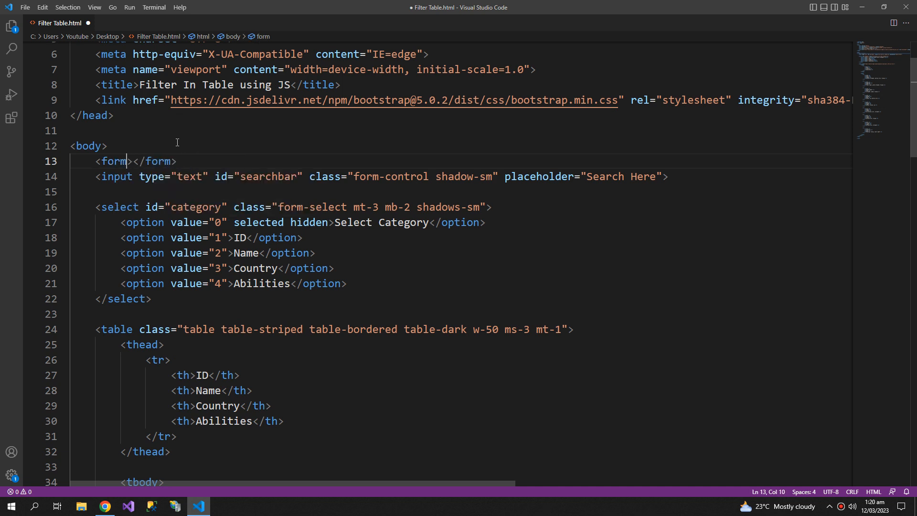
key("Enter")
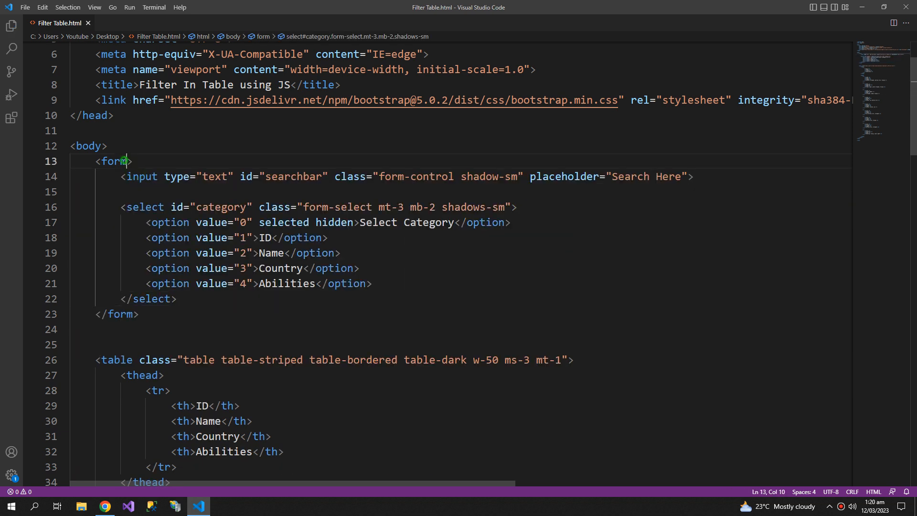
type("class=\"ms\"")
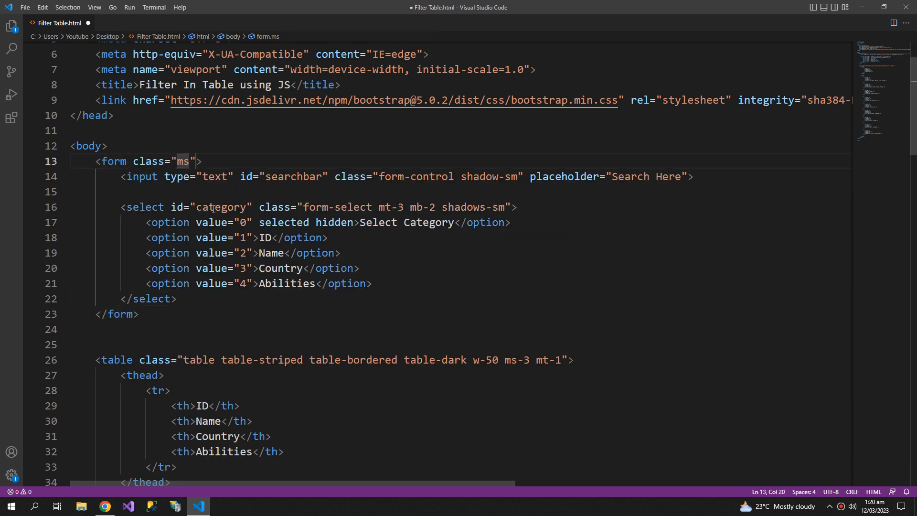
type("-3")
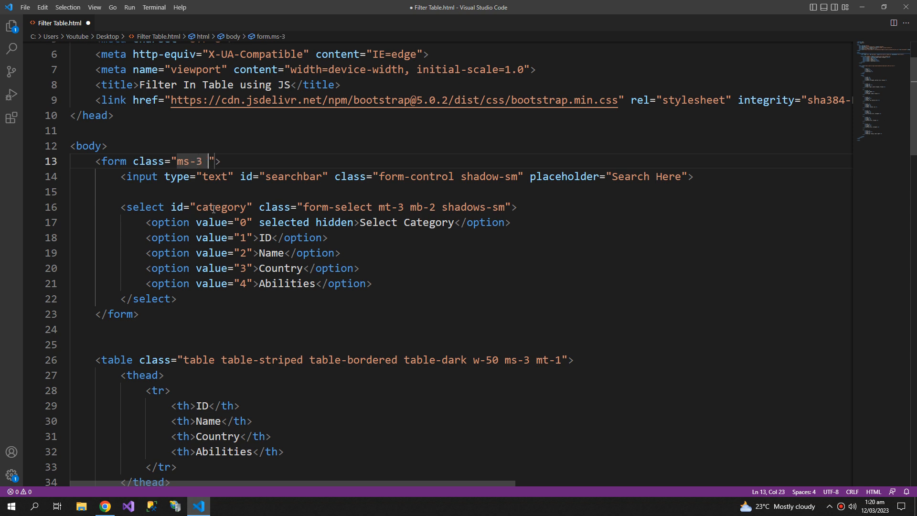
type("mt-")
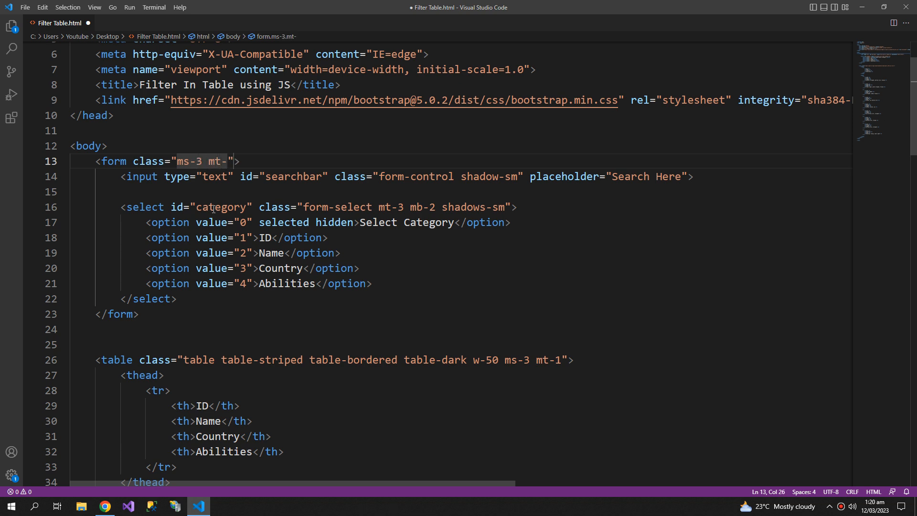
type("3")
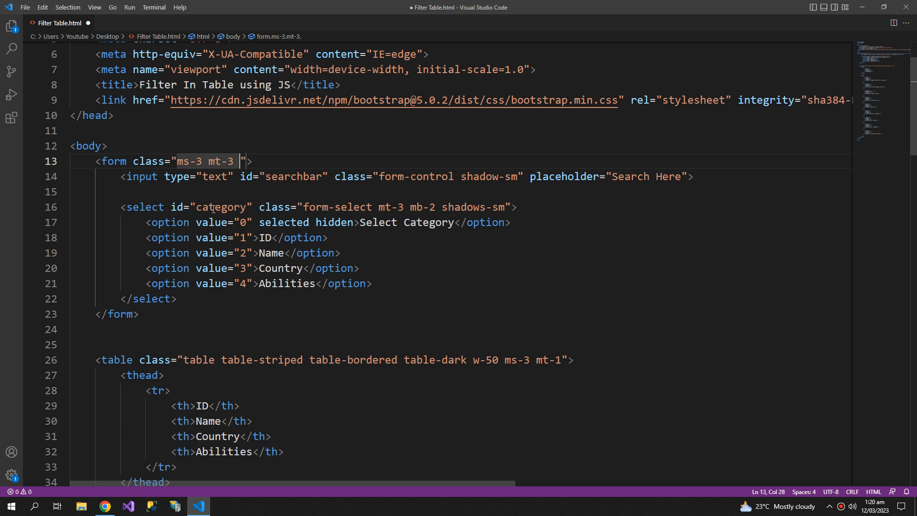
type("w-5")
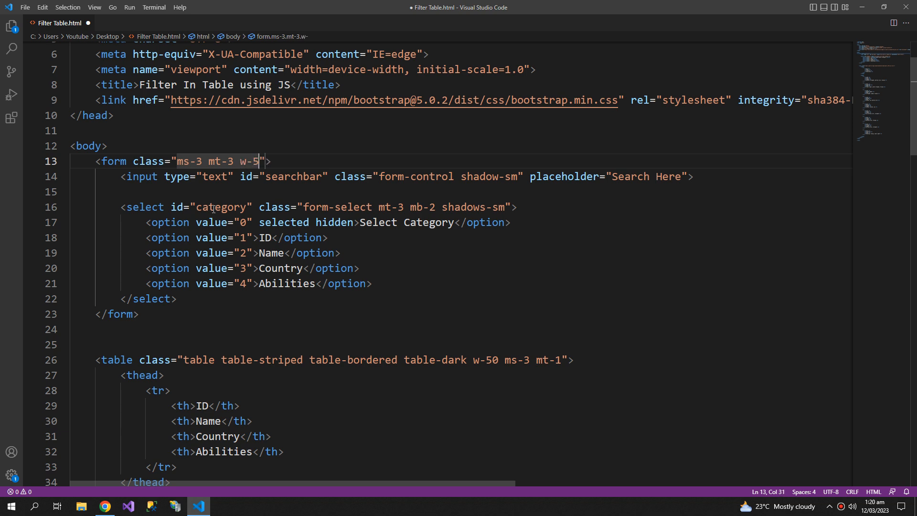
type("0")
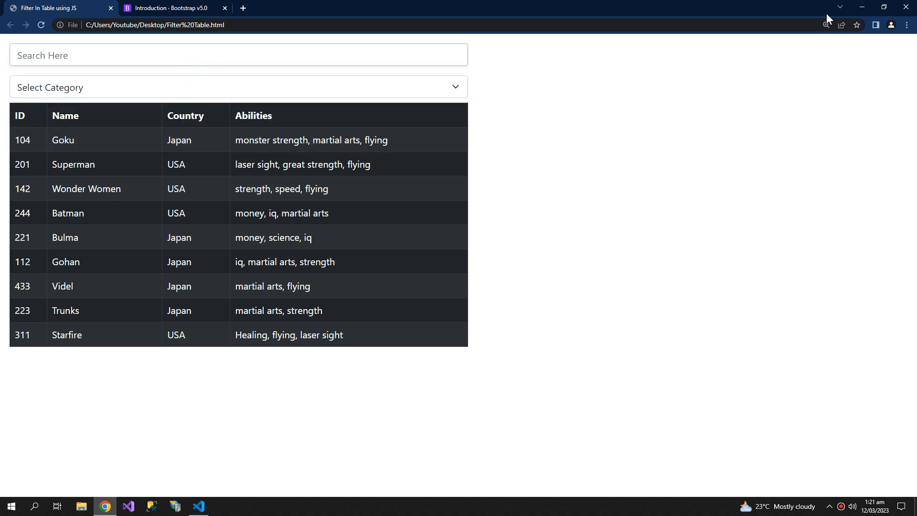
left_click(198, 506)
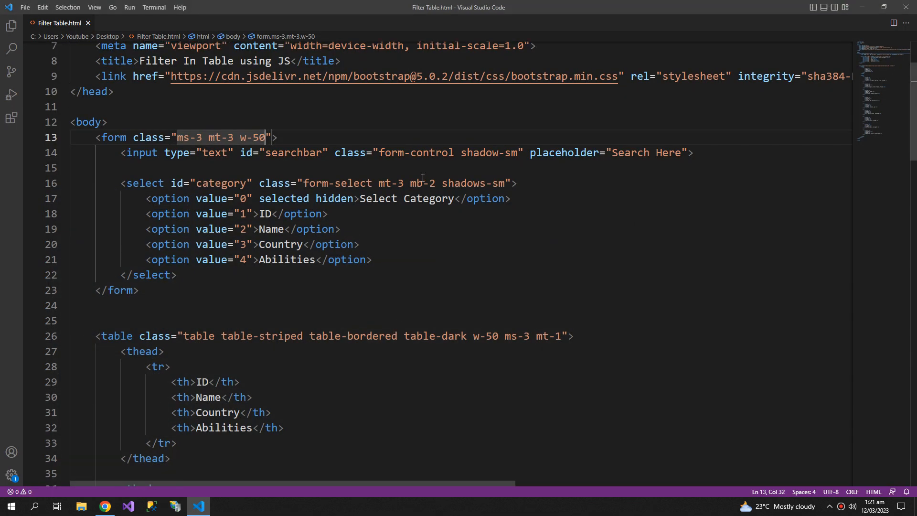
- Change the select's margin to mb-3, and set table id tbl1 and tbody id tbody1
double_click(433, 183)
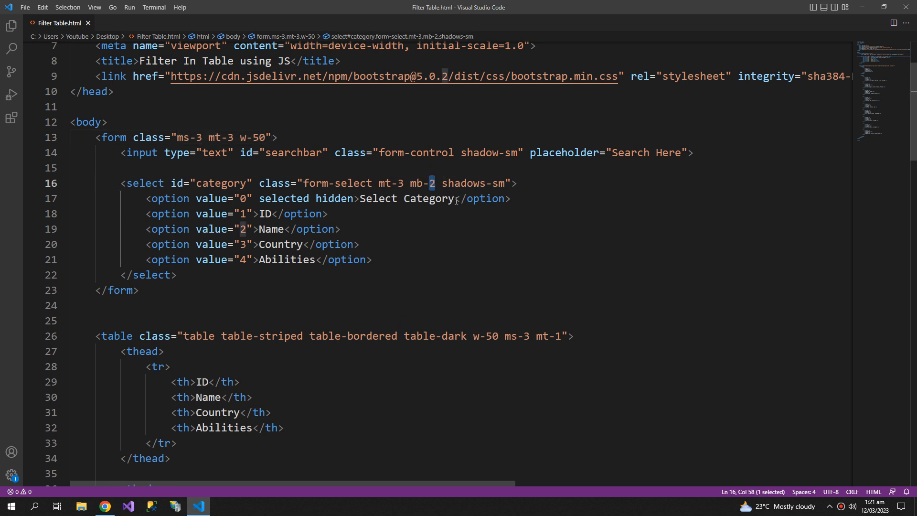
type("3")
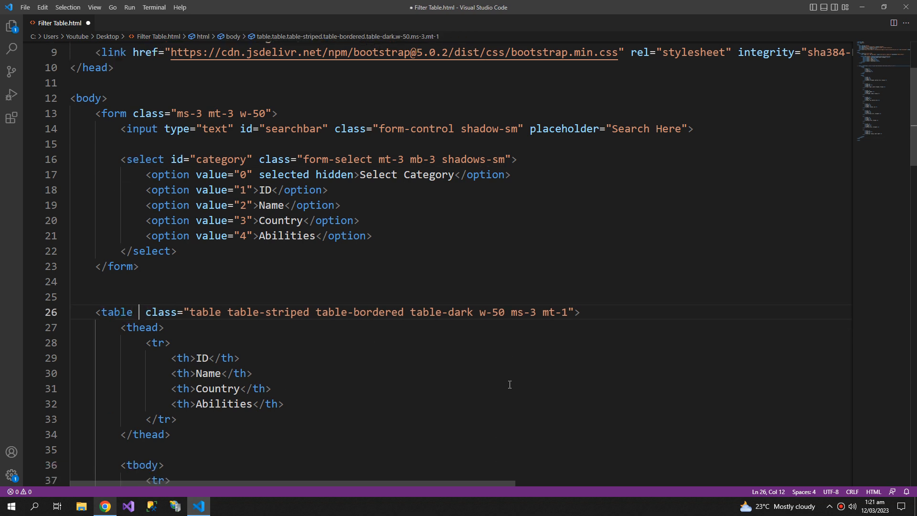
type("id=\"\"")
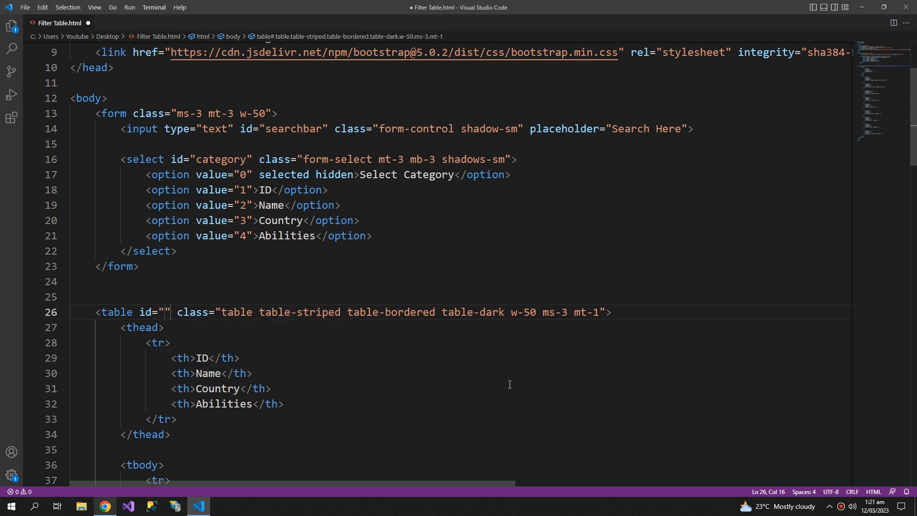
type("tbl1")
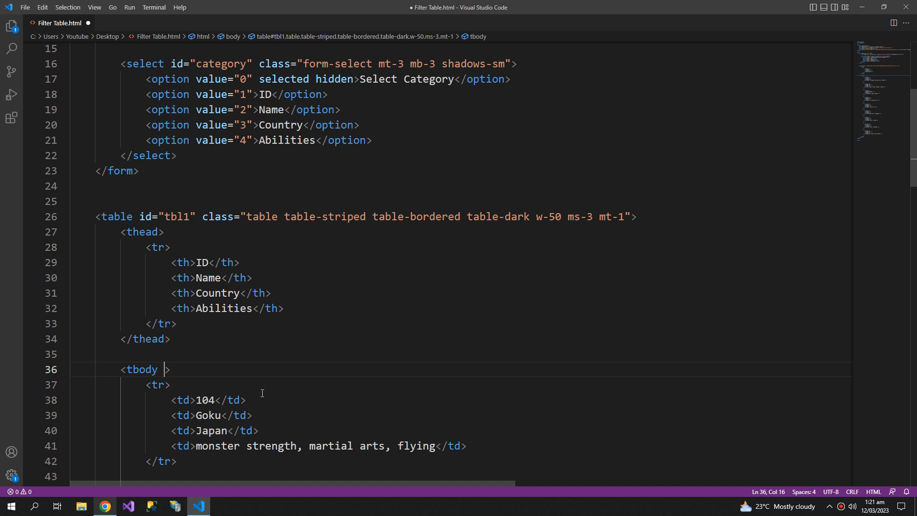
type("id=\"t\"")
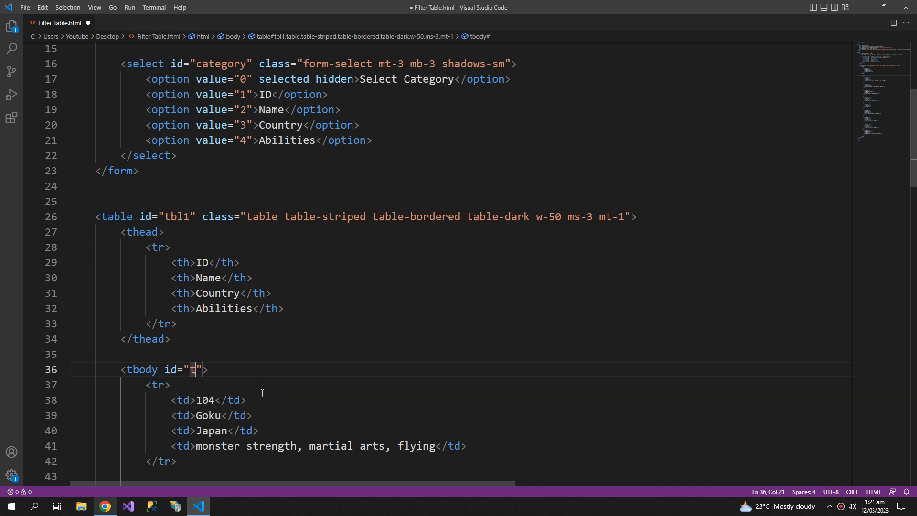
type("body1")
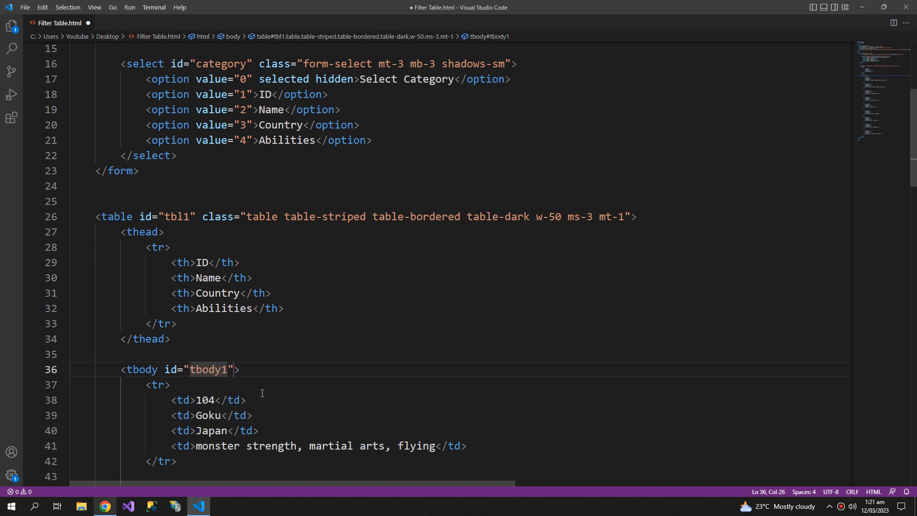
scroll("down", 3)
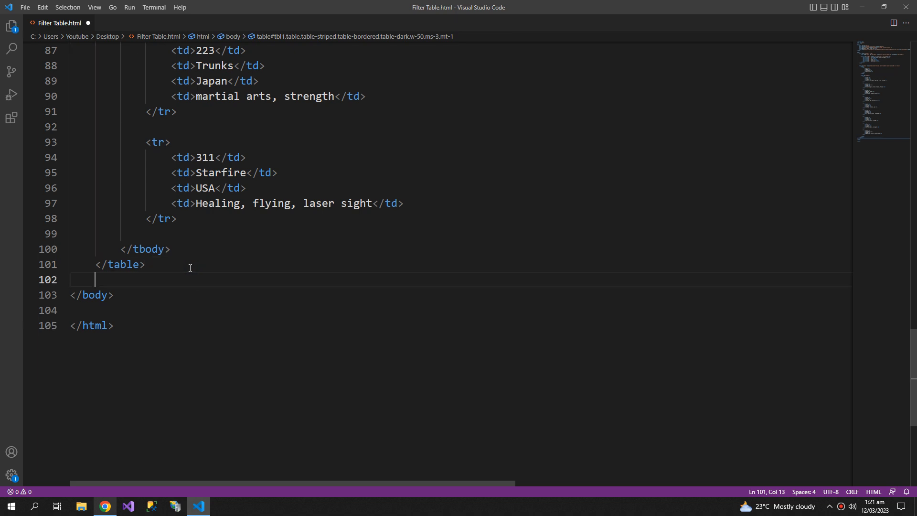
- Add a script block with getElementById references to searchbar, category and tbody1
type("scr")
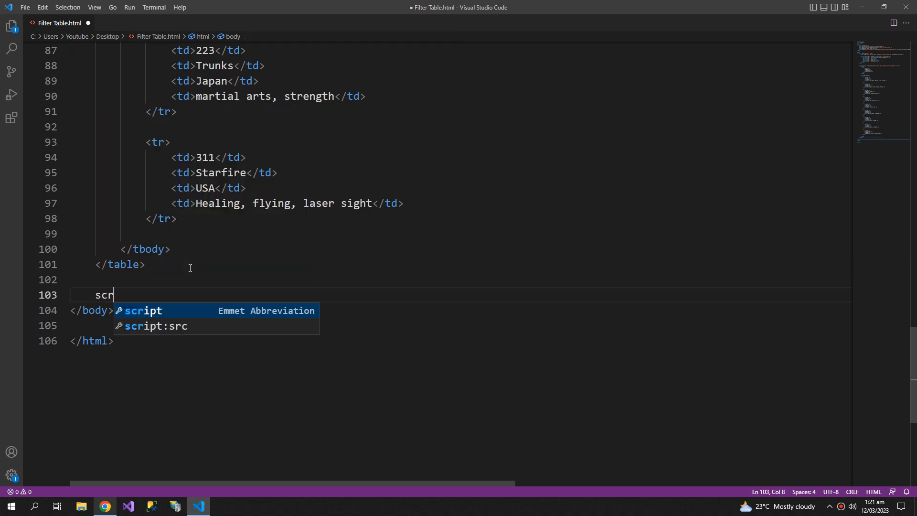
key("Tab")
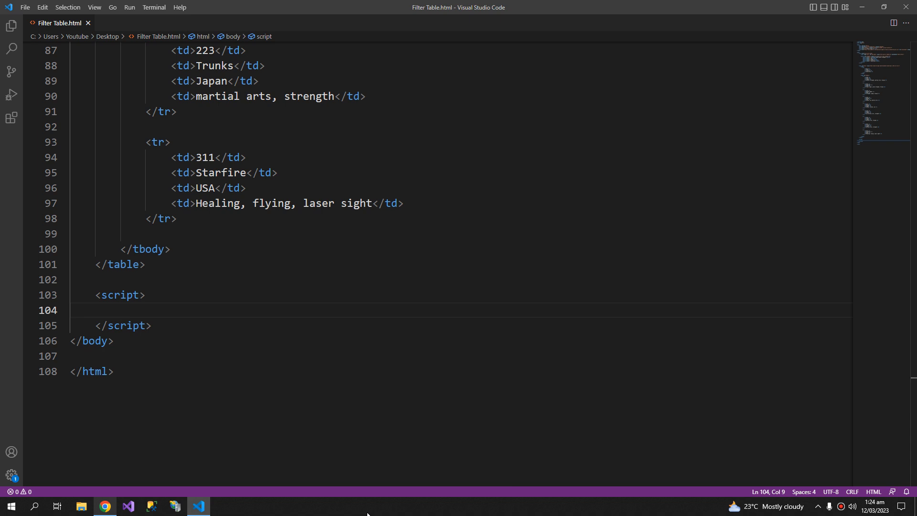
type("//getting the references")
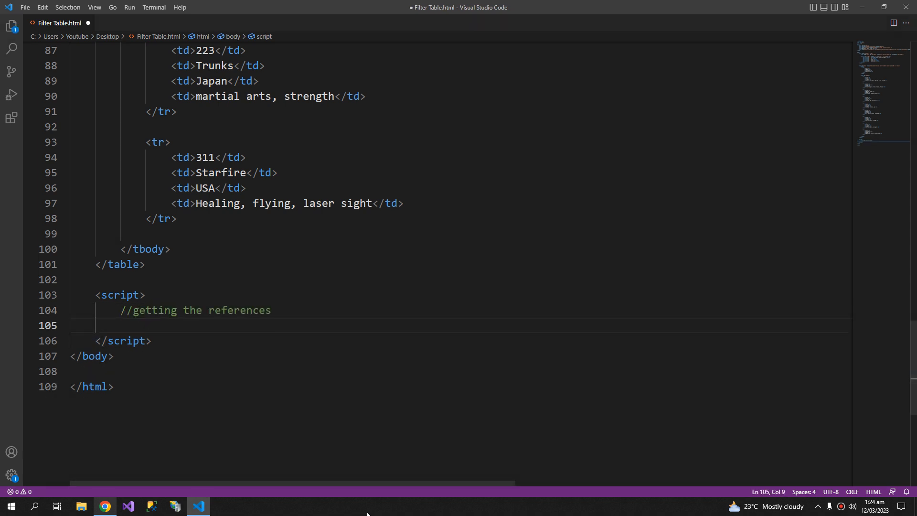
type("var searchbar = document.getElementById('searchbar');")
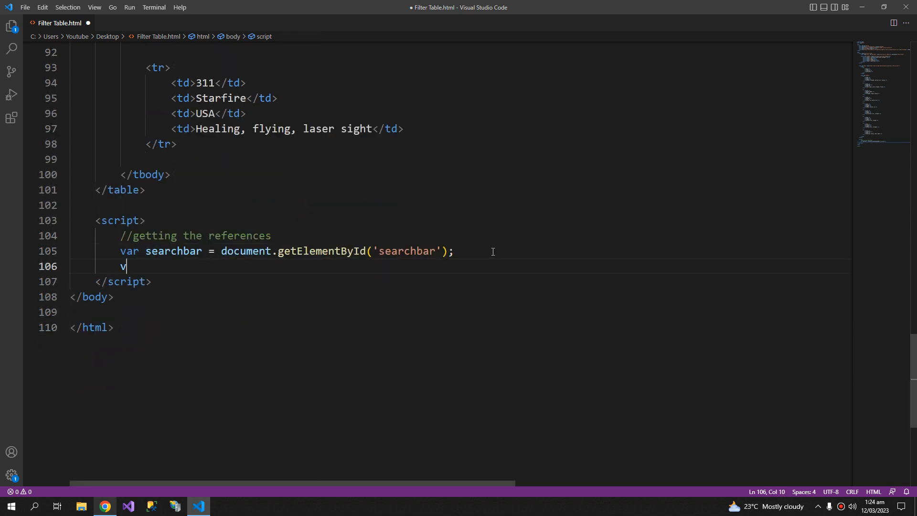
type("ar ca")
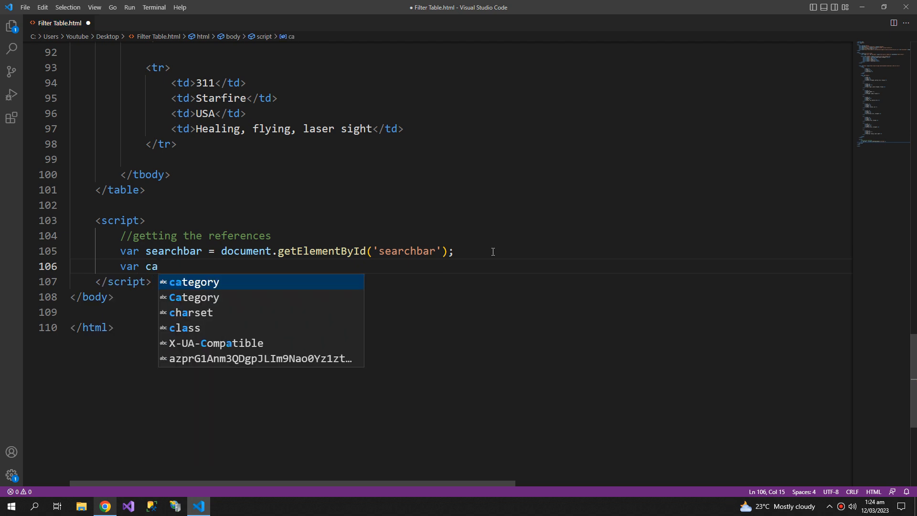
type("tegory = document.getElementById('category');")
type("var")
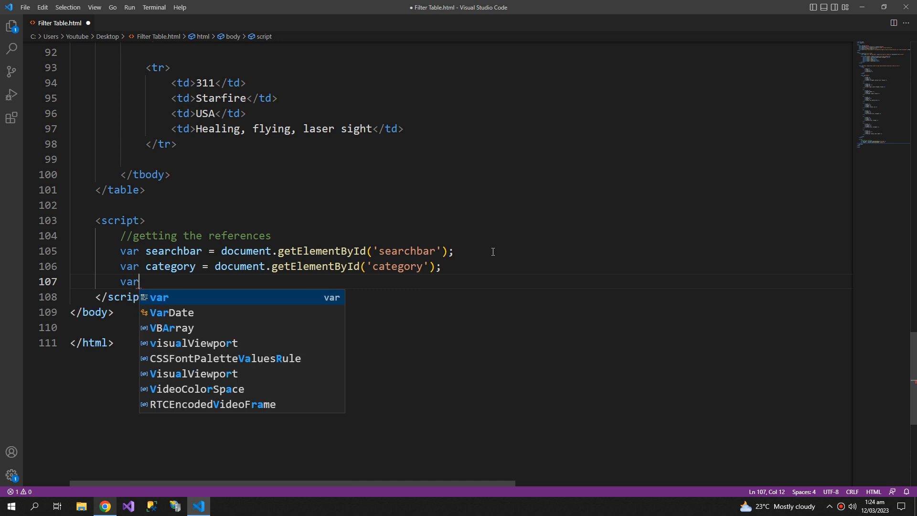
type("tbody")
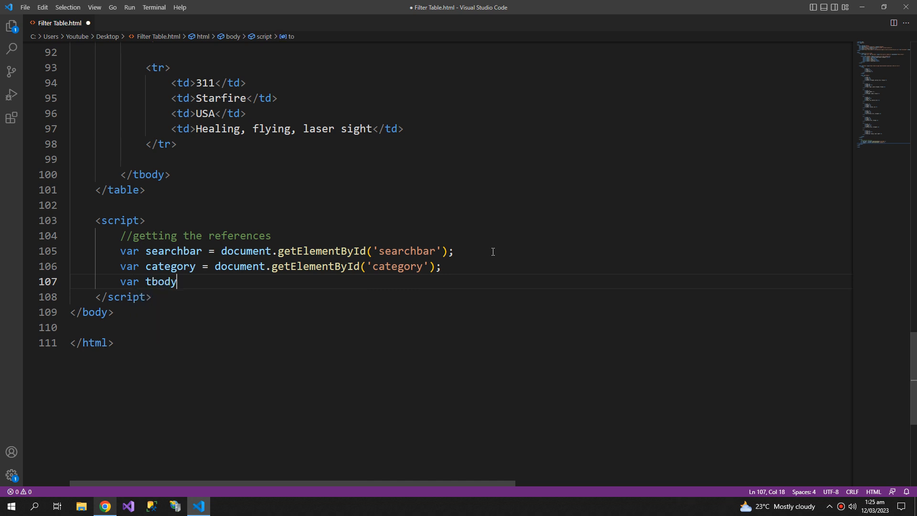
type("= document.getElementById('tbody1');")
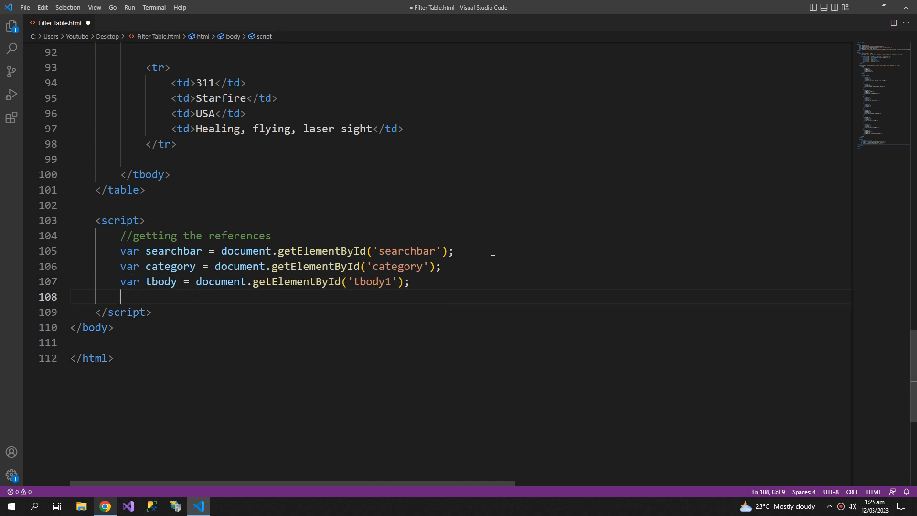
- Store tbody's innerHTML in a variable named orignaltabledata
type("var")
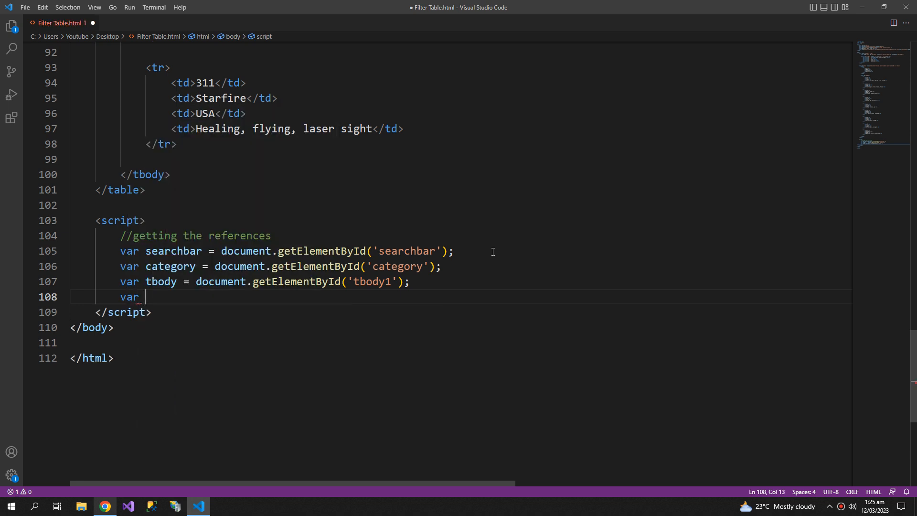
type("o")
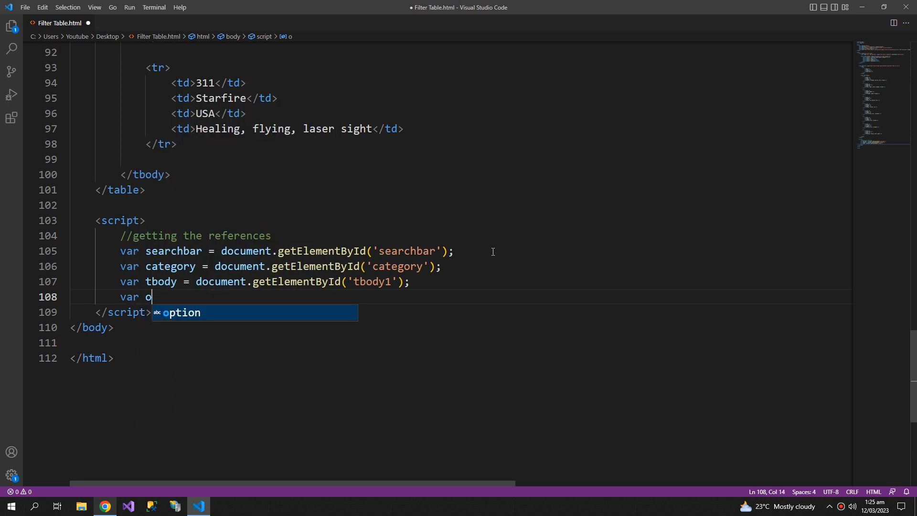
type("rignal")
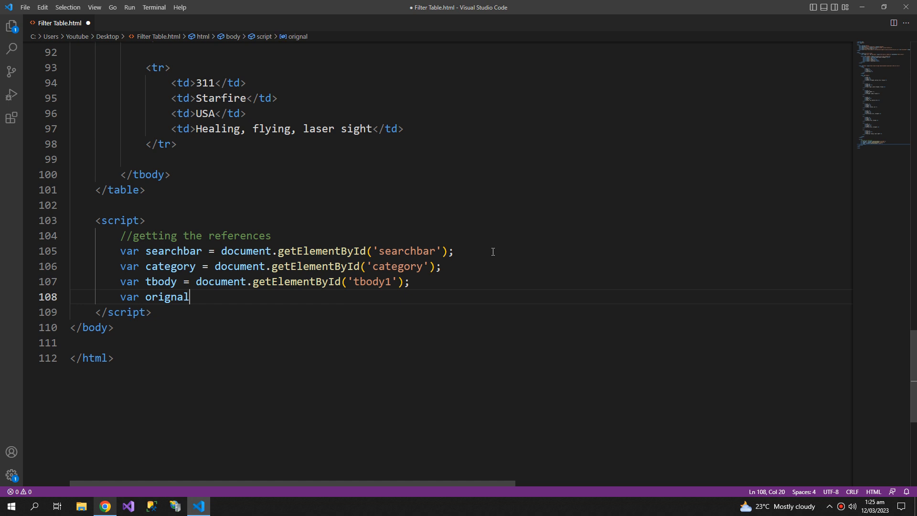
type("tabledata")
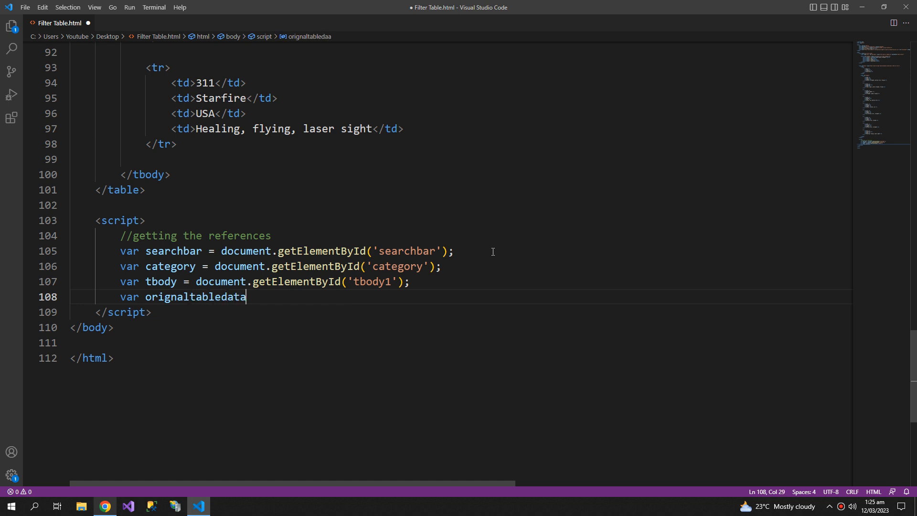
type("= tbody.innerHTML;")
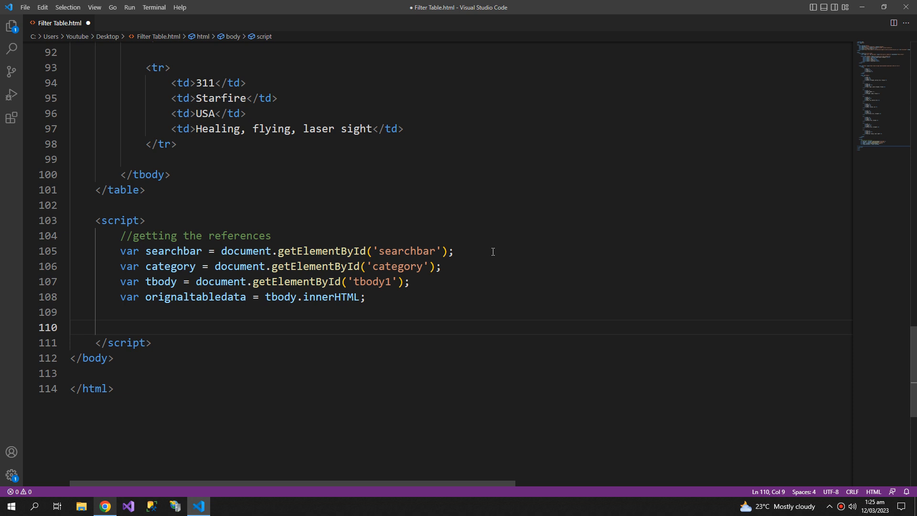
- Add a //search function comment and start Search by restoring tbody.innerHTML = orignaltabledata
type("/")
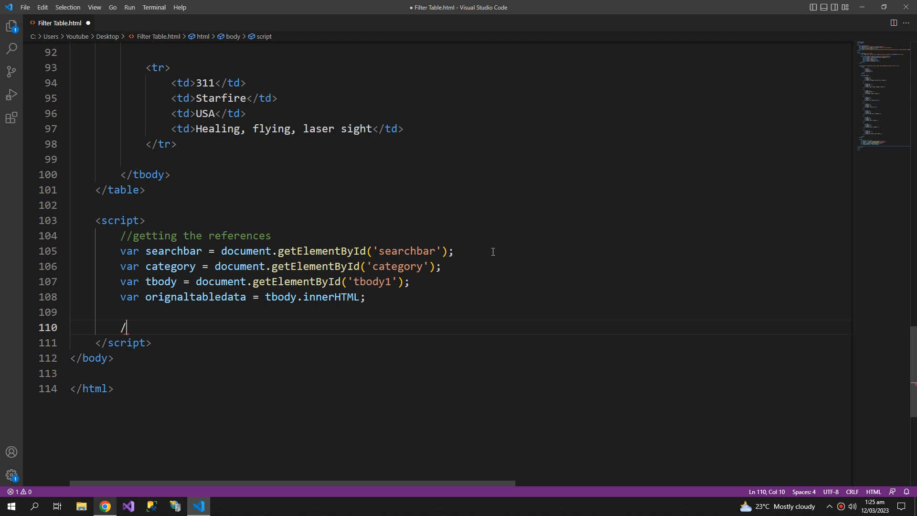
type("/search function")
type("tbody")
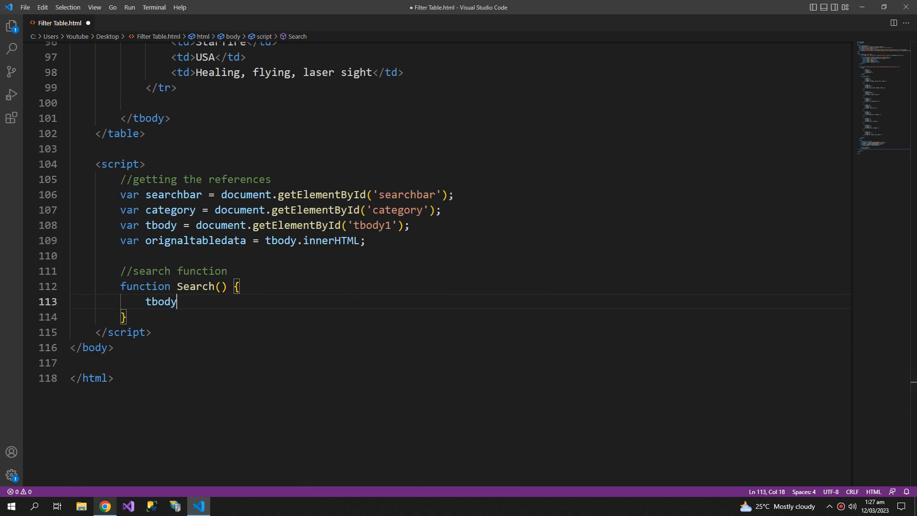
type(".in")
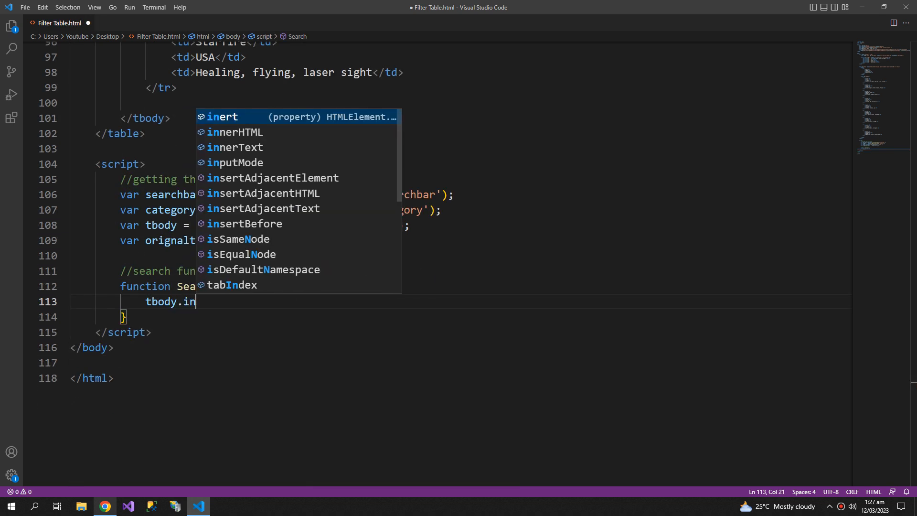
type("nerHTML")
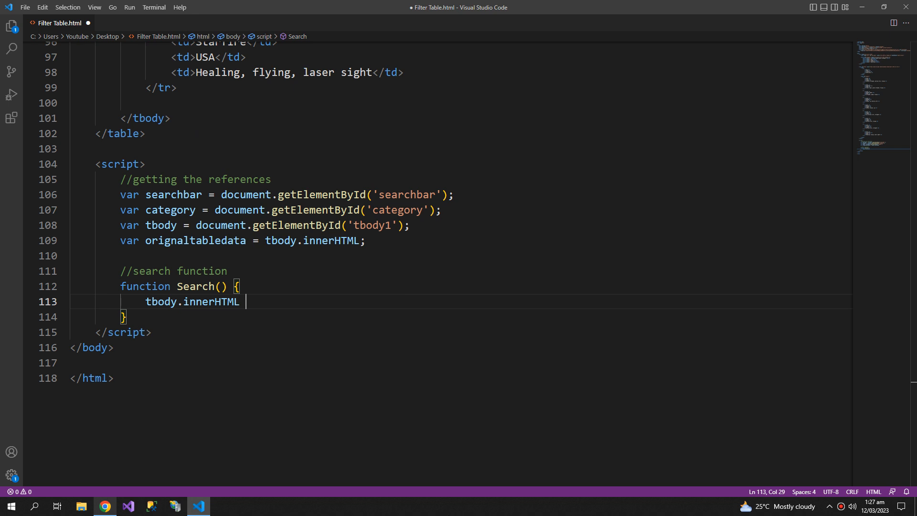
type("= orignaltabledata;")
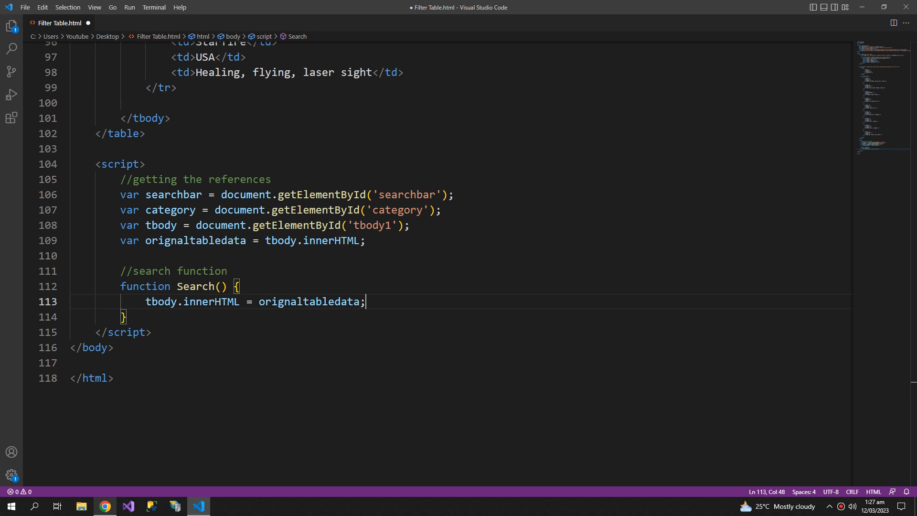
- Declare rows = tbody.children, commented 'all of the tr tags'
type("let ro")
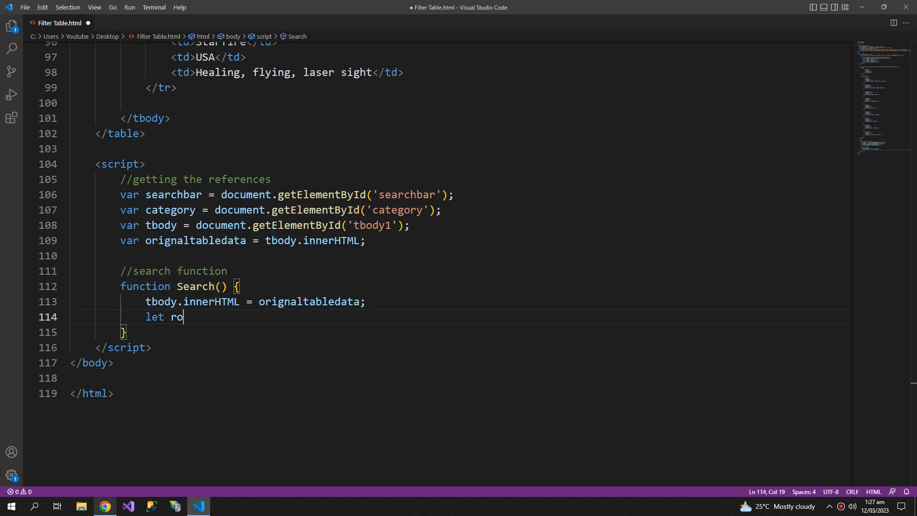
type("ws = t")
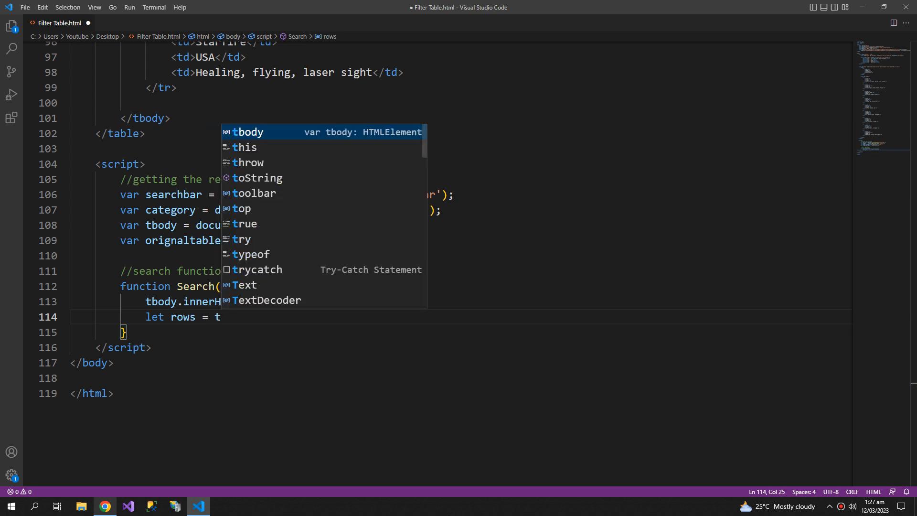
type("body.")
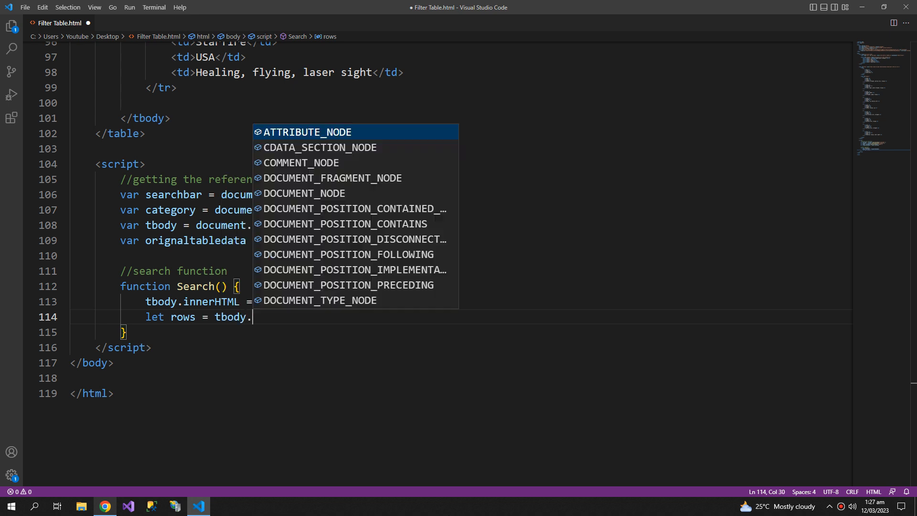
type("children")
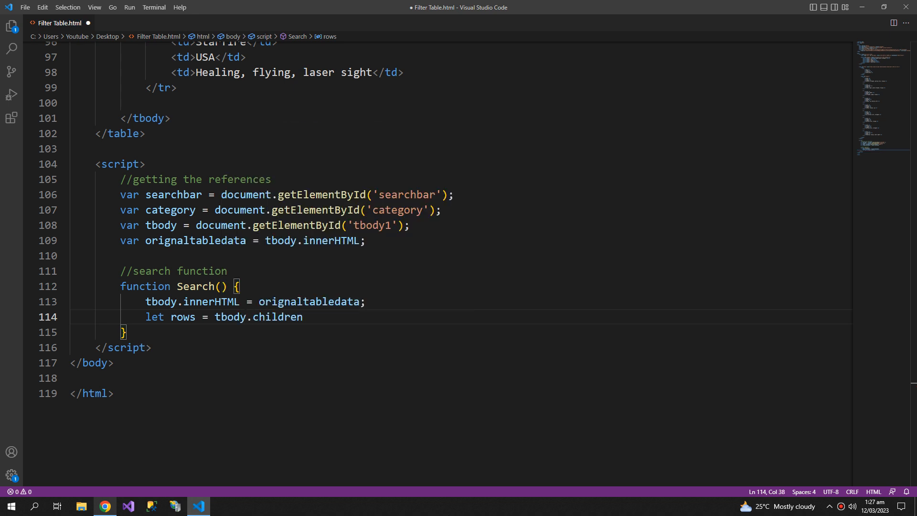
type("; //")
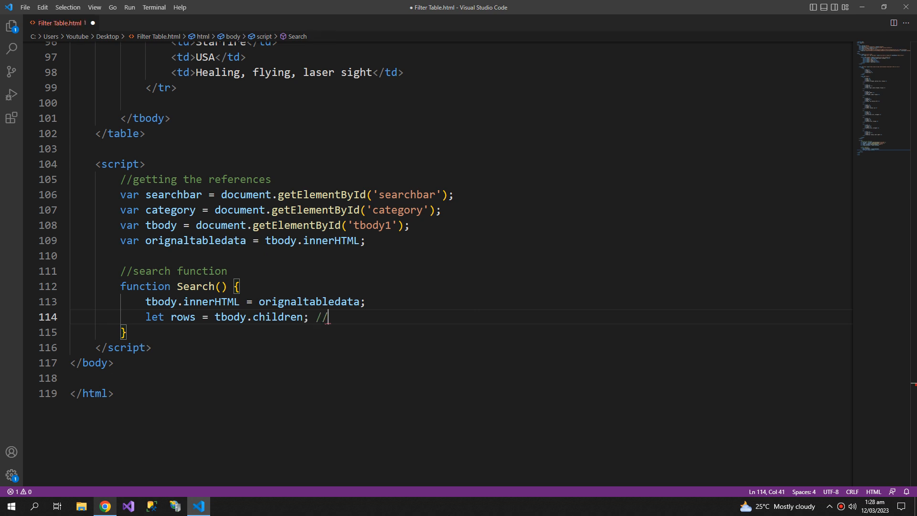
type("all of the tr tags")
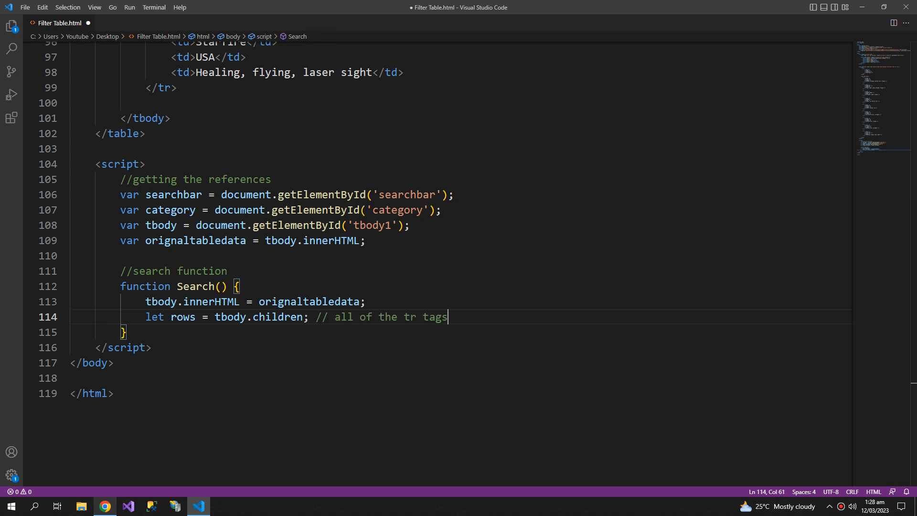
- Write the condition if(searchbar.value.length < 1 || category.value == '0') inside Search
key("Enter")
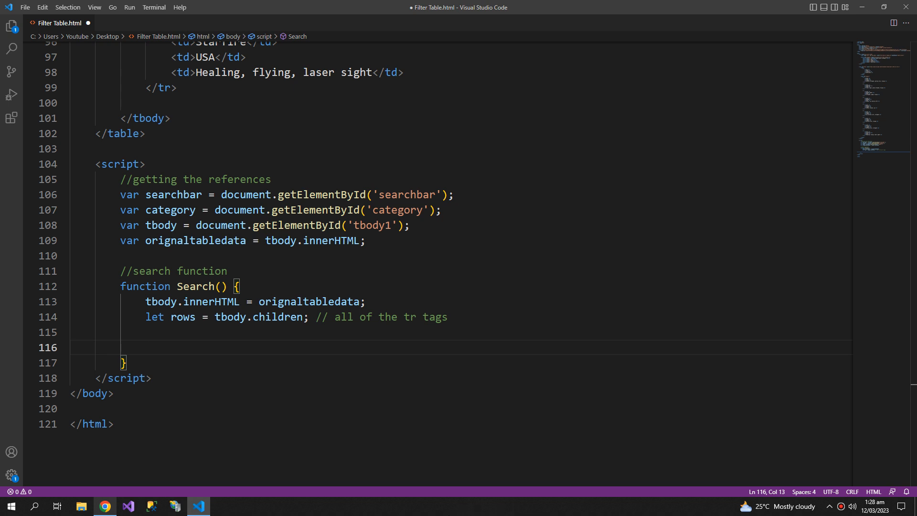
type("if(")
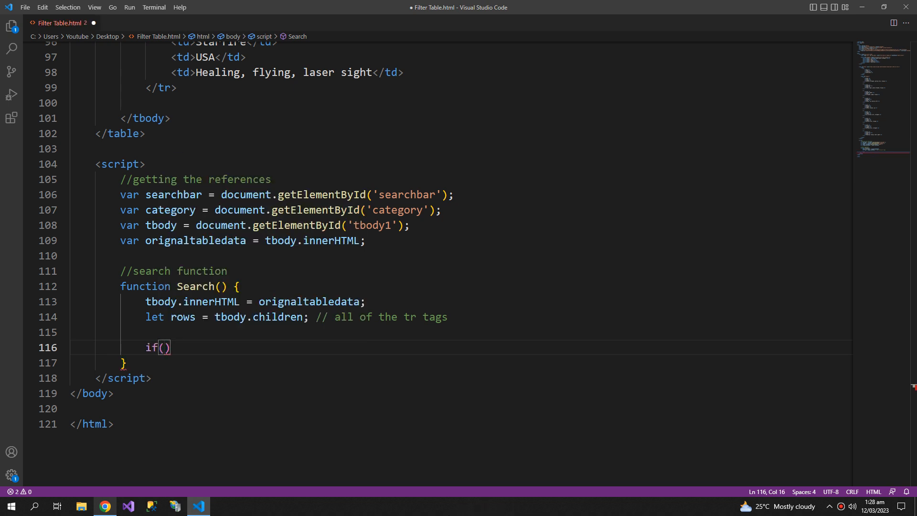
type("searchbar")
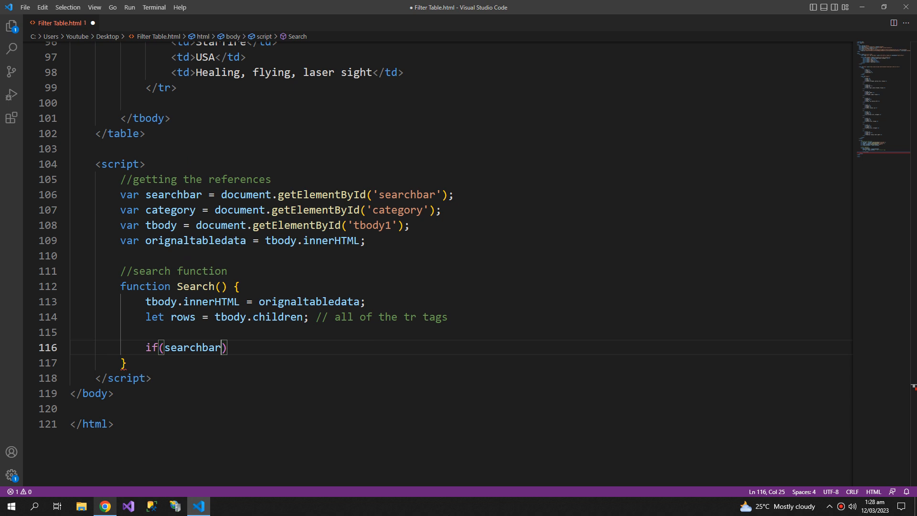
type(".value.le")
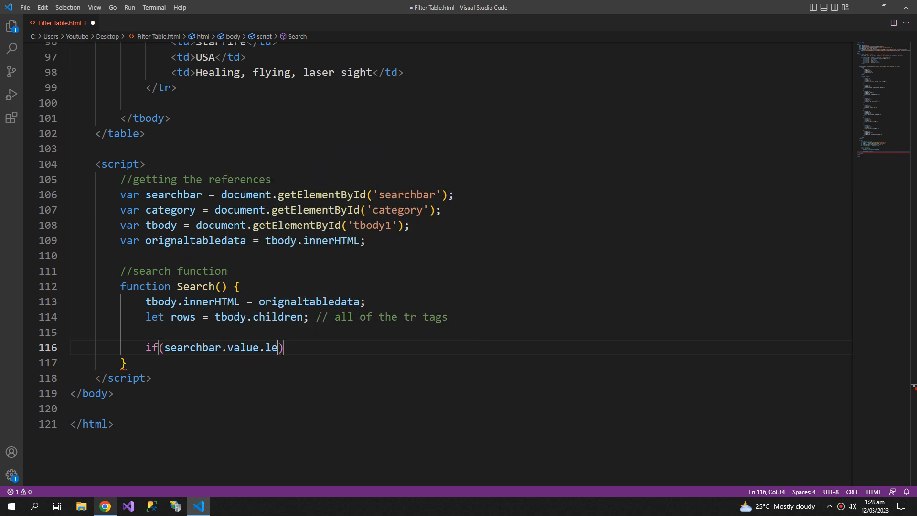
type("ngth <")
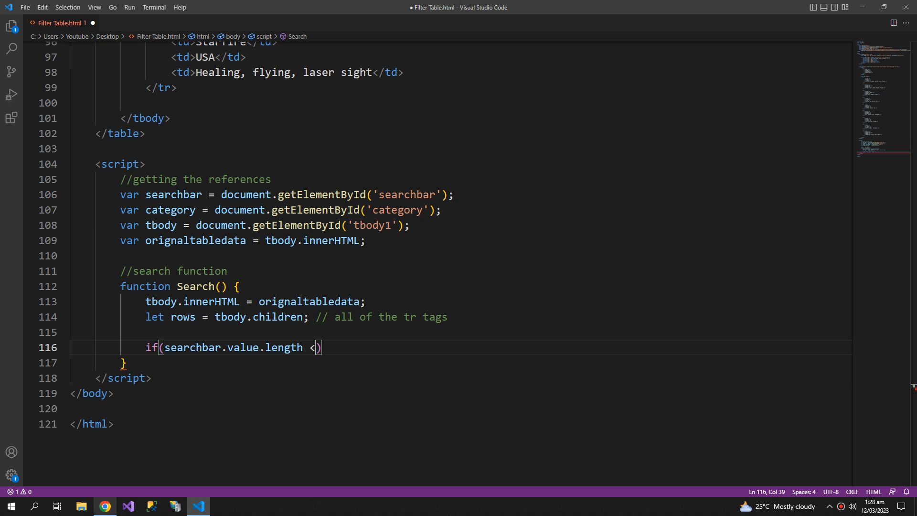
type("1")
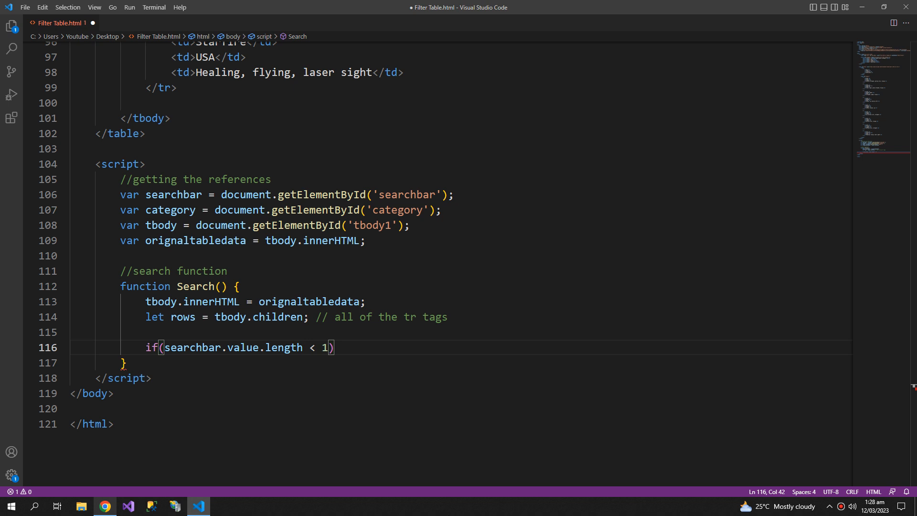
type("\" \"")
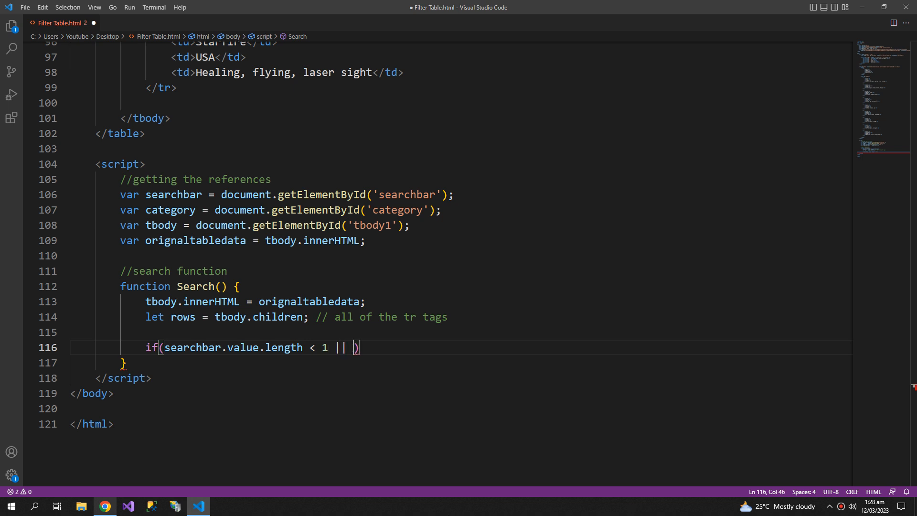
type("category.value")
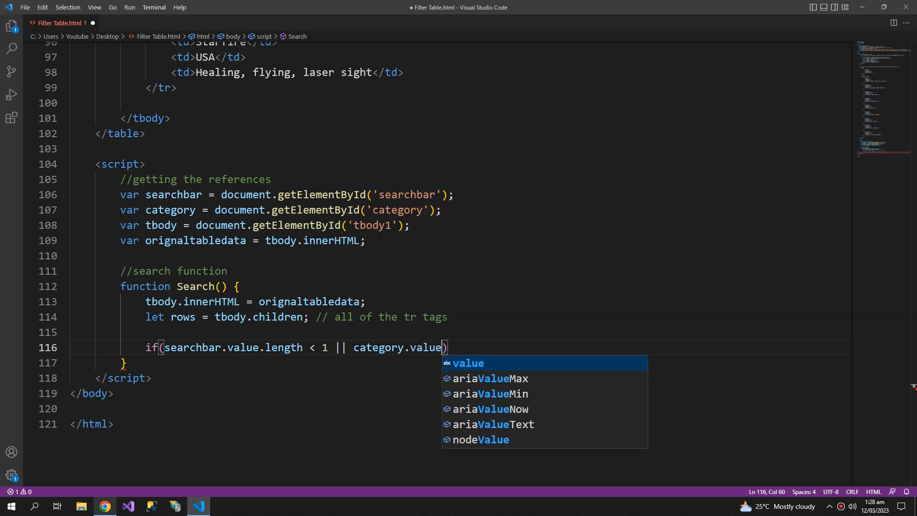
type("=")
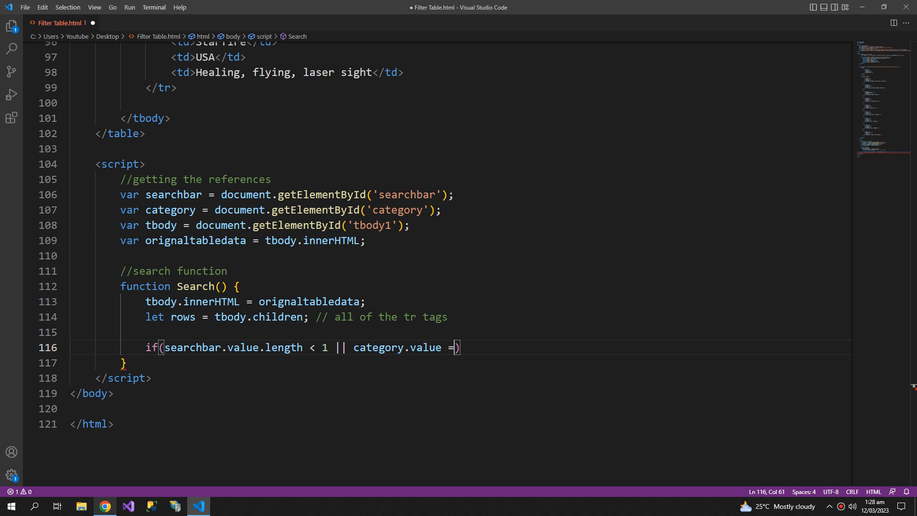
type("= ''")
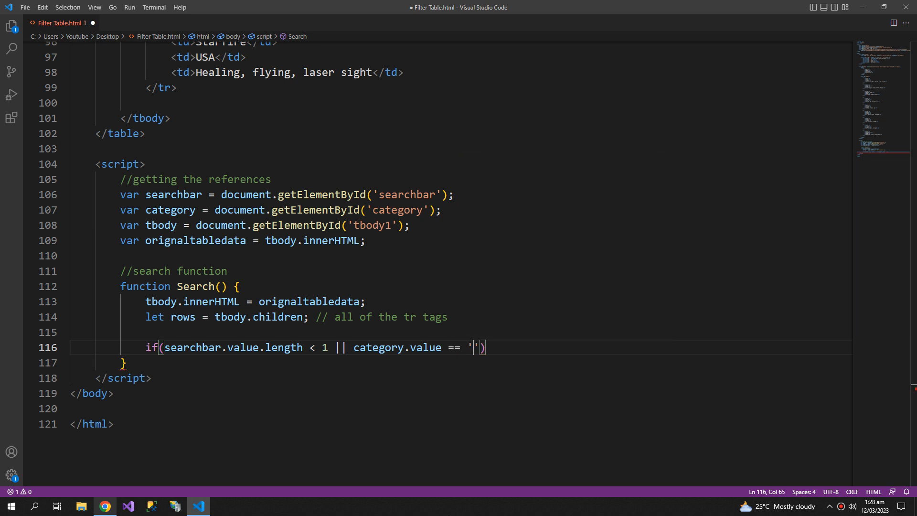
type("0")
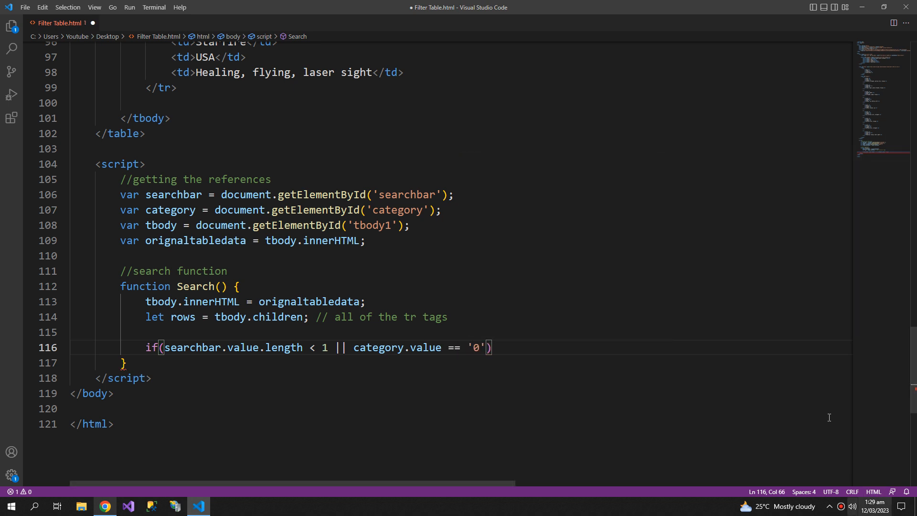
scroll("up", 3)
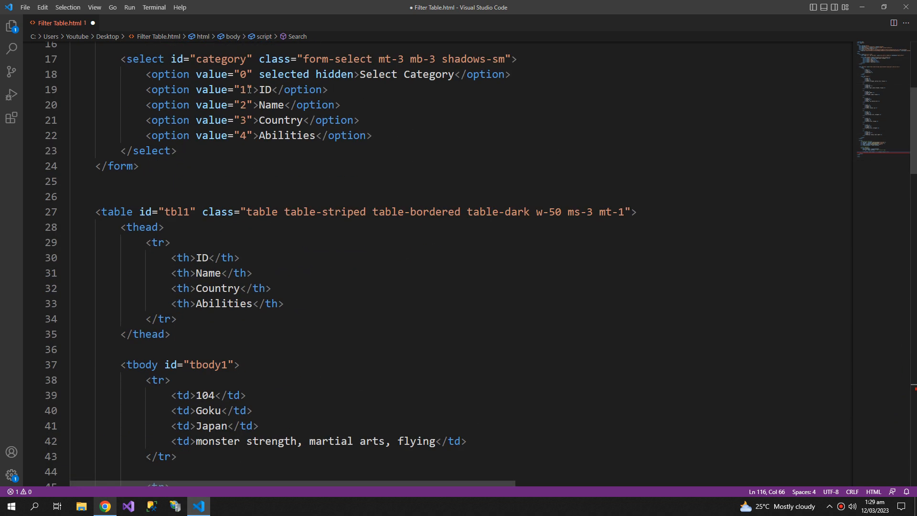
left_click_drag(234, 74, 510, 73)
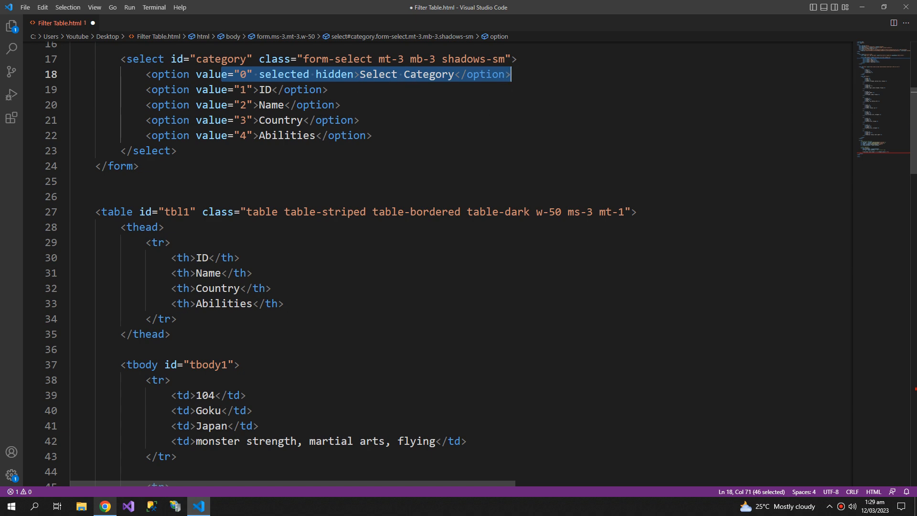
scroll("down", 3)
type("if(searchbar.value.length < 1 || category.value == '0")
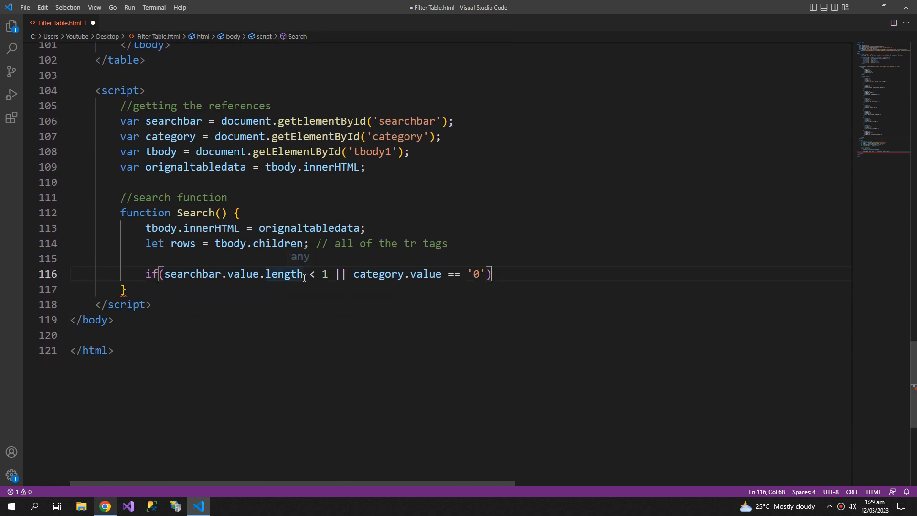
- Return early in the if block, commented 'do not filter data if searchbar is empty or first option is selected'
type("{")
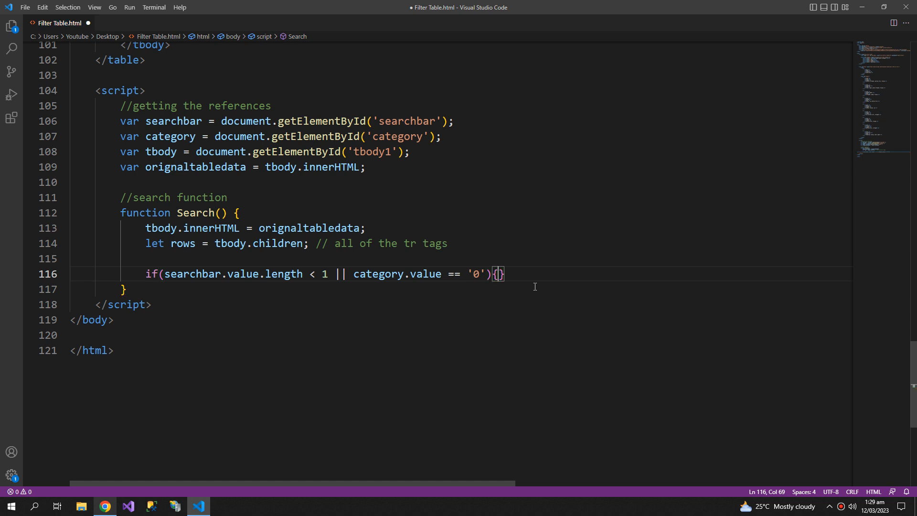
type("return;")
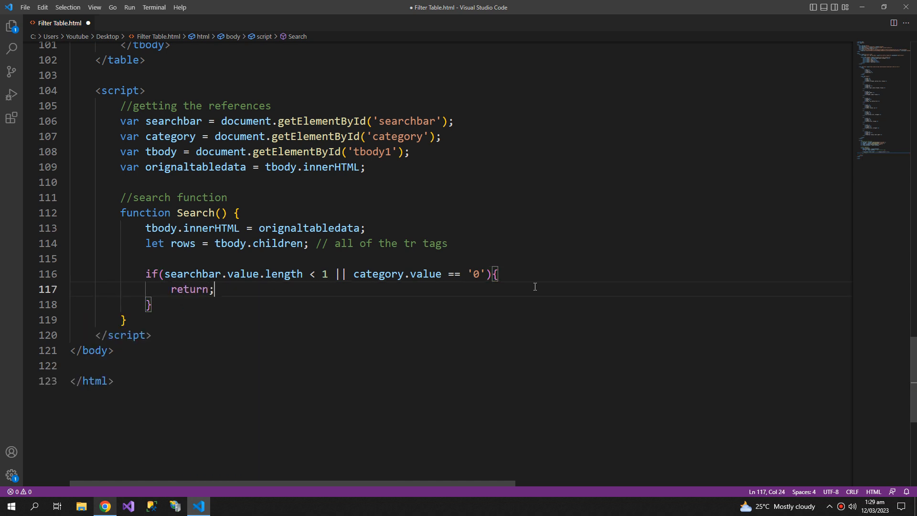
type("//do not filter data if searchbar is empty or first option is selected")
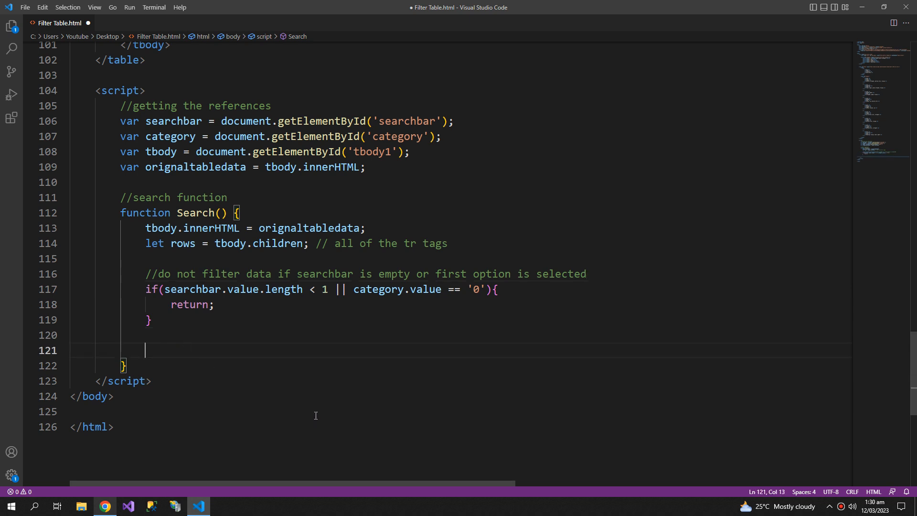
- Declare let filteredrows = ''; in Search
type("let f")
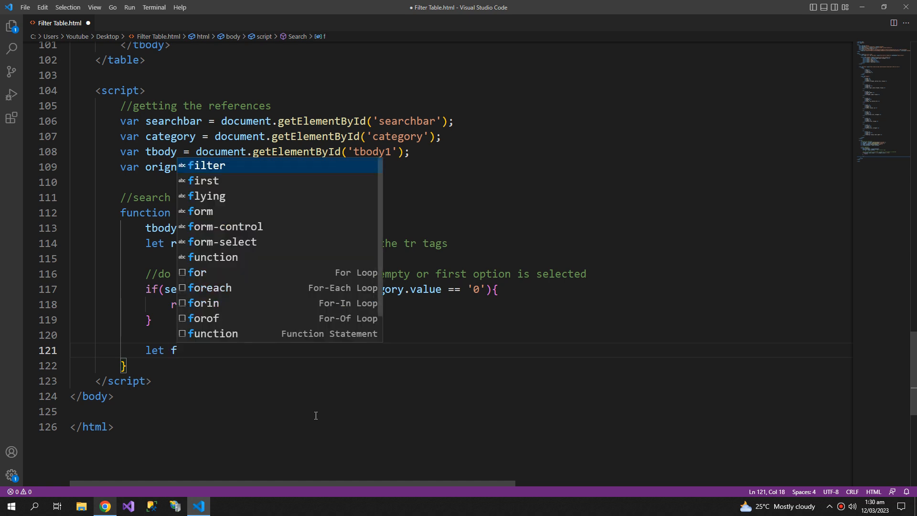
type("ilteredr")
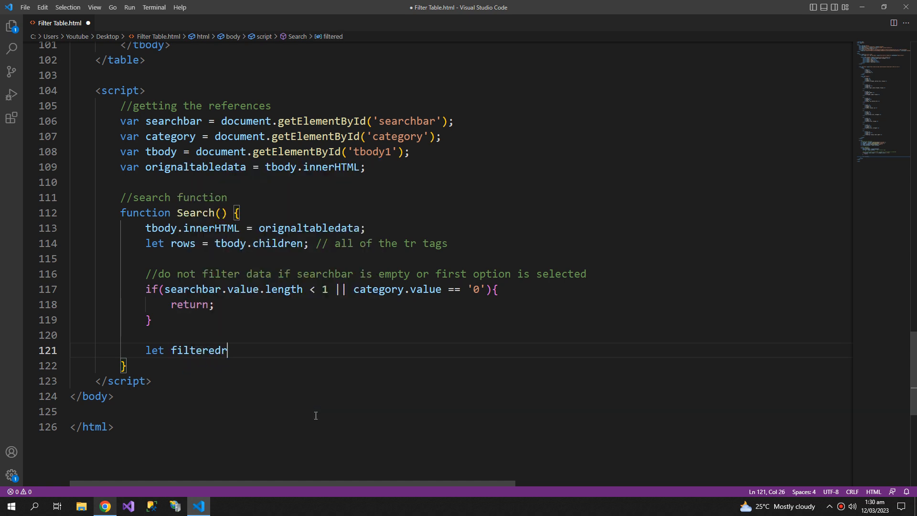
type("ows = '")
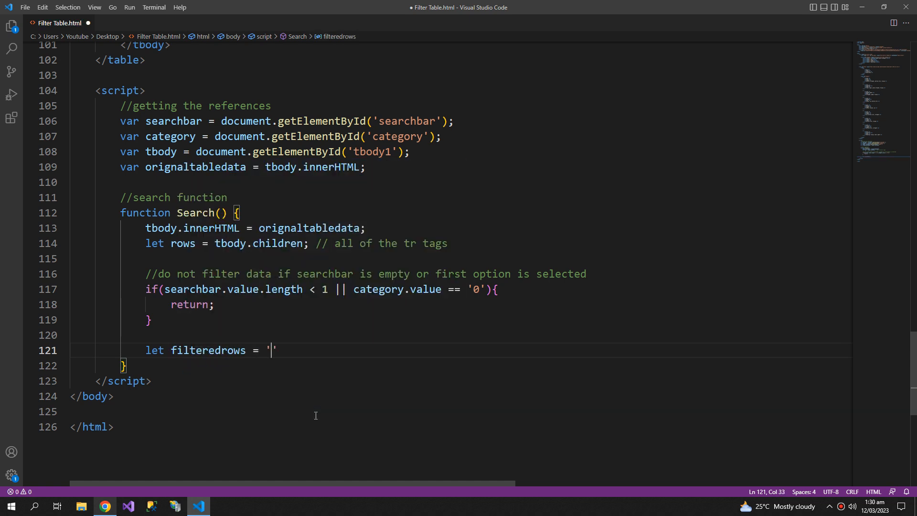
type("';")
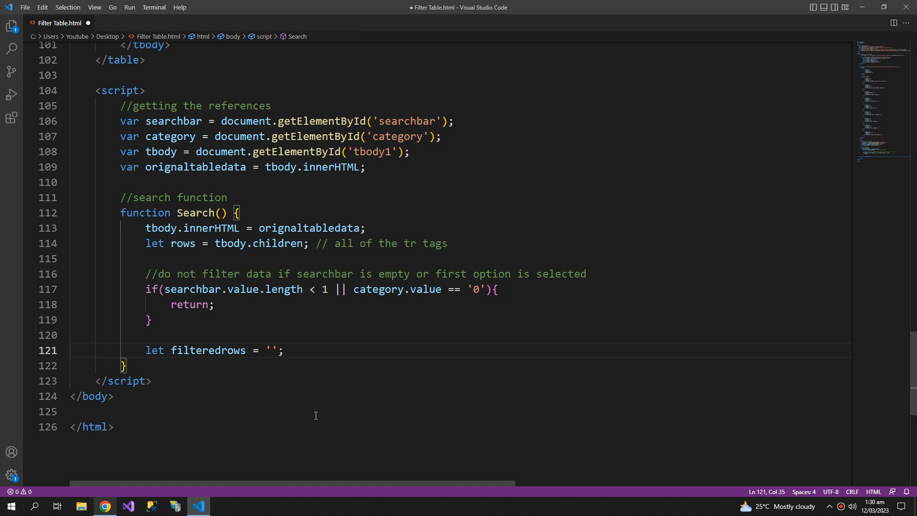
- Declare let catno = Number(category.value) - 1;
type("l")
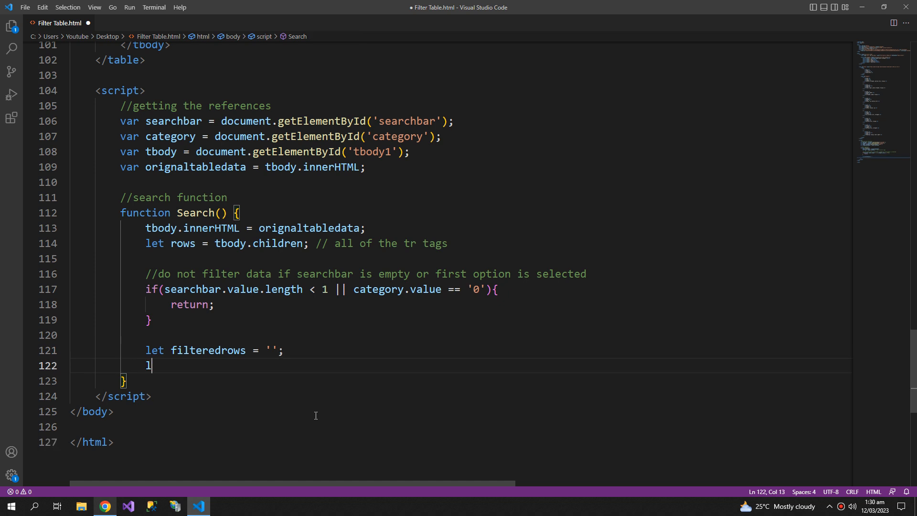
type("et c")
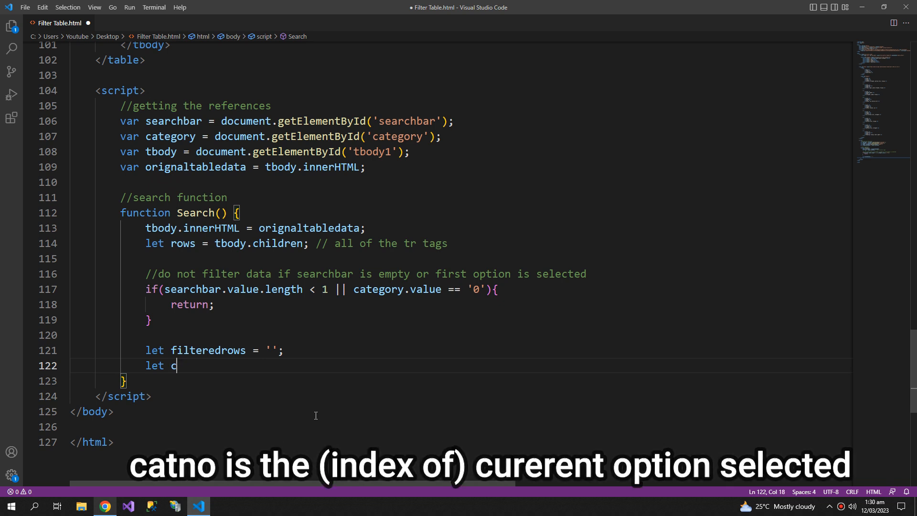
type("atno")
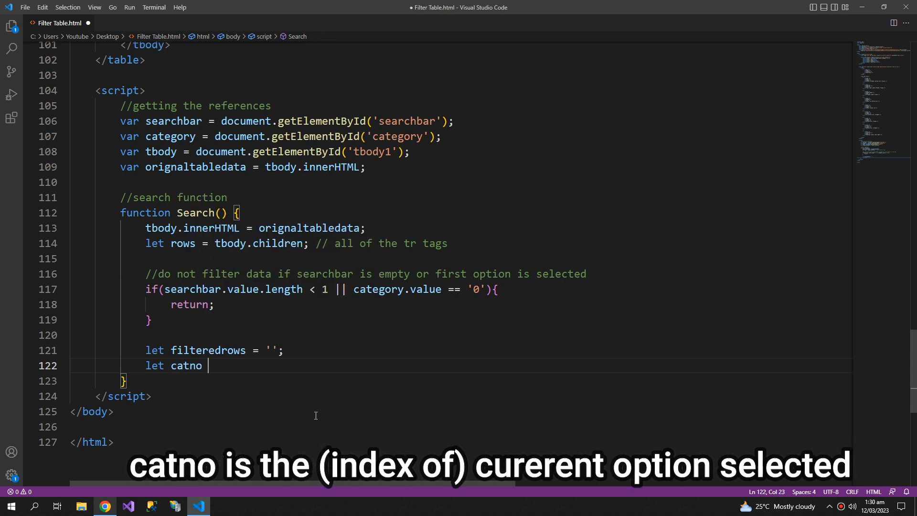
type("=")
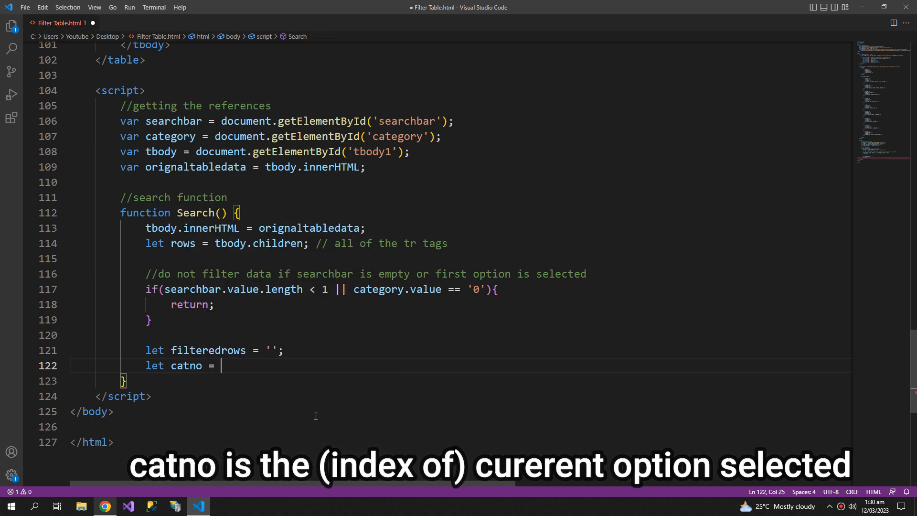
type("Number")
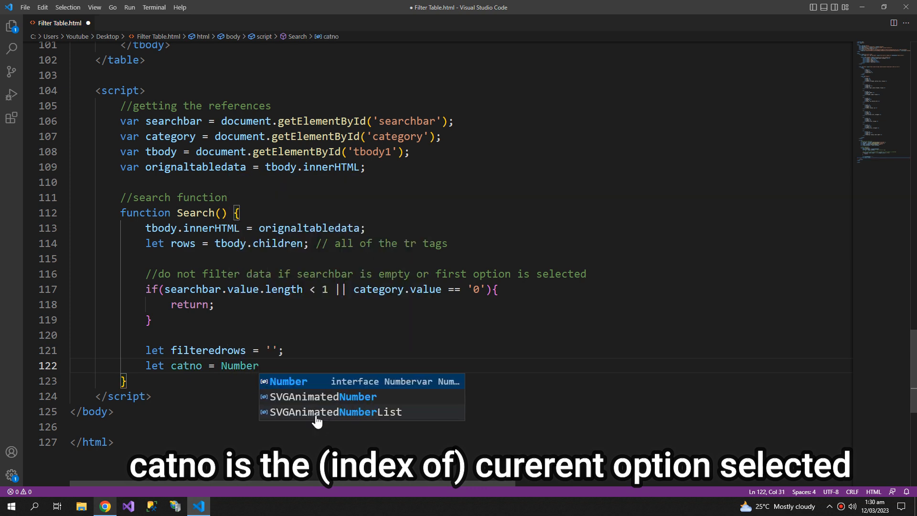
type("()")
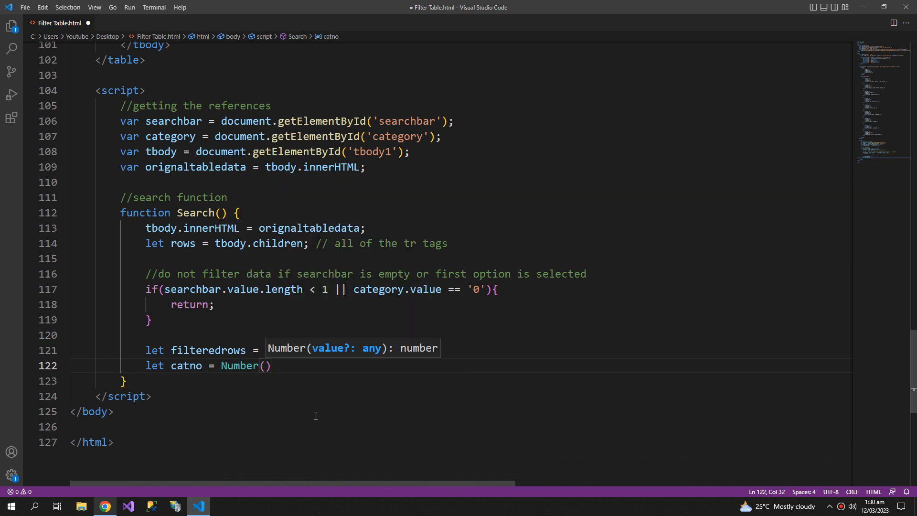
type("c")
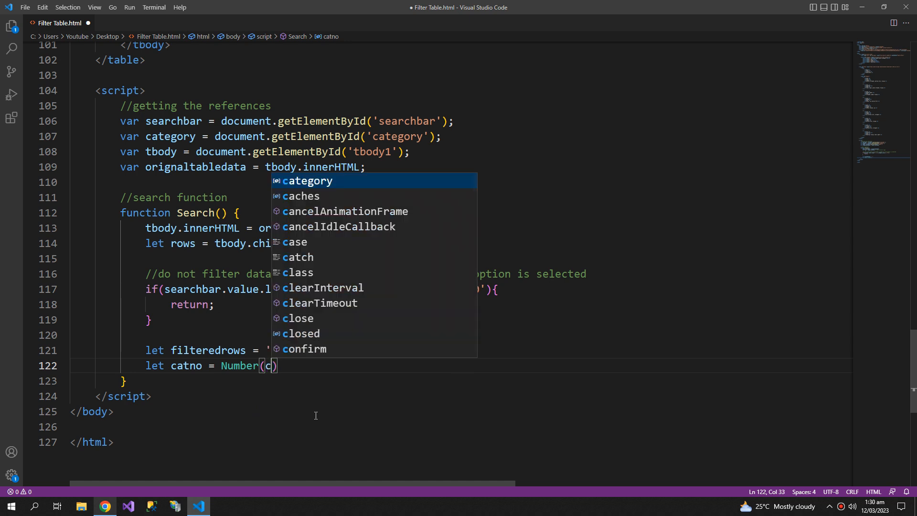
type("ategory")
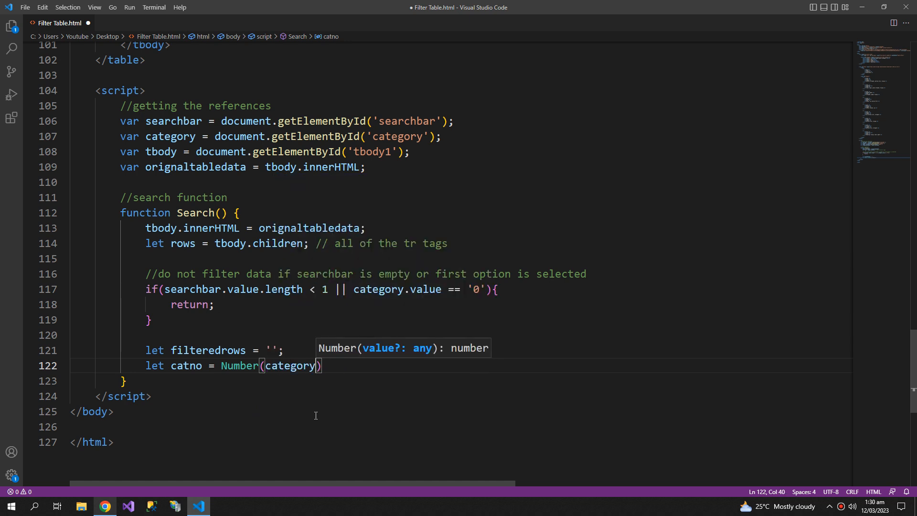
type(".value)")
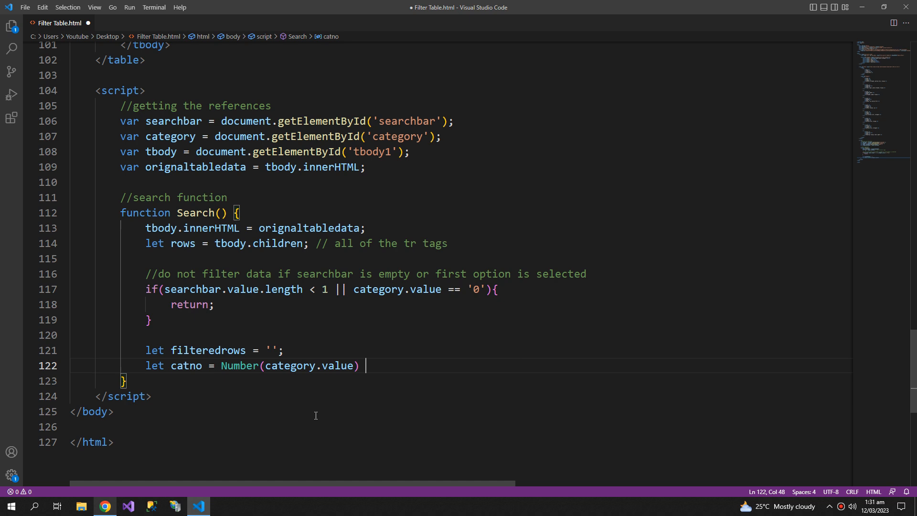
type("-1;")
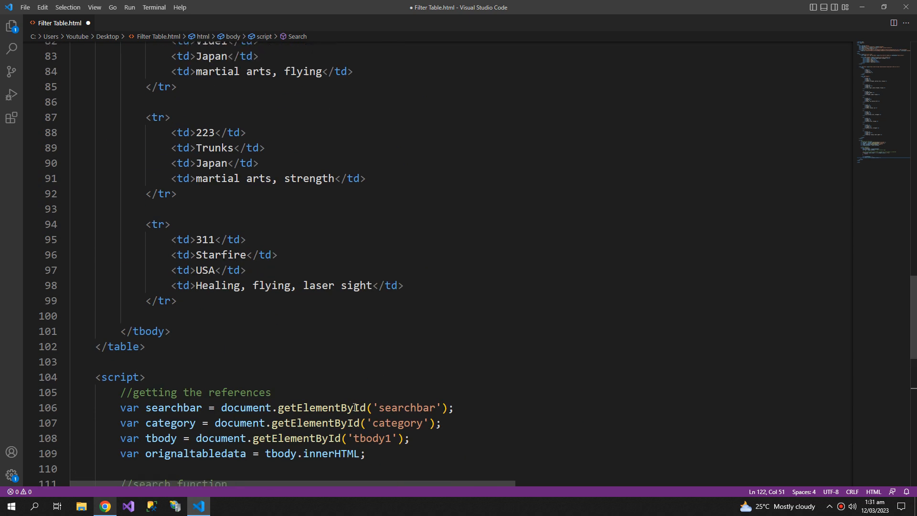
left_click(167, 239)
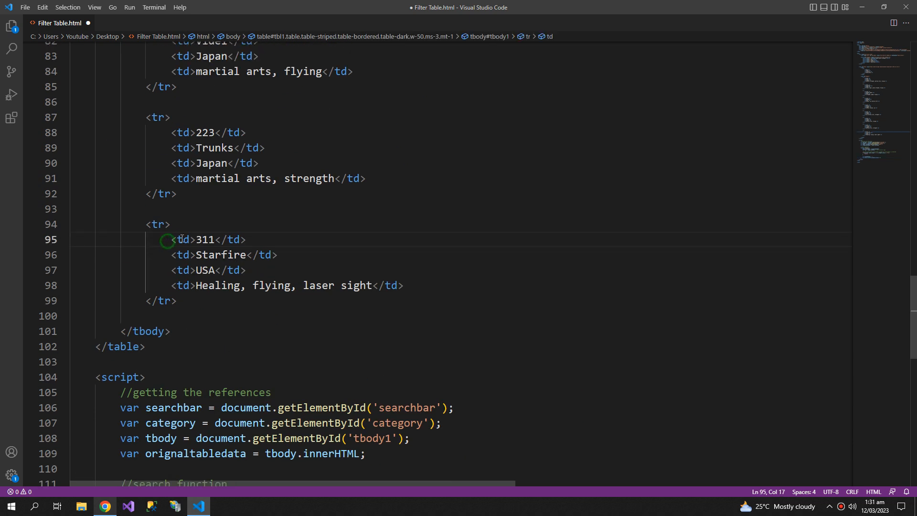
left_click_drag(170, 240, 404, 285)
type("let catno = Number(category.value) - 1;")
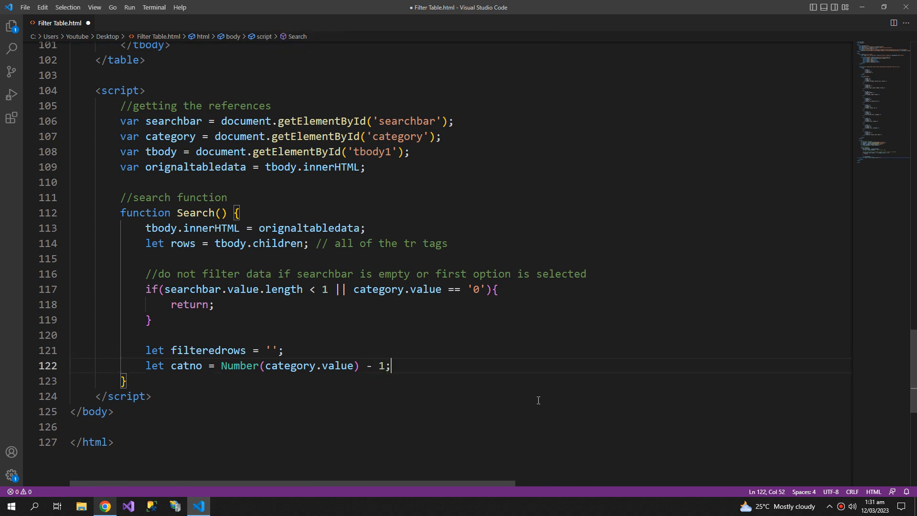
- Declare let searchtext = searchbar.value.toLowerCase(); on a new line after catno
key("Enter")
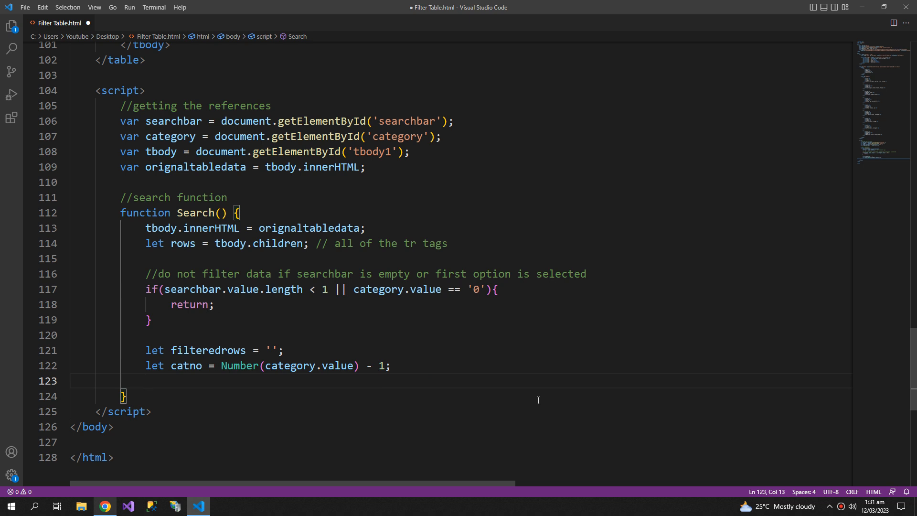
type("let searcht")
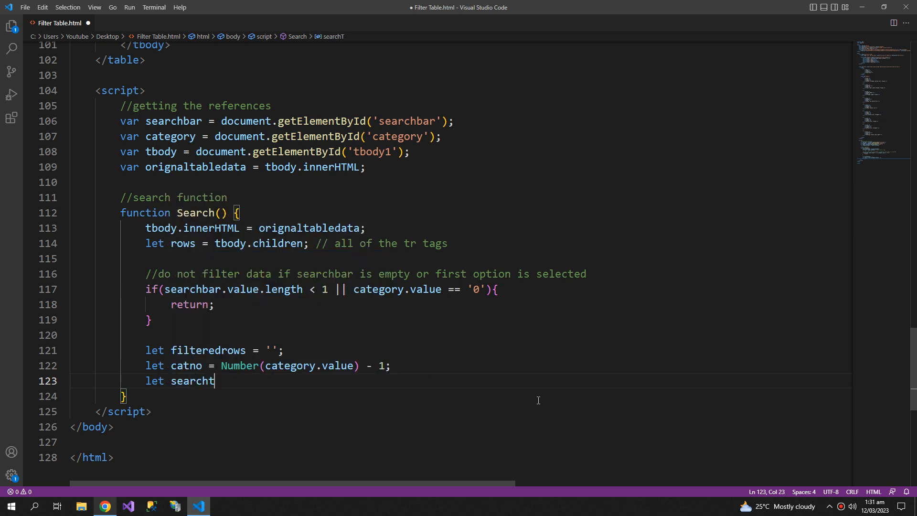
type("ext = s")
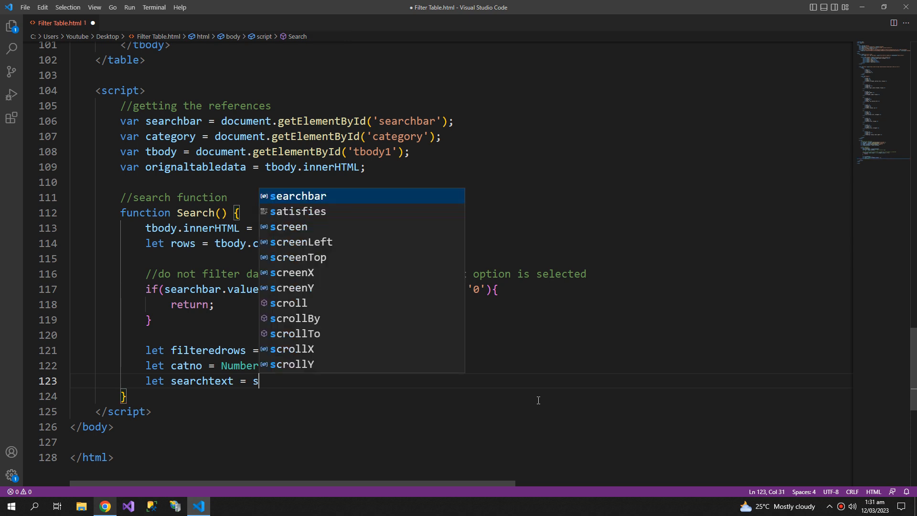
type("earchbar")
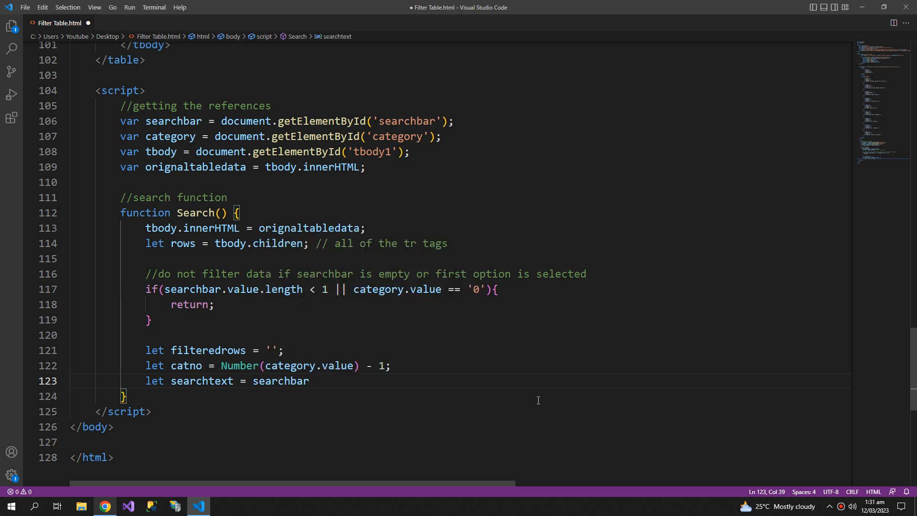
type(".val")
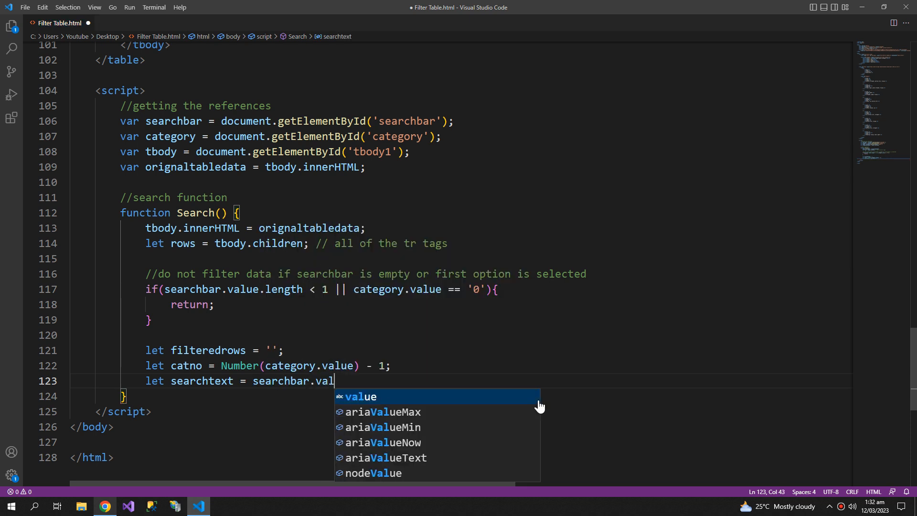
type("ue.")
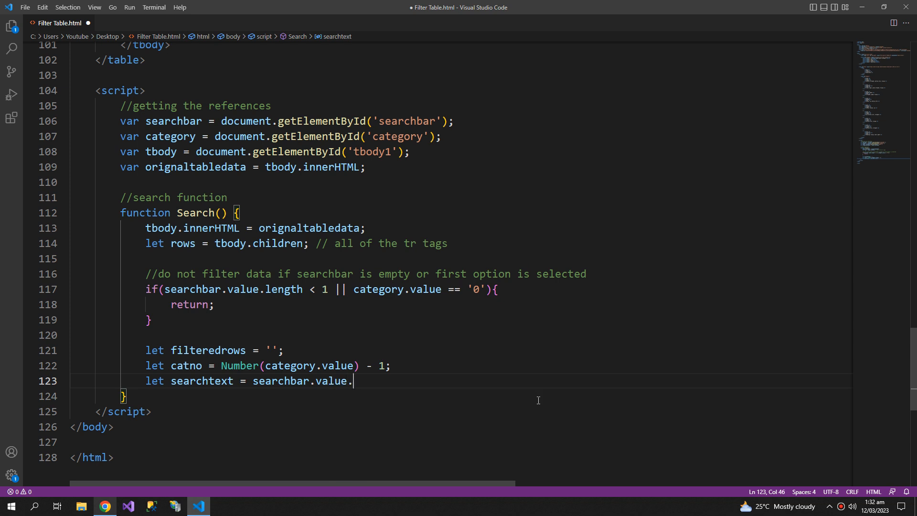
type("toL")
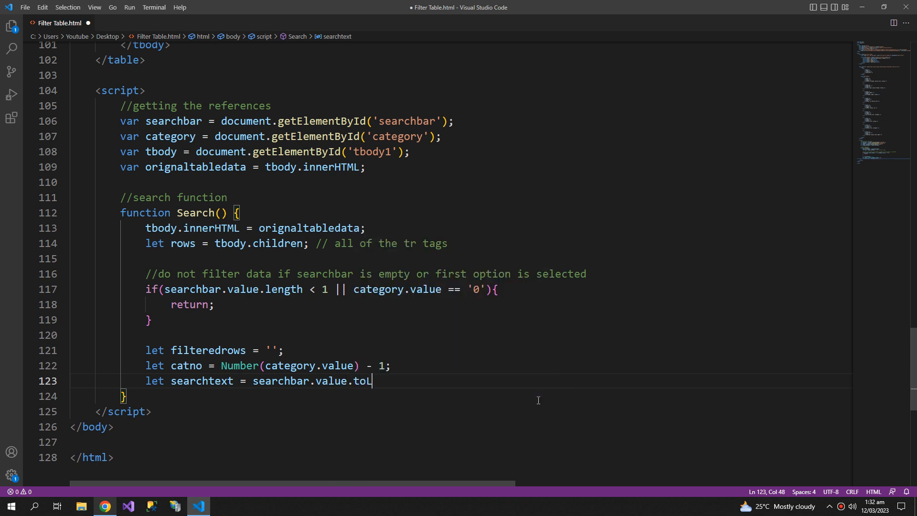
type("owerCase();")
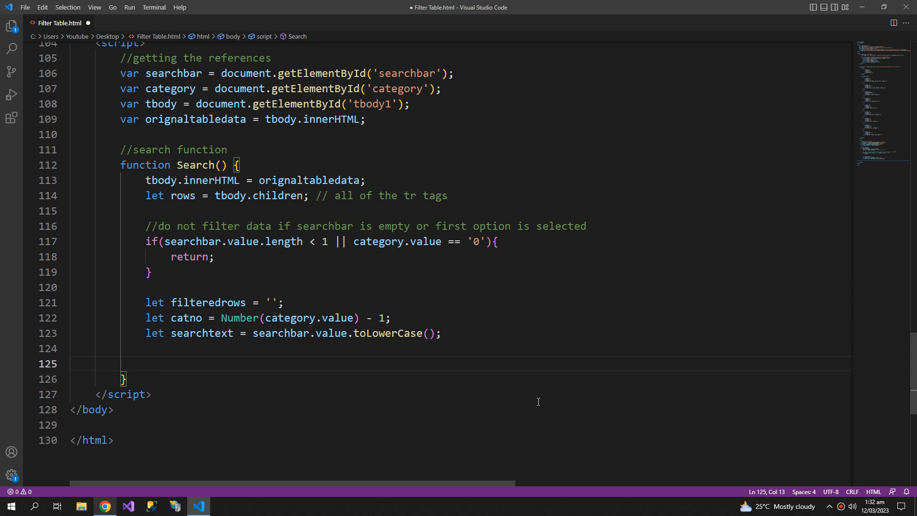
- Add a for loop over rows and begin const currentrowtext = rows[i].children inside it
type("for")
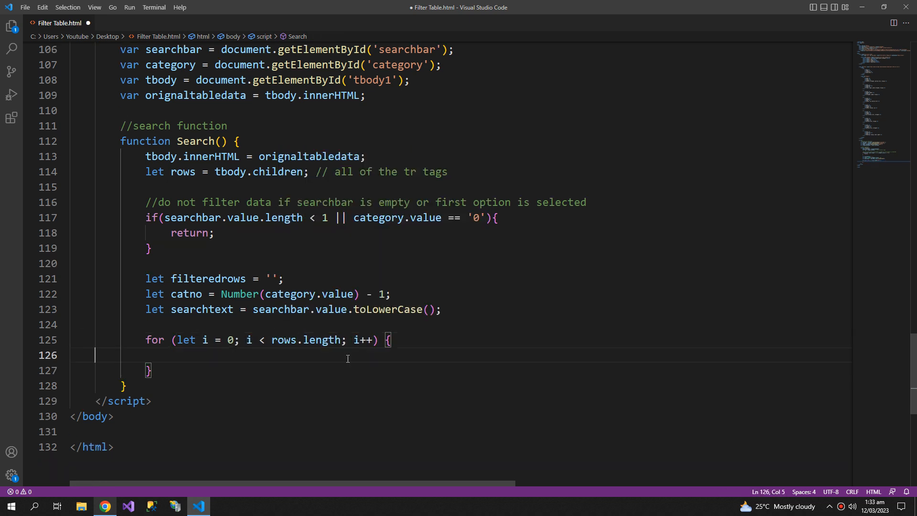
type("const c")
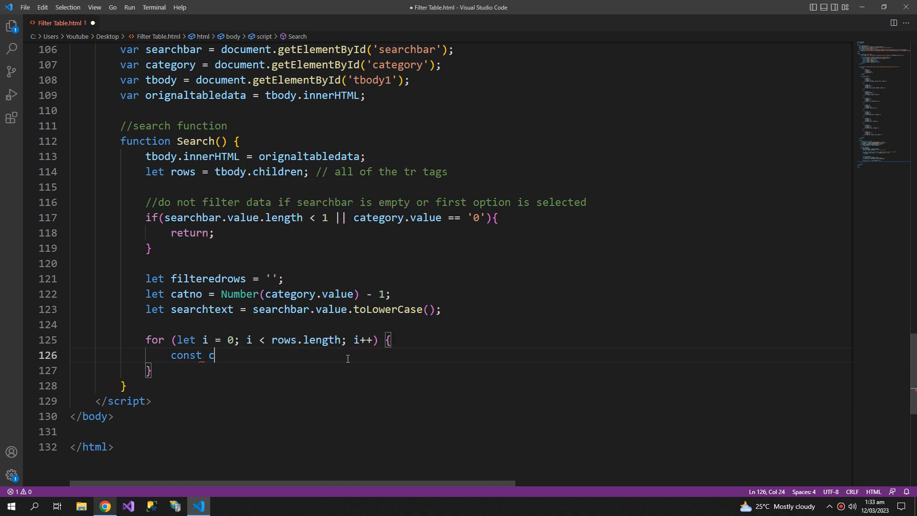
type("urrent")
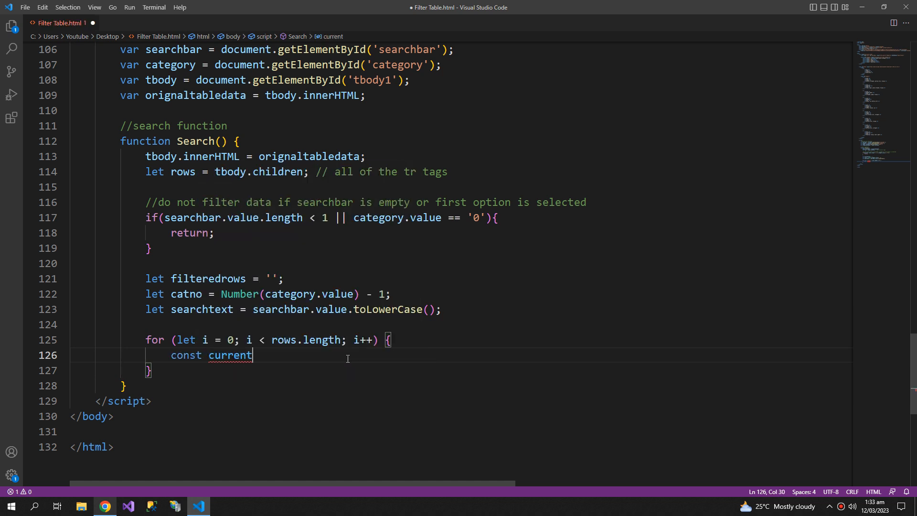
type("rowtext")
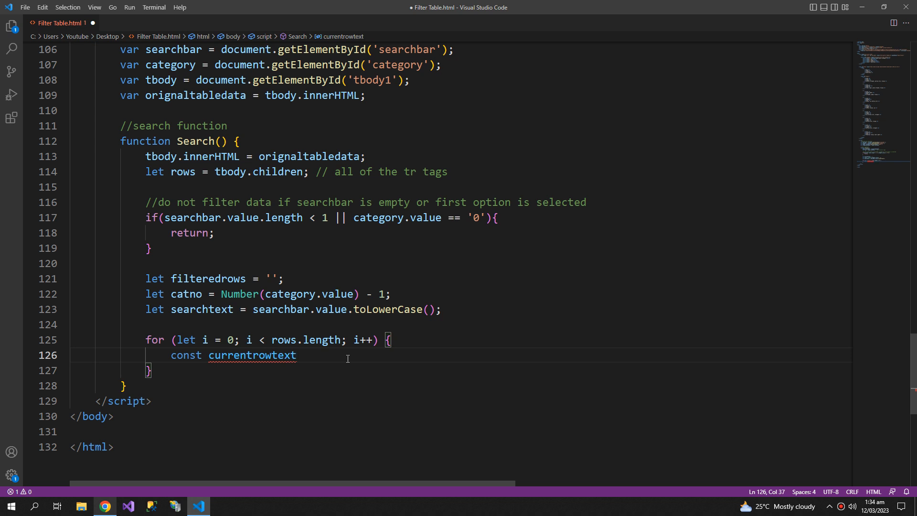
type("=")
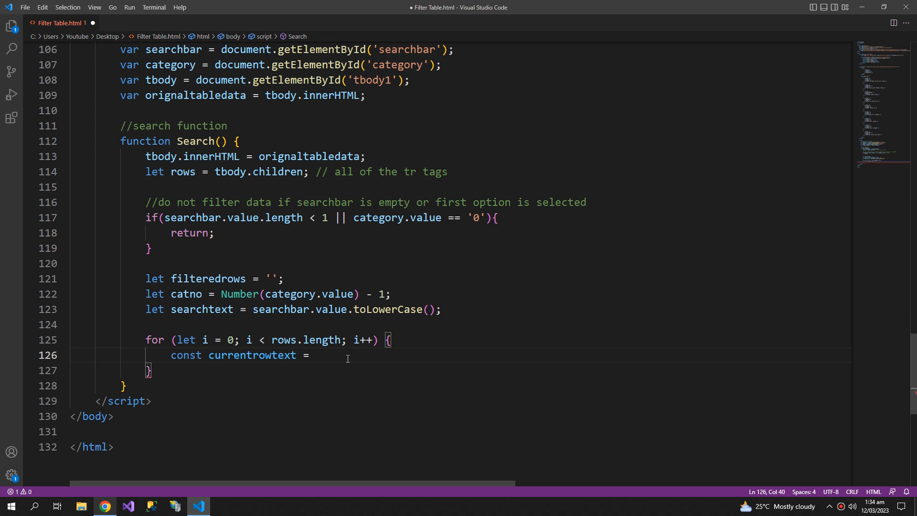
type("rows")
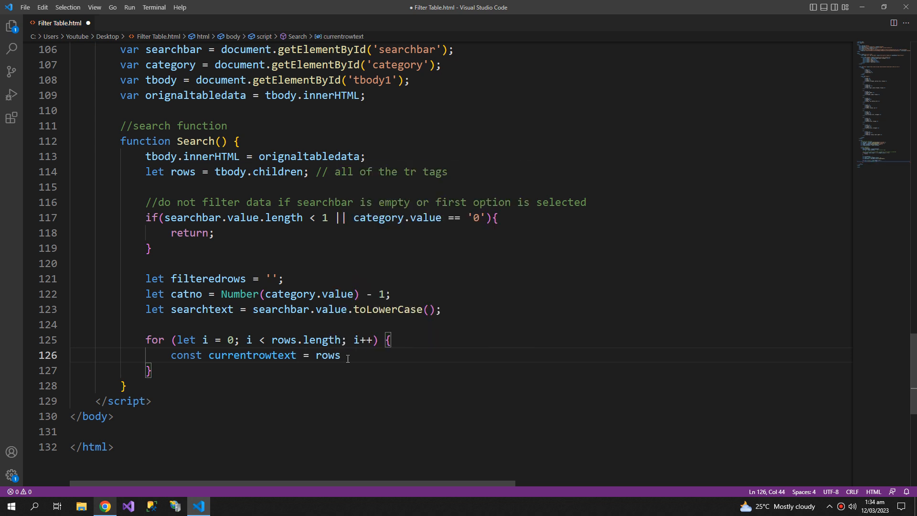
type("[i].")
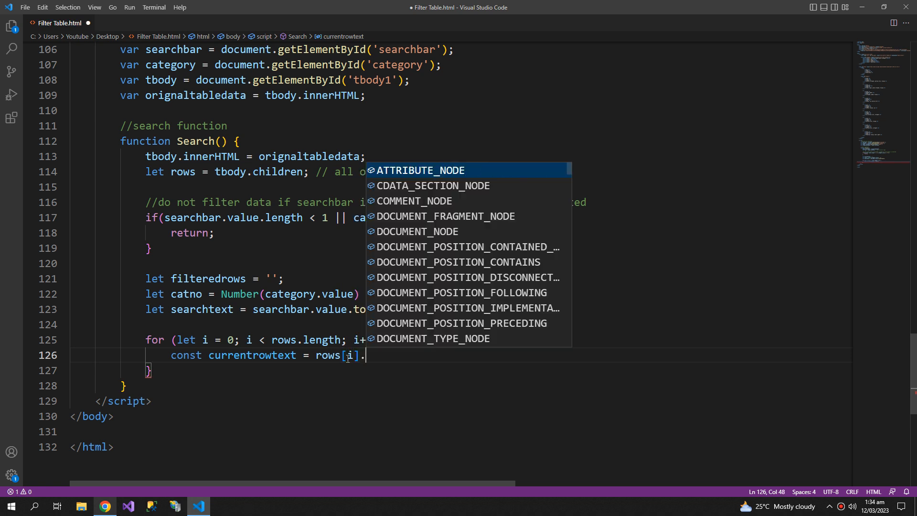
type("children")
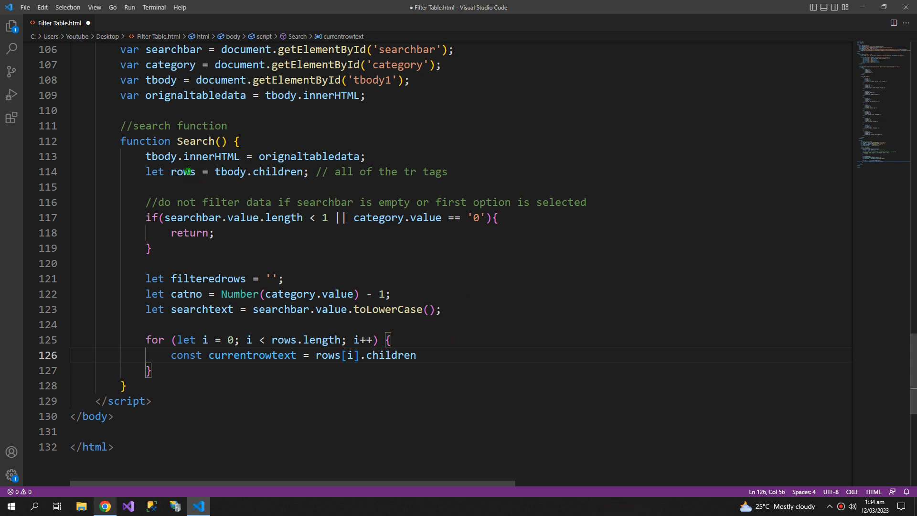
- Point out the rows variable and comment, then index the cell with children[catno]
double_click(182, 172)
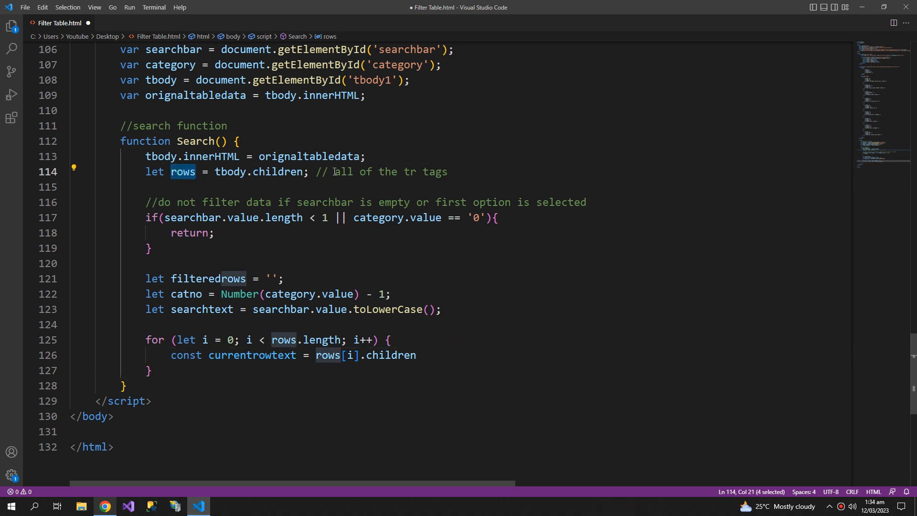
left_click_drag(335, 172, 446, 171)
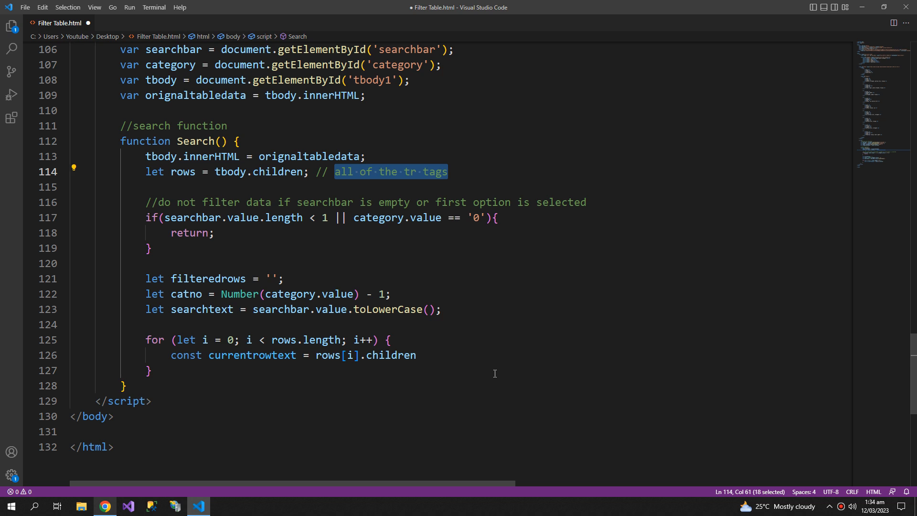
left_click(418, 355)
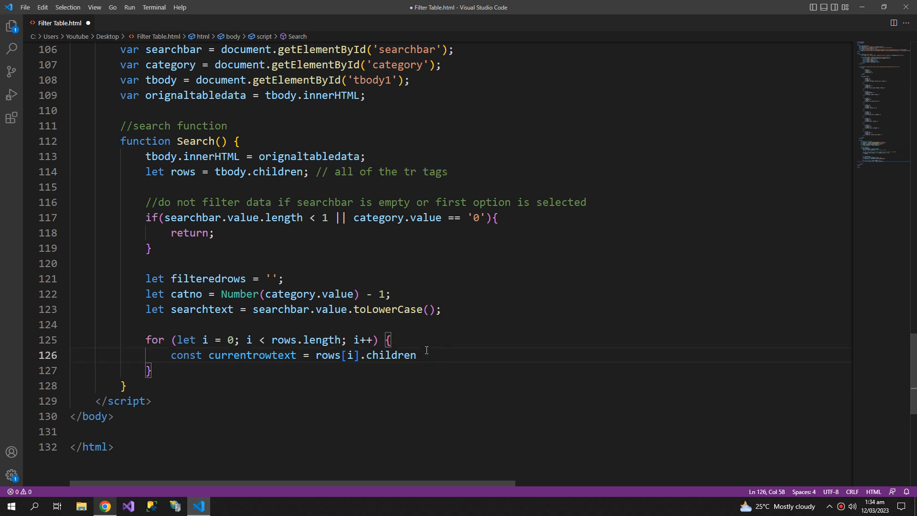
mouse_move(392, 355)
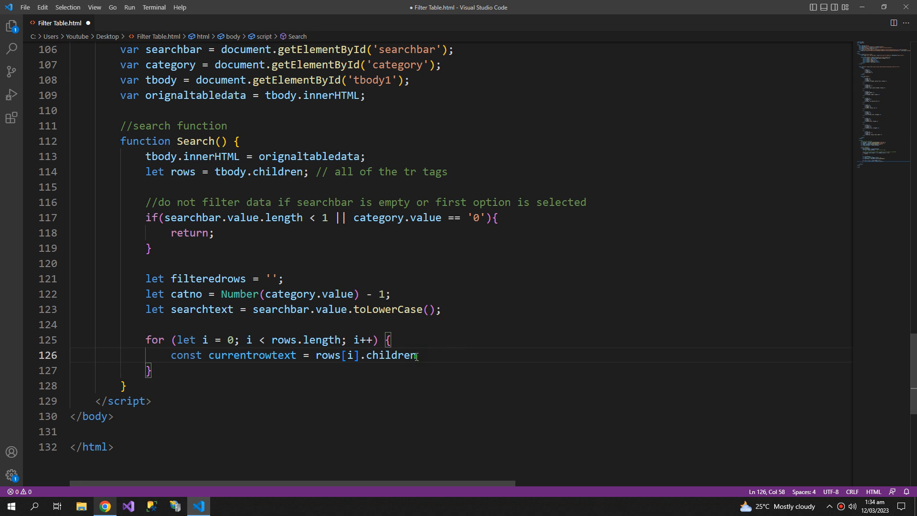
left_click_drag(203, 355, 420, 355)
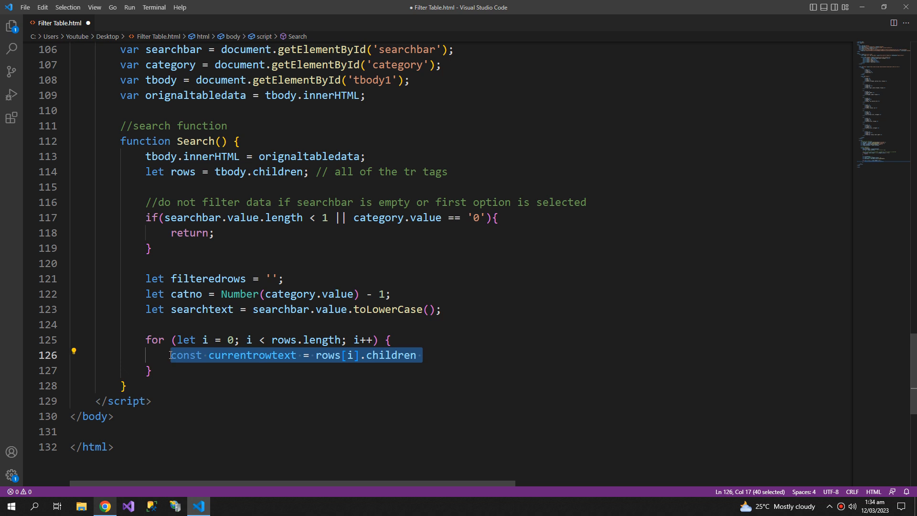
mouse_move(402, 355)
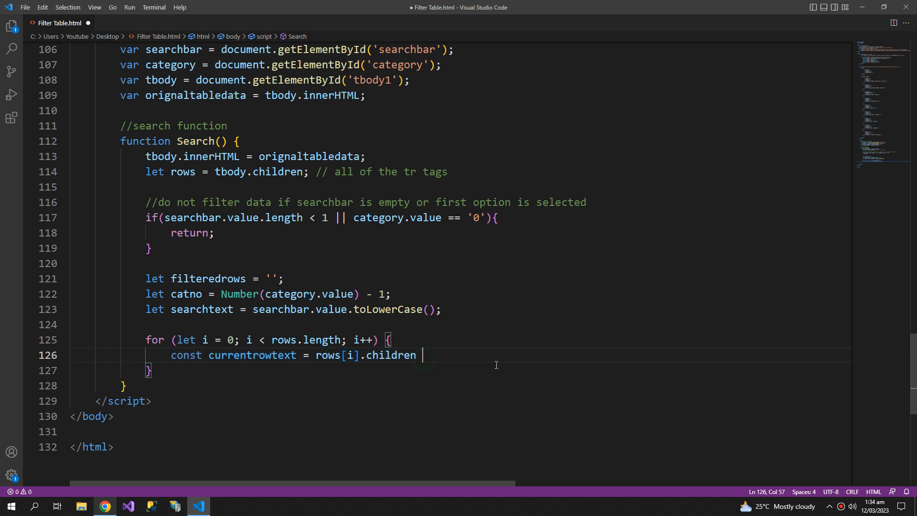
key("Backspace")
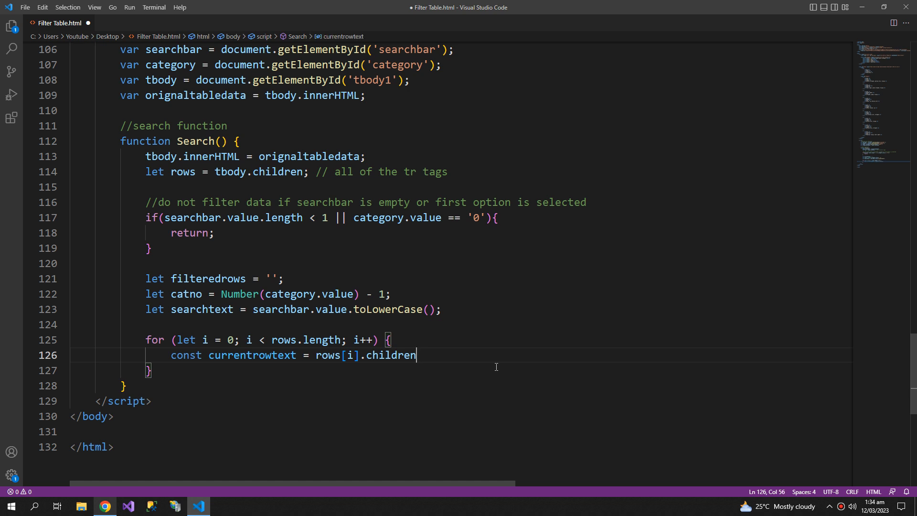
double_click(391, 355)
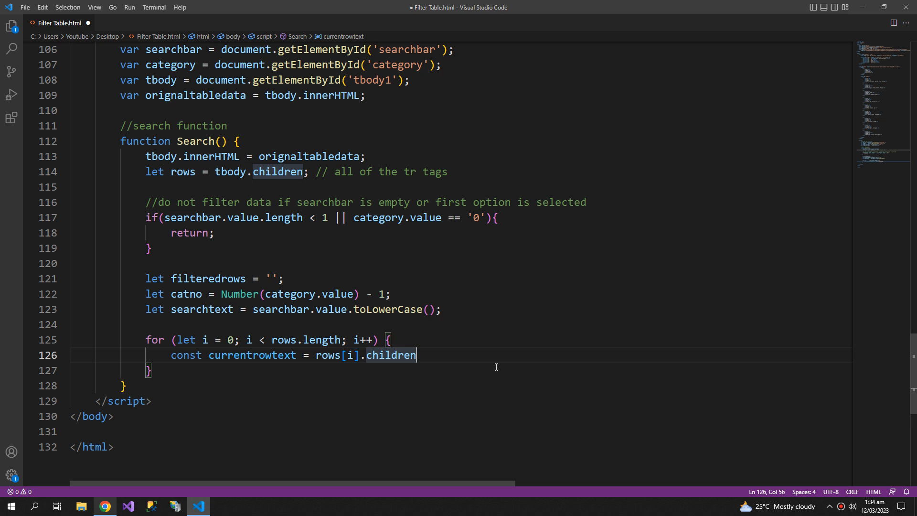
type("[]")
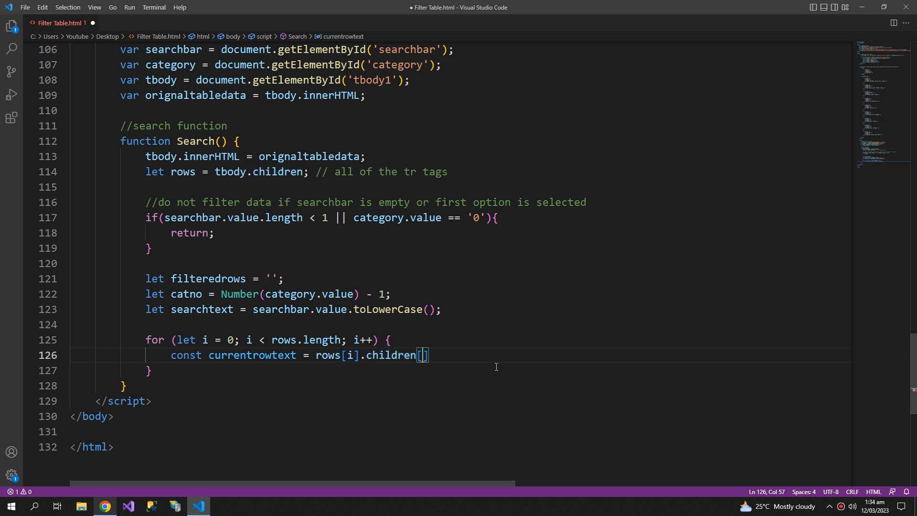
type("catno")
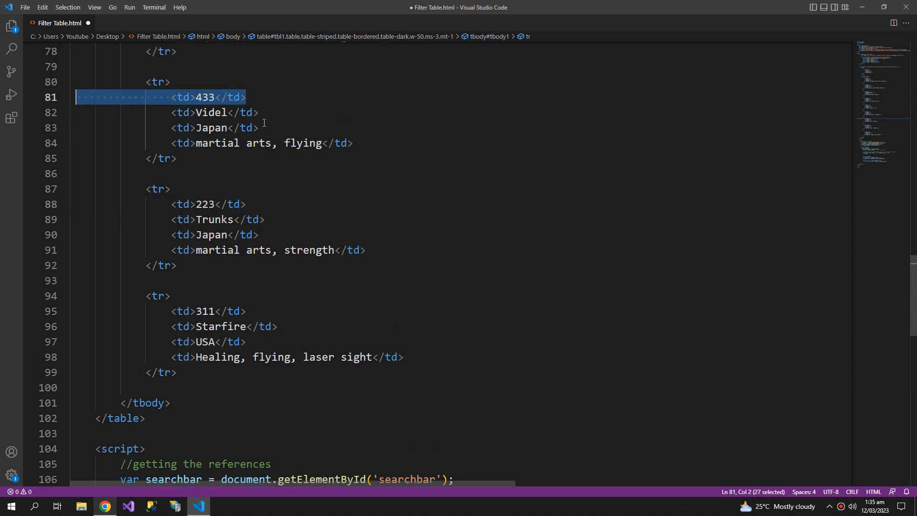
left_click(228, 113)
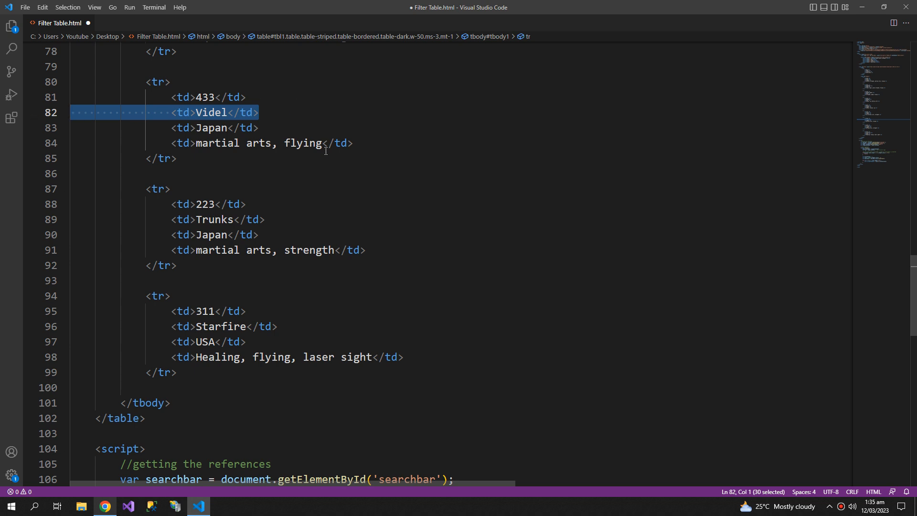
double_click(214, 220)
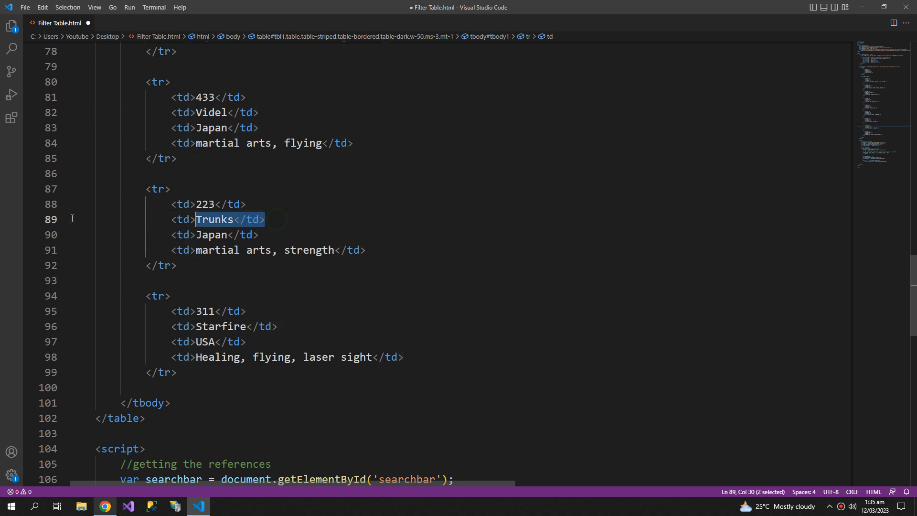
left_click(222, 326)
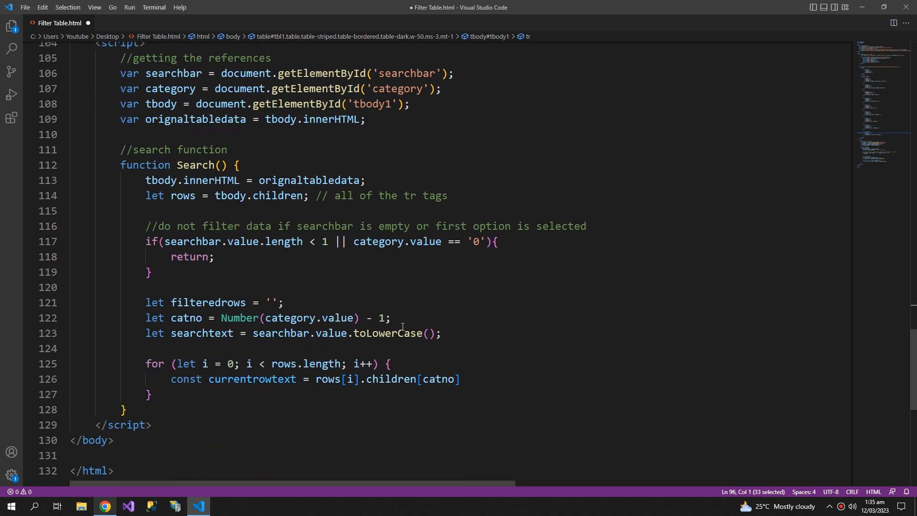
- Complete currentrowtext as rows[i].children[catno].innerText.toLowerCase();
double_click(390, 308)
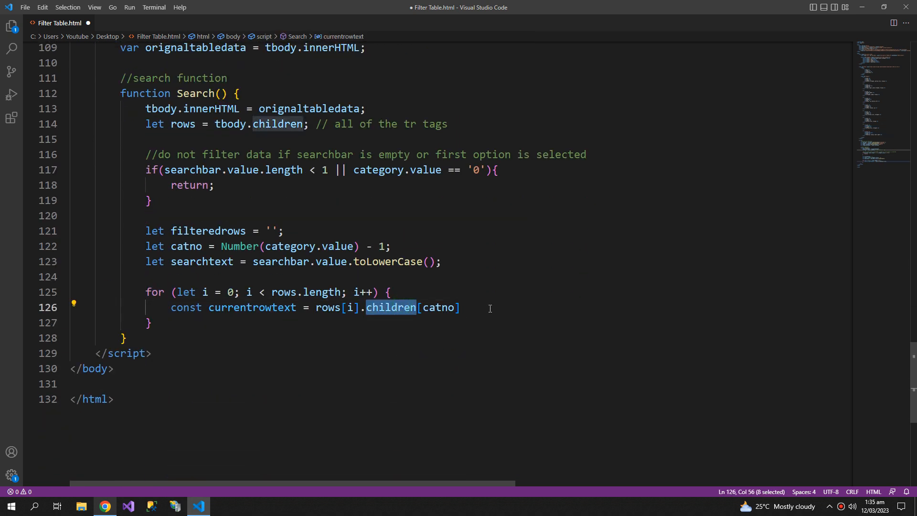
mouse_move(397, 307)
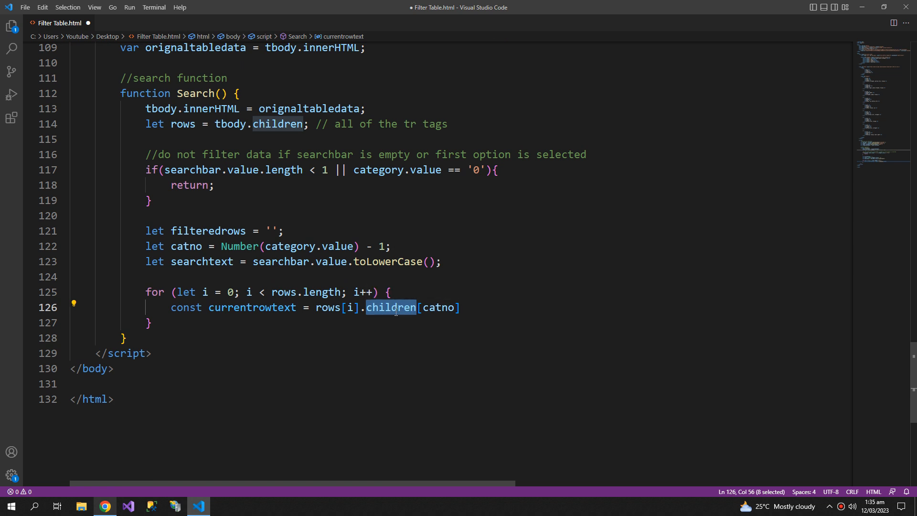
type("(")
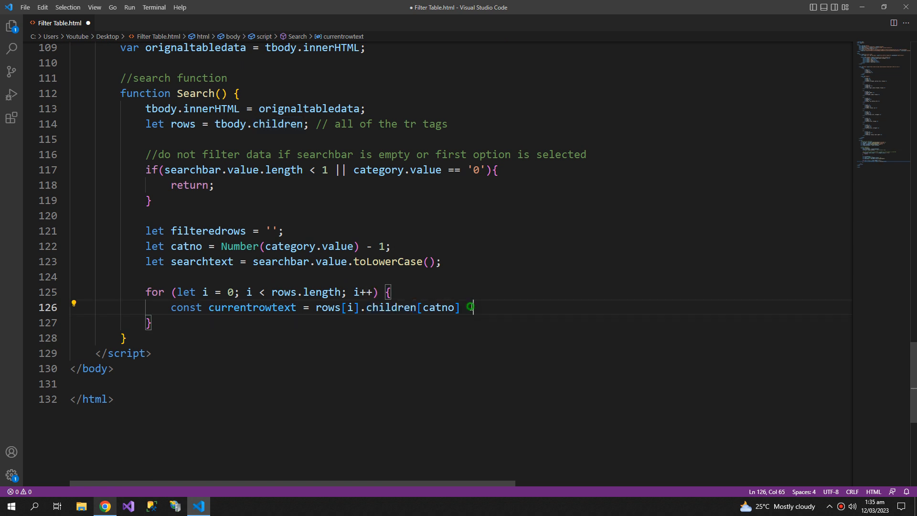
double_click(440, 308)
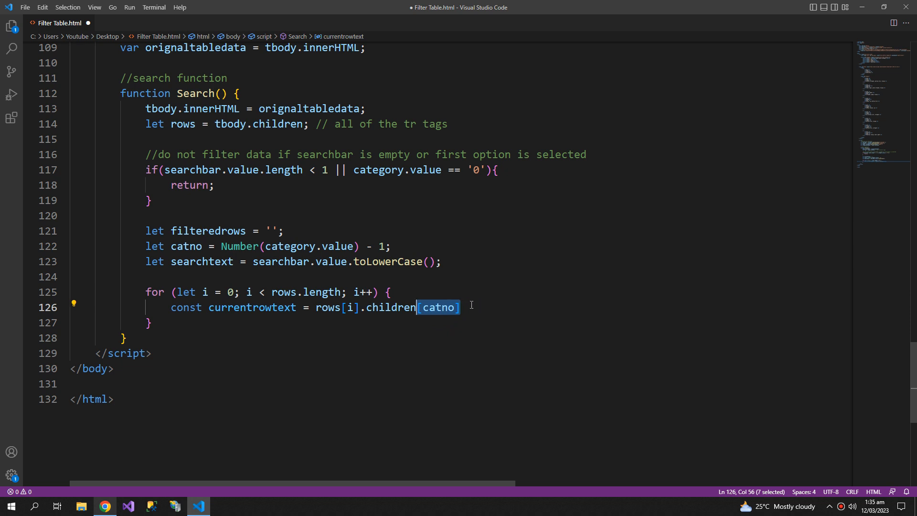
left_click(297, 292)
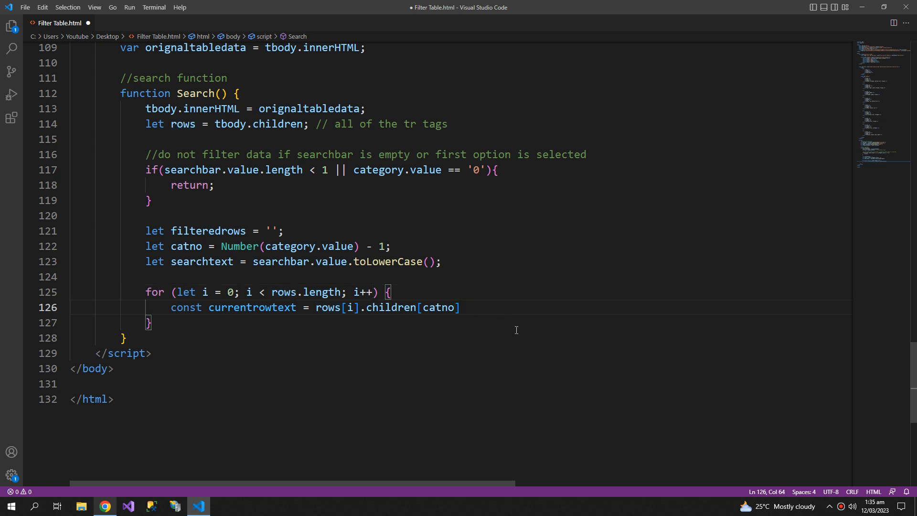
type(".inn")
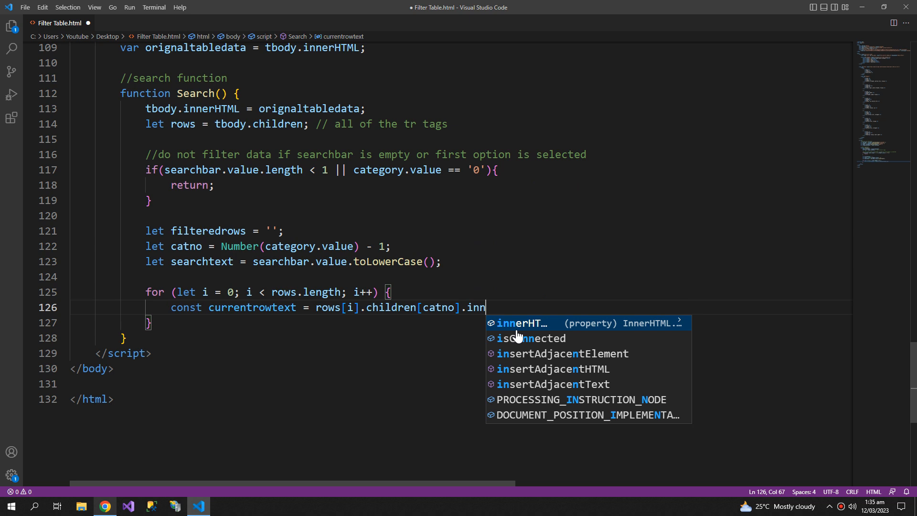
type("erText")
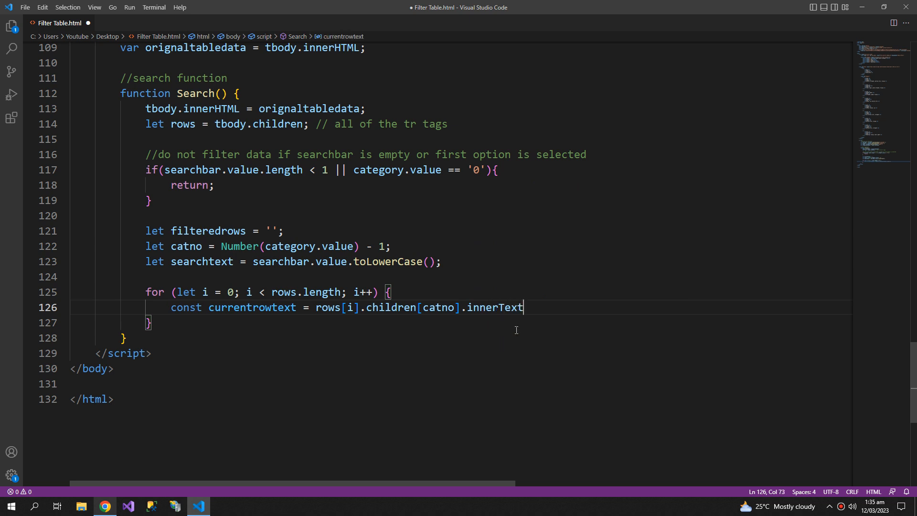
type(".toLowerCase")
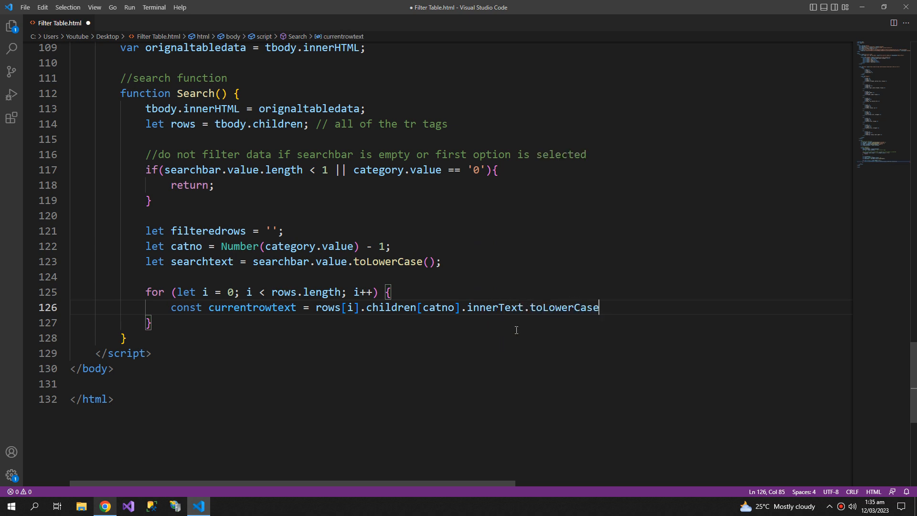
type("();")
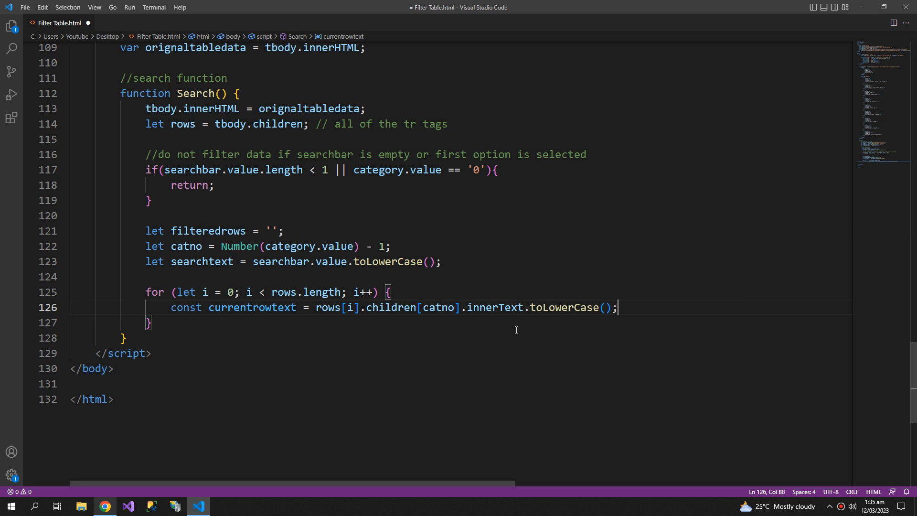
type("i")
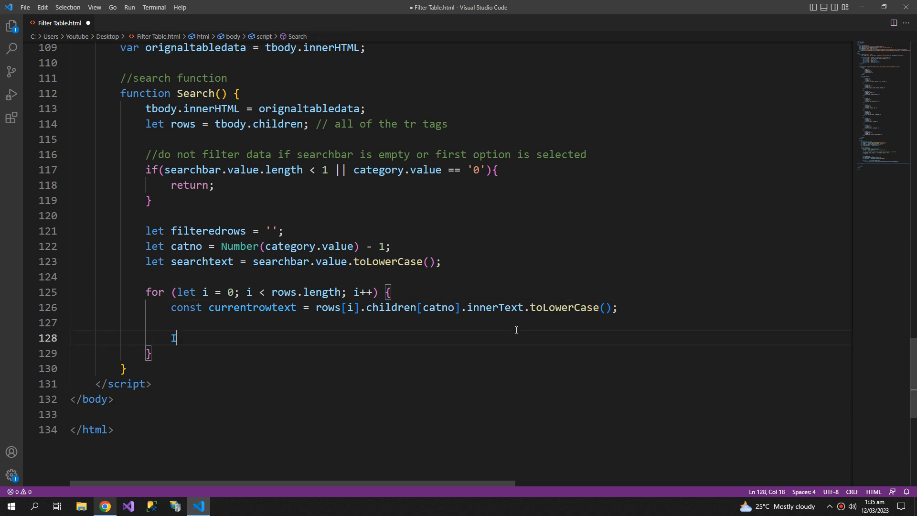
- Add the condition if(currentrowtext == searchtext) inside the loop
type("if(")
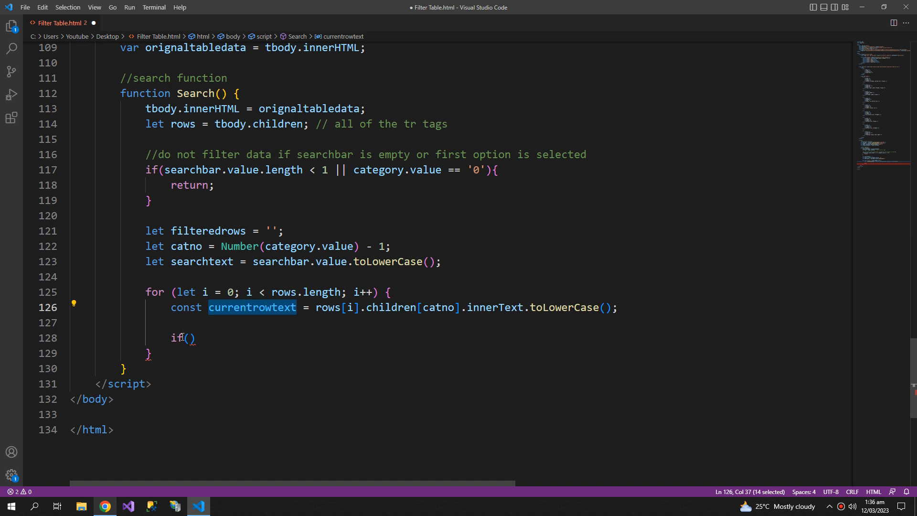
type("currentrowtext")
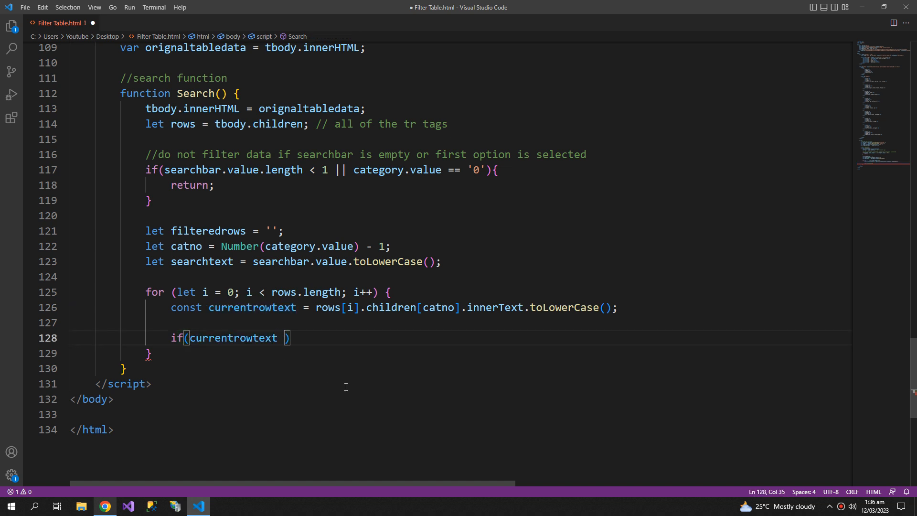
type("== se")
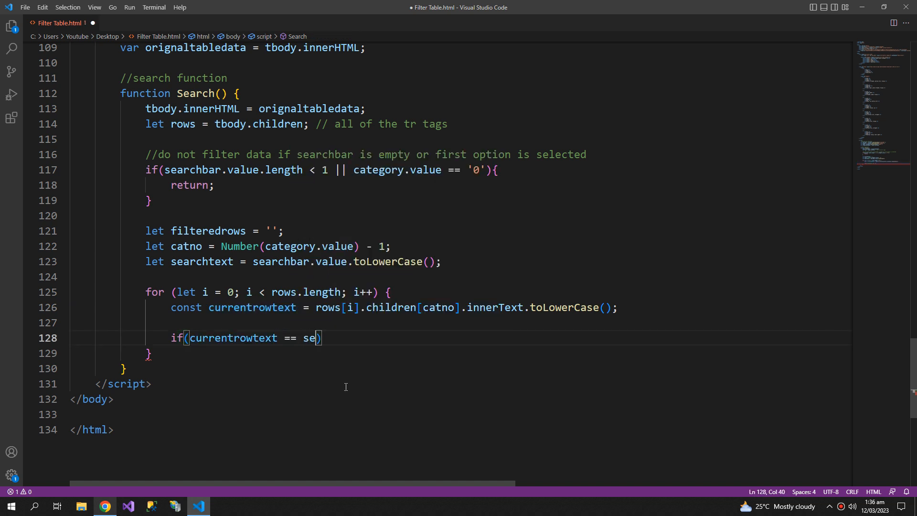
type("archtext")
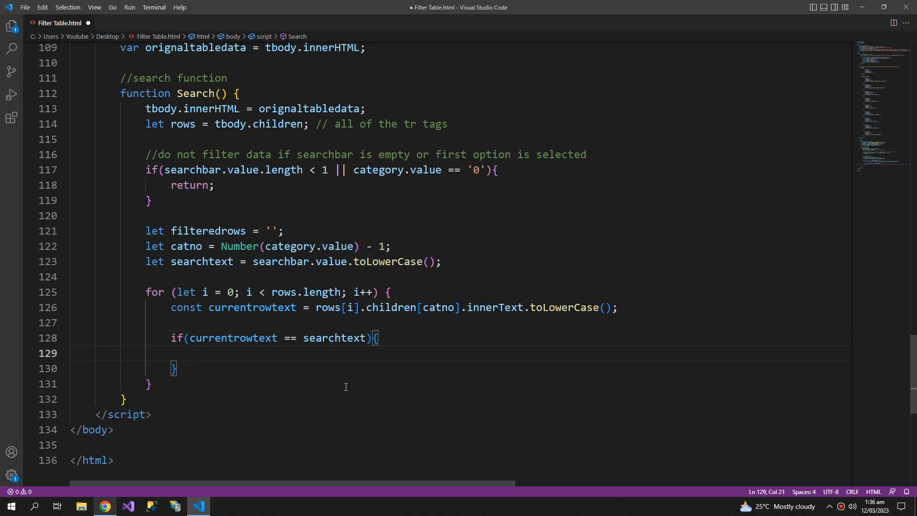
- Append rows[i].outerHTML to filteredrows when matched, and add explanatory // comments
type("fo")
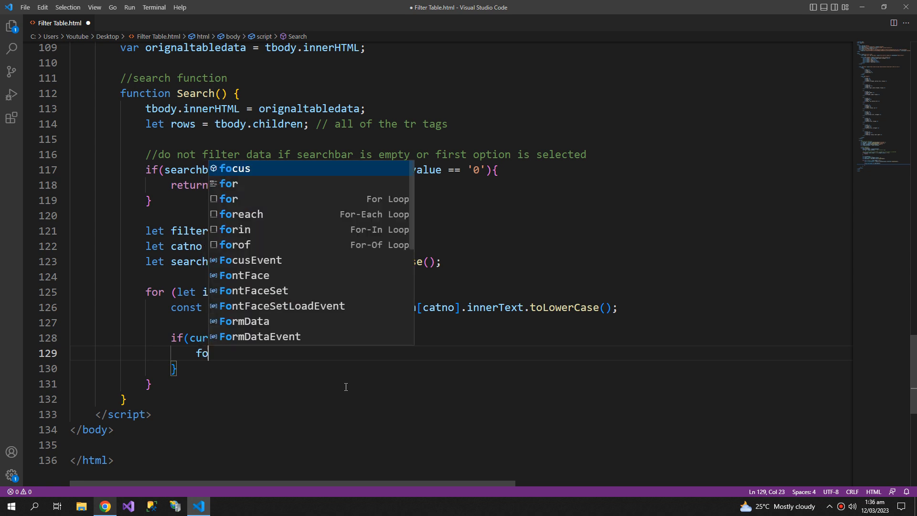
type("ilteredrows +")
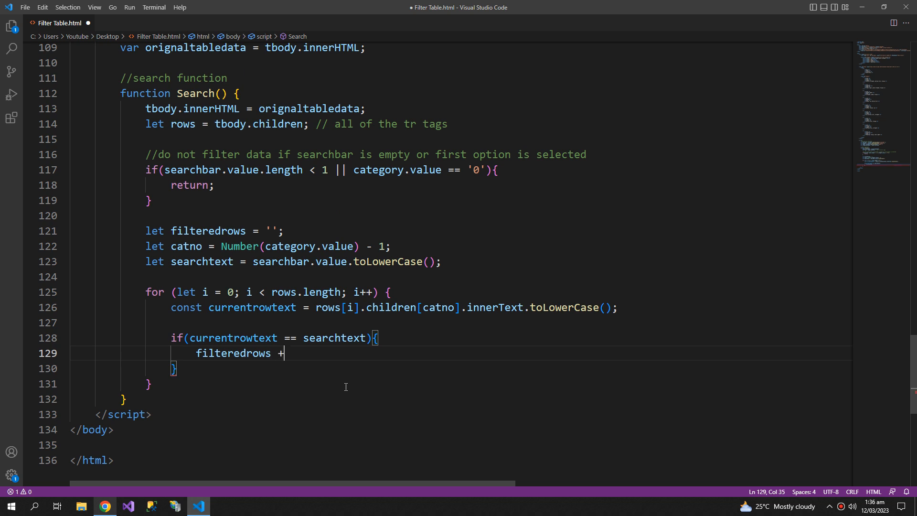
type("=")
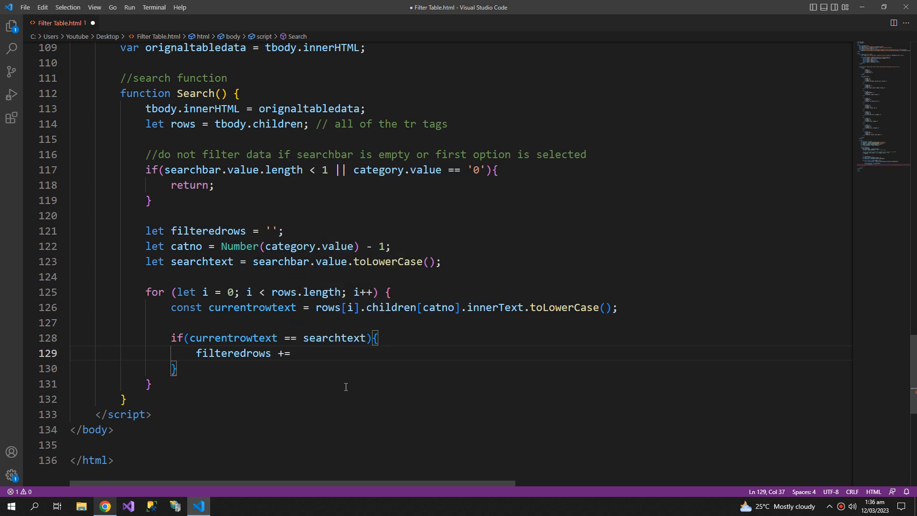
type("rpw")
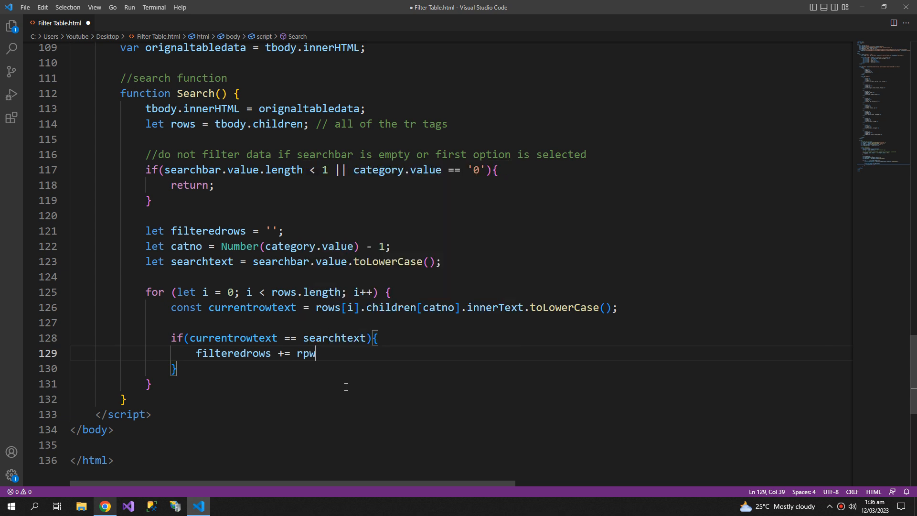
type("ows")
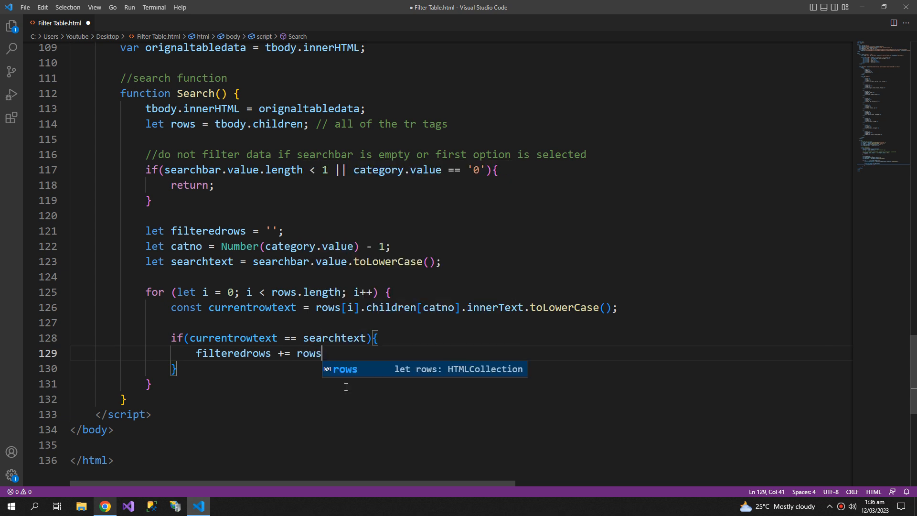
type("[i].outerHTML;")
left_click(460, 308)
type(" //assigning current tr's td (accoring to the category selected)")
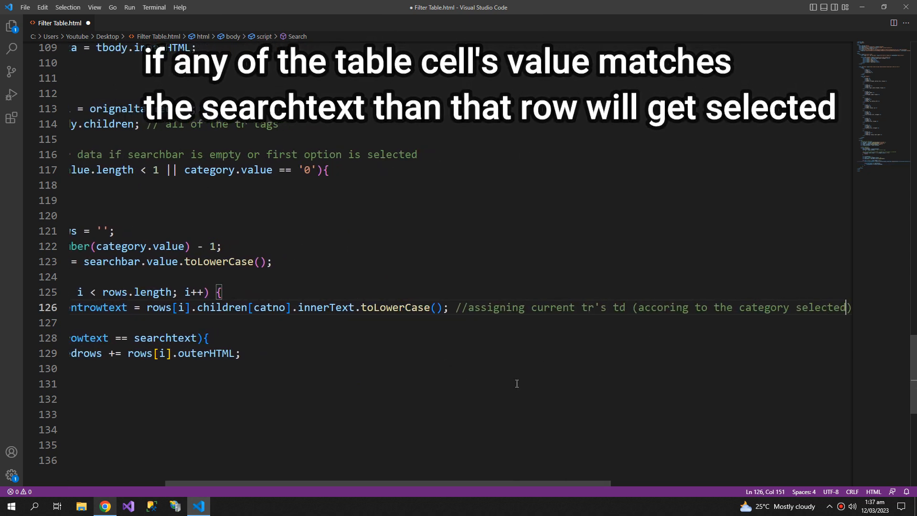
double_click(495, 307)
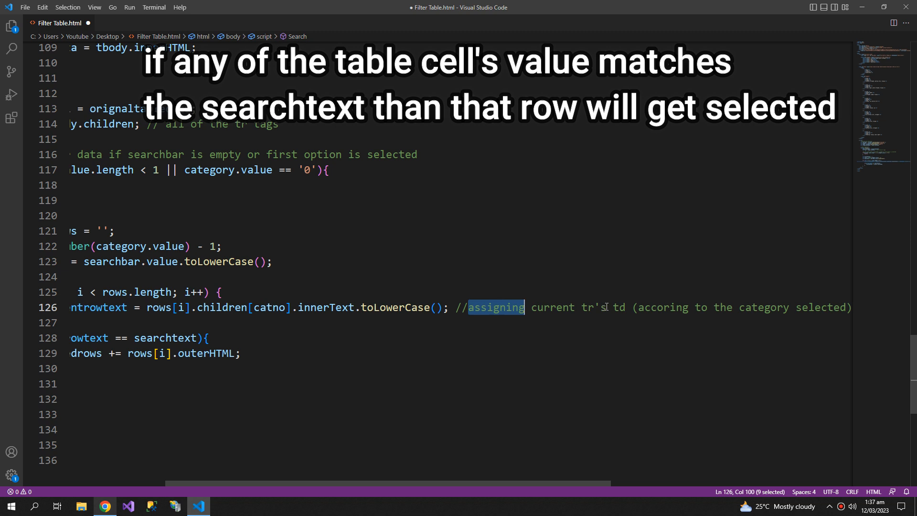
double_click(588, 307)
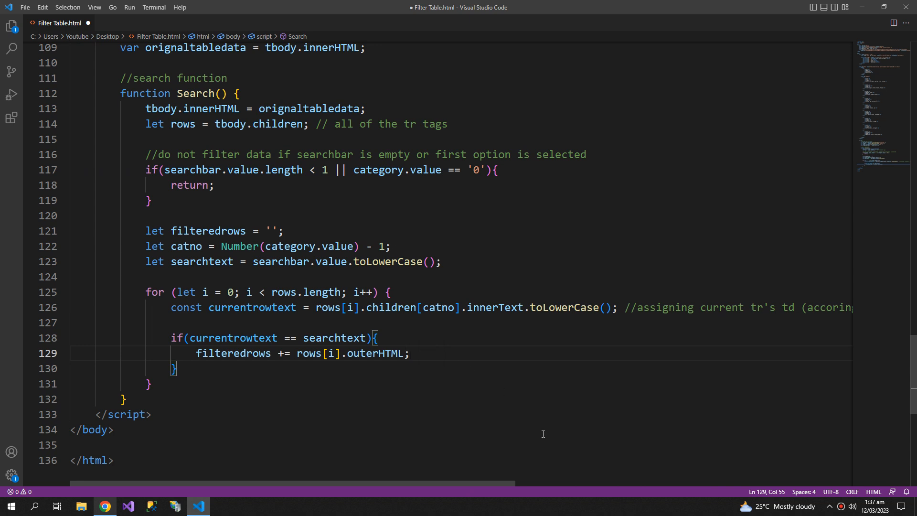
type("//current tr")
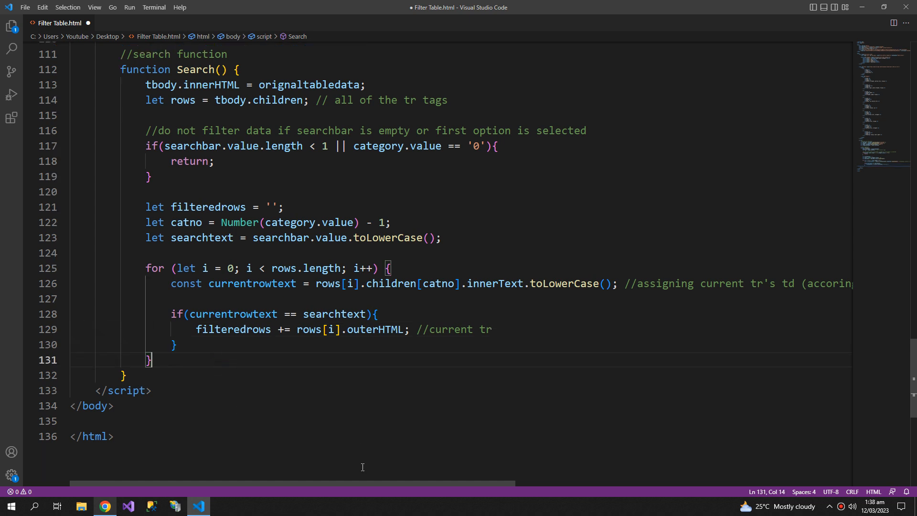
- Set tbody.innerHTML = filteredrows; after the loop closes
key("enter")
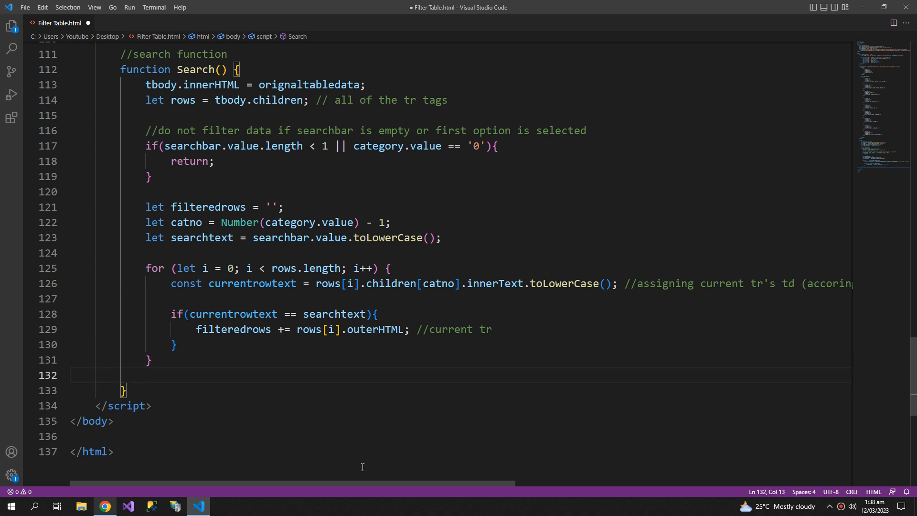
type("tbody.innerHTML = filteredrows;")
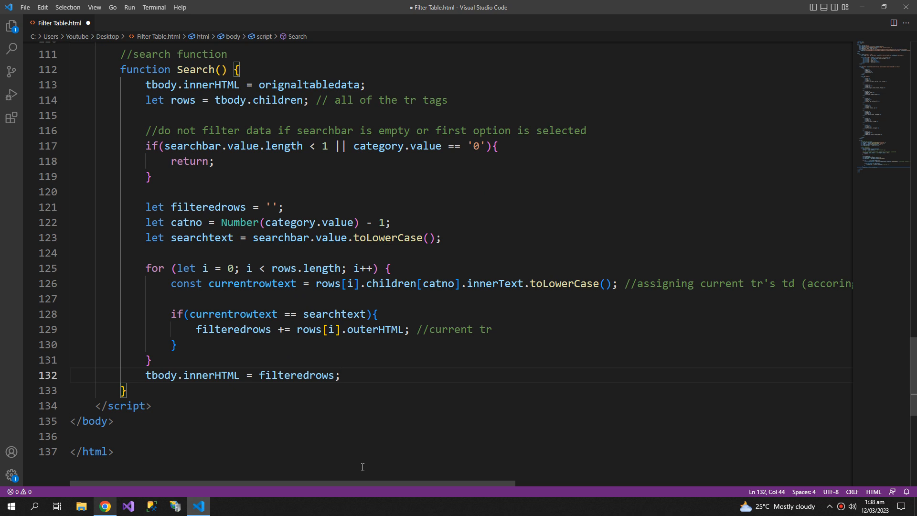
double_click(297, 375)
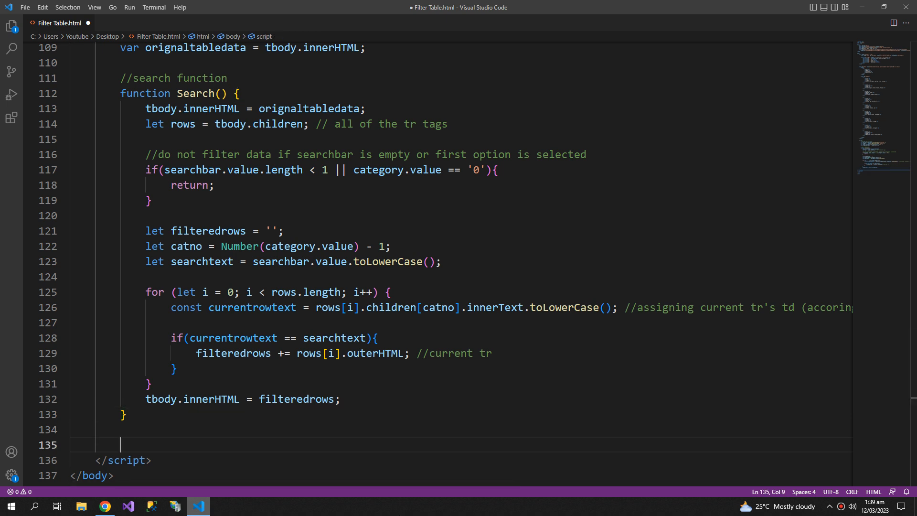
- Add searchbar.addEventListener('input', Search); below the function and save the file
type("searchbar.")
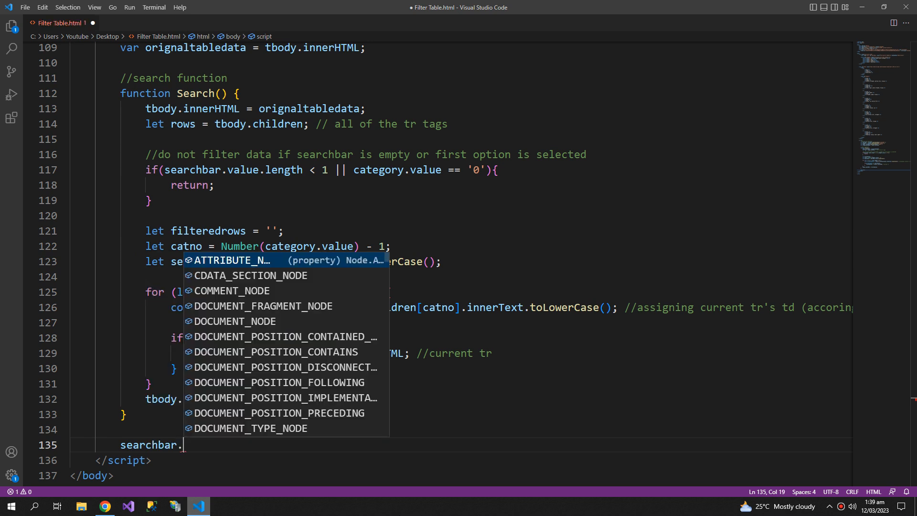
type("addEventListener")
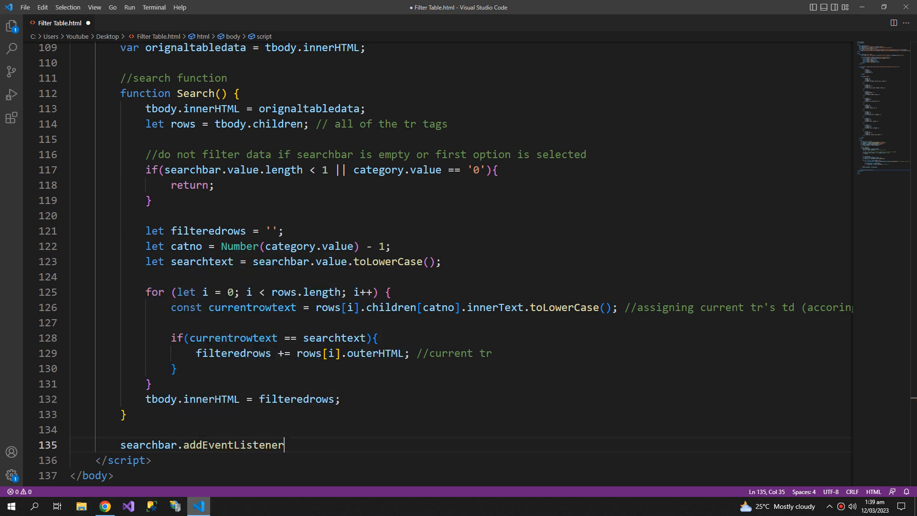
type("('')")
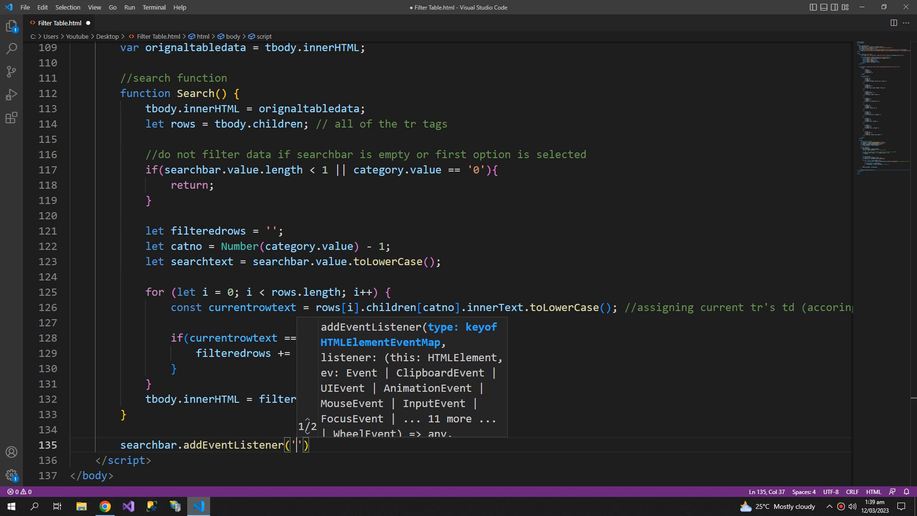
type("inp")
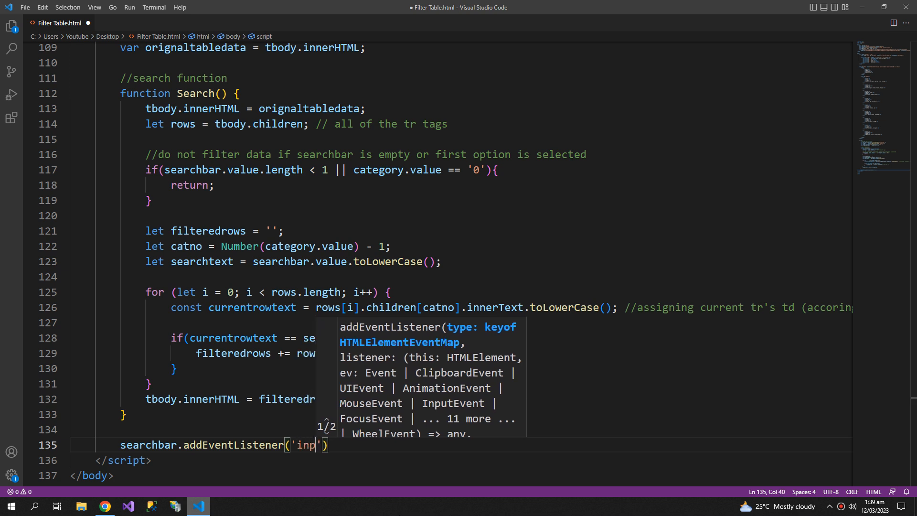
type("ut")
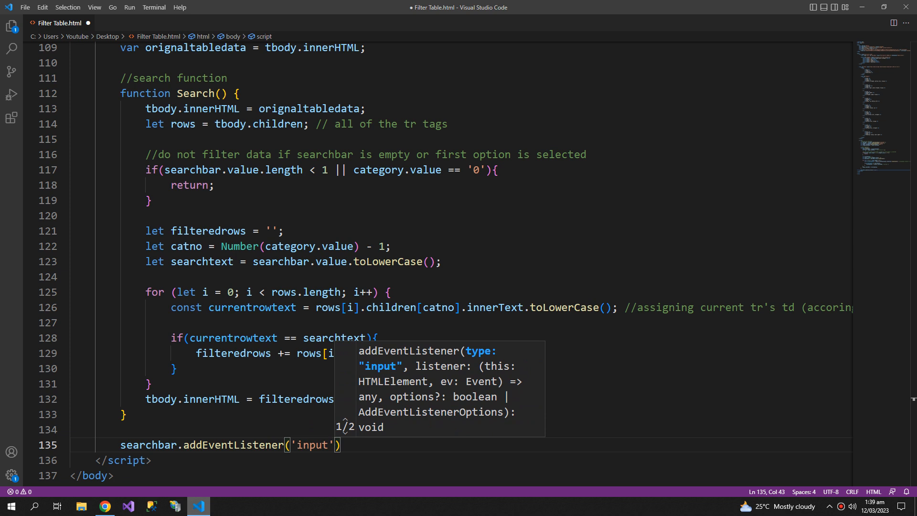
type("m")
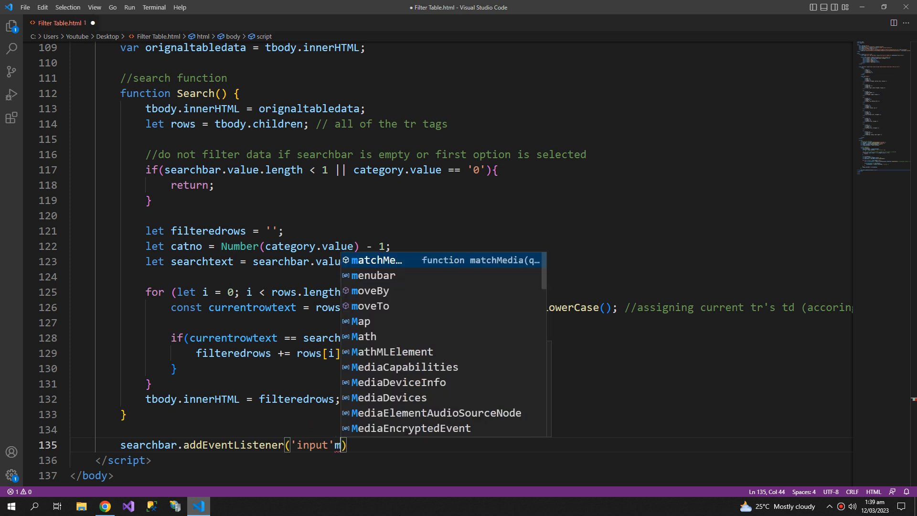
type(", se")
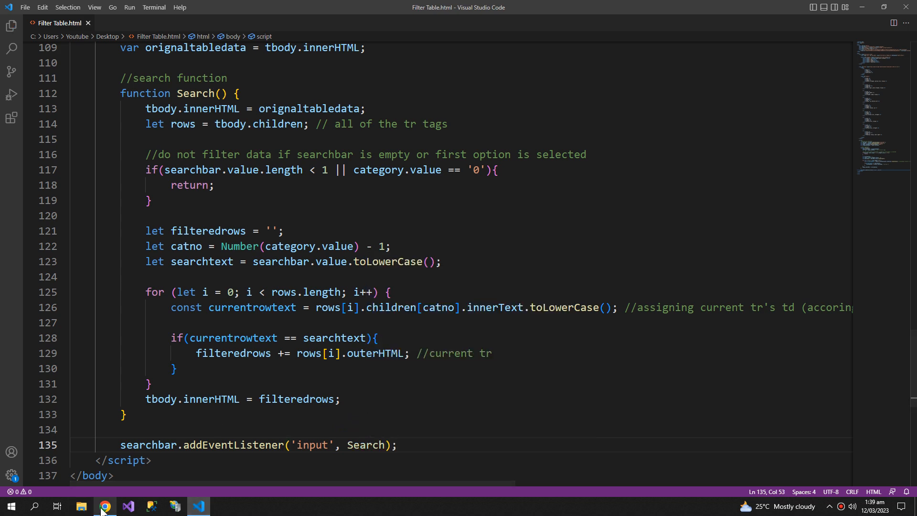
- Reload the page and search the ID category for 244, leaving only the Batman row
left_click(104, 506)
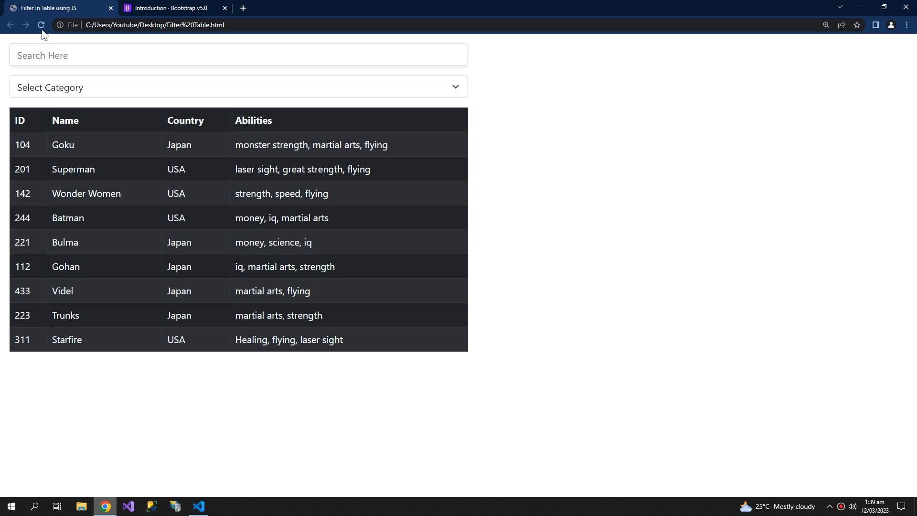
type("sds")
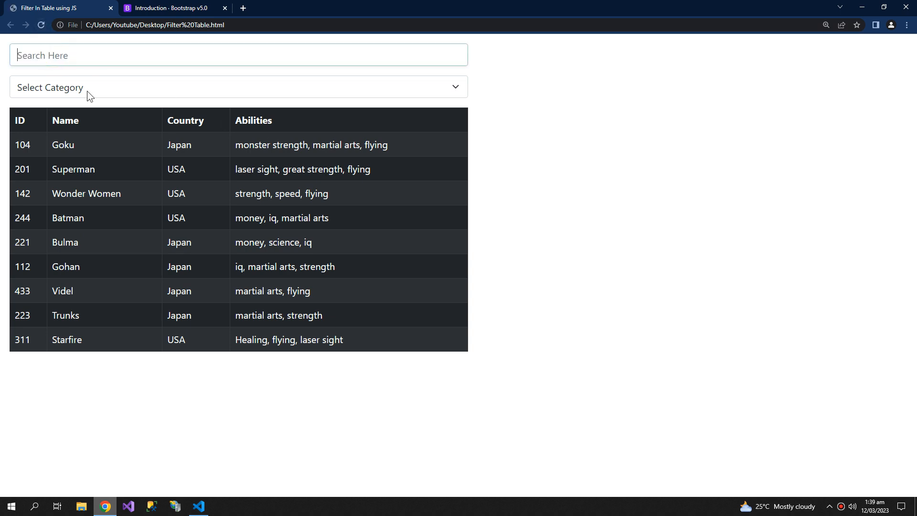
left_click(237, 86)
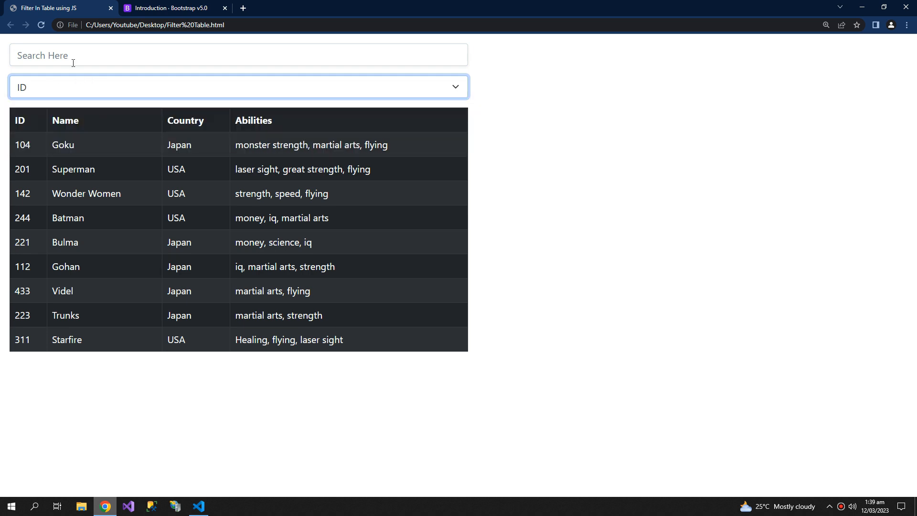
type("2")
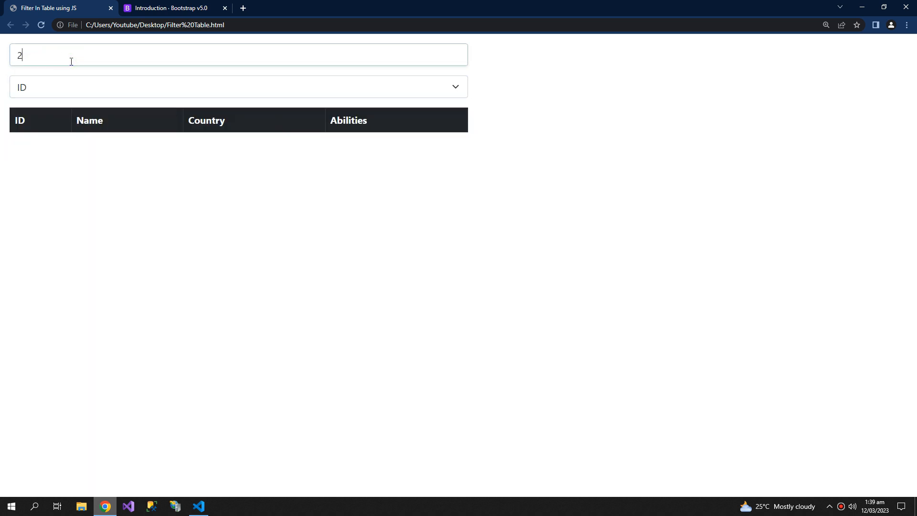
type("01")
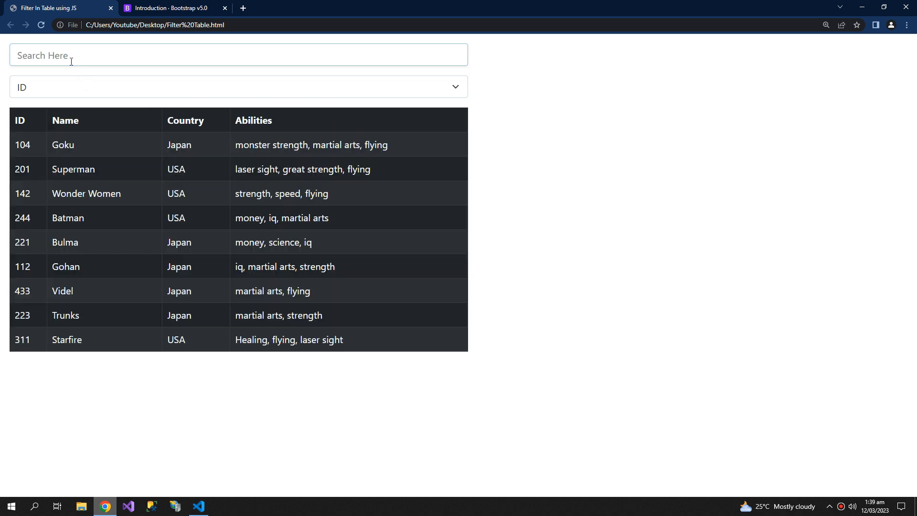
type("244")
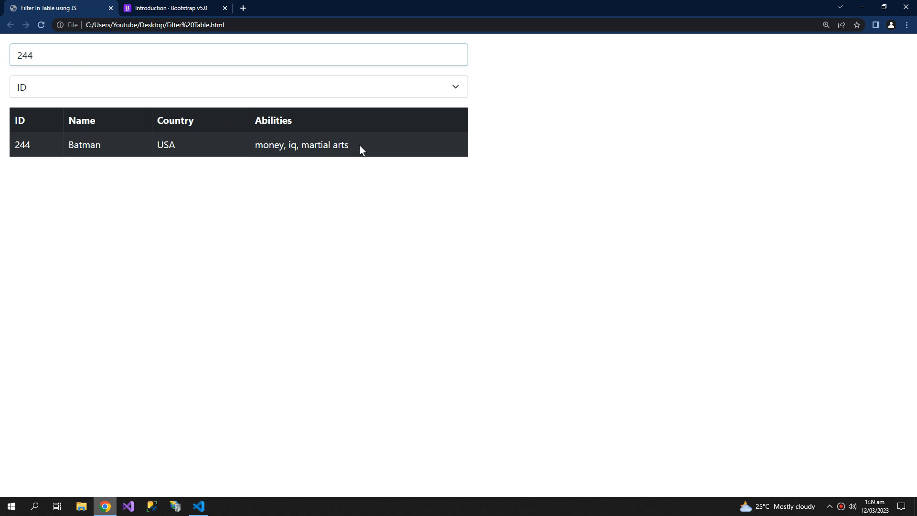
left_click_drag(22, 144, 347, 144)
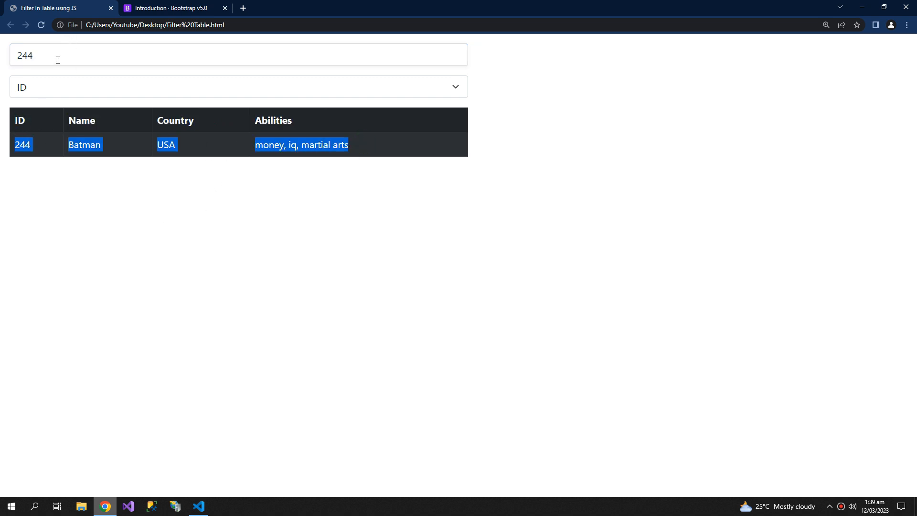
type("2")
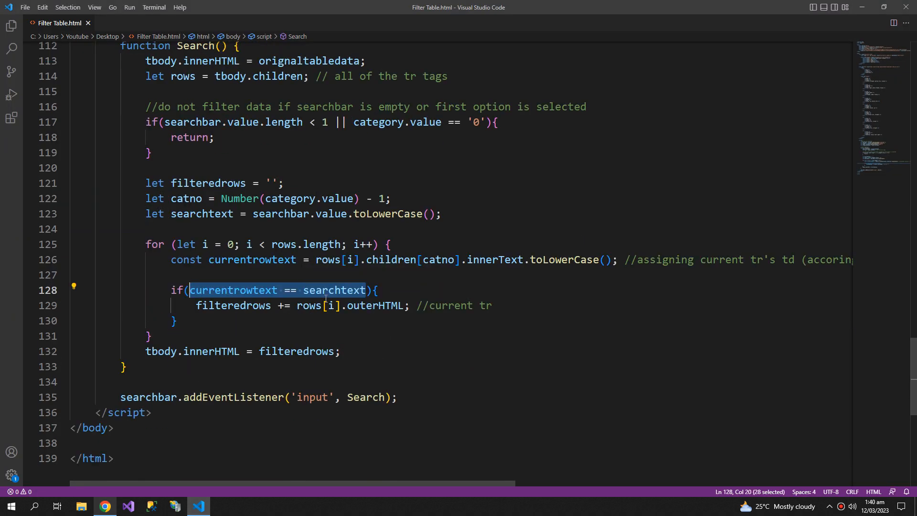
mouse_move(479, 357)
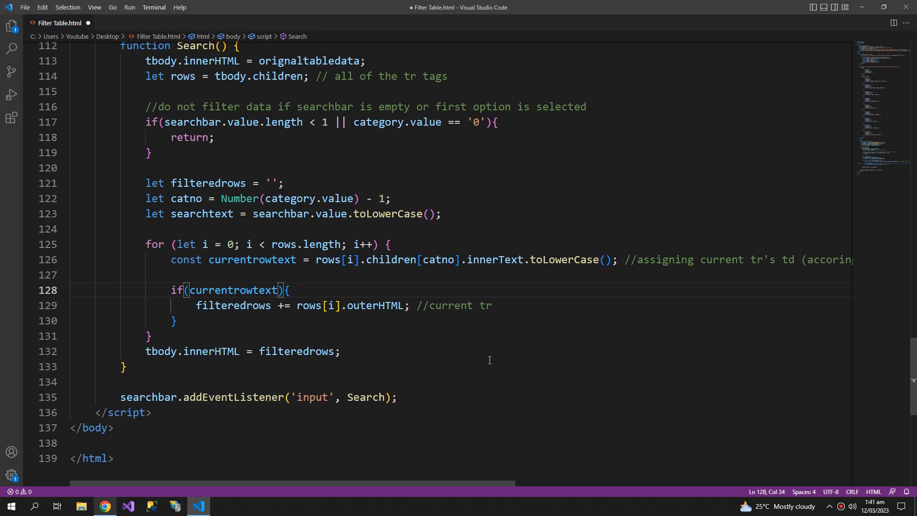
- Rewrite the line 128 condition as currentrowtext.indexOf(searchtext) > -1
type(".")
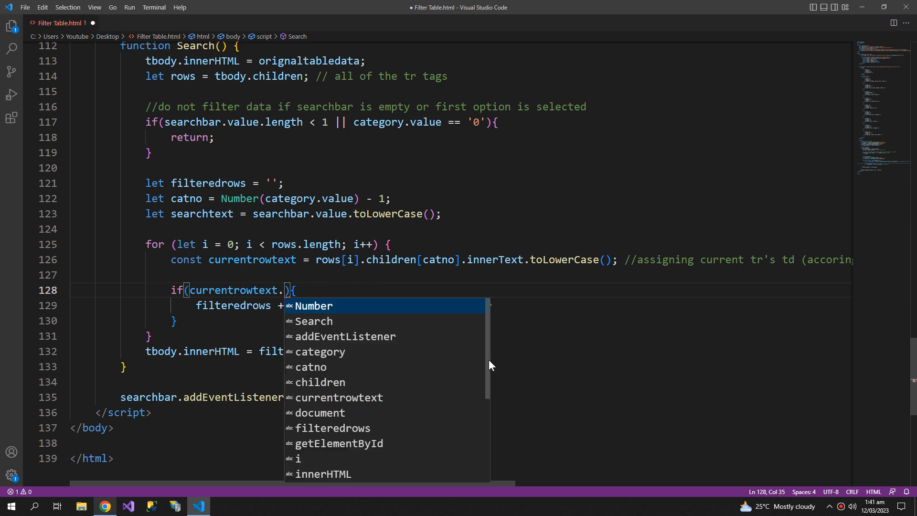
type("ind")
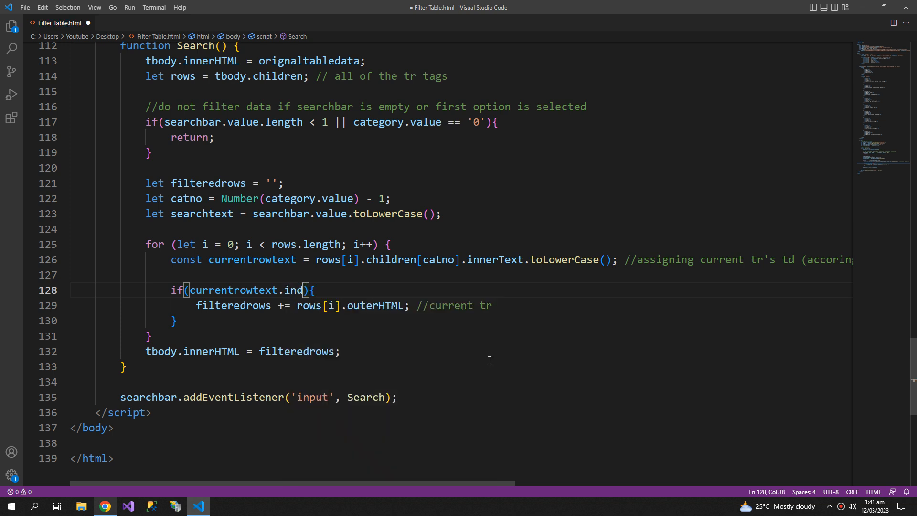
type("exOf(searchtext")
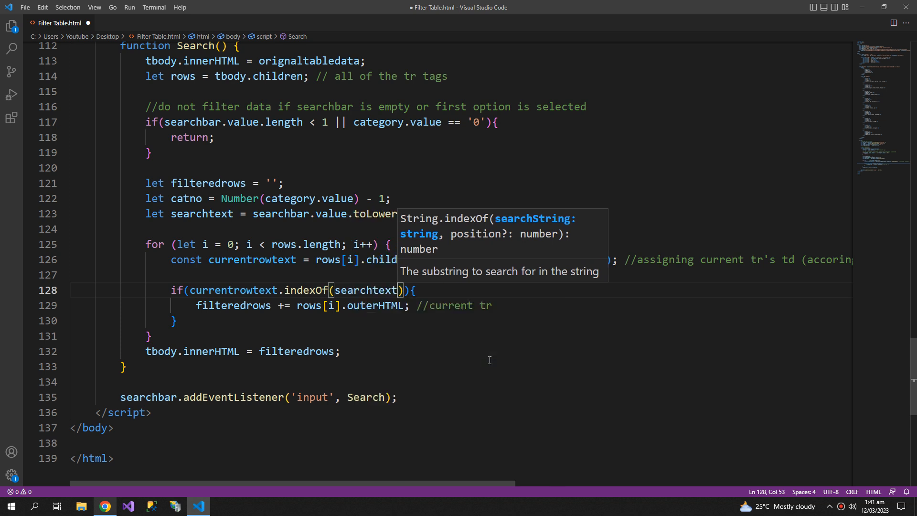
type(">")
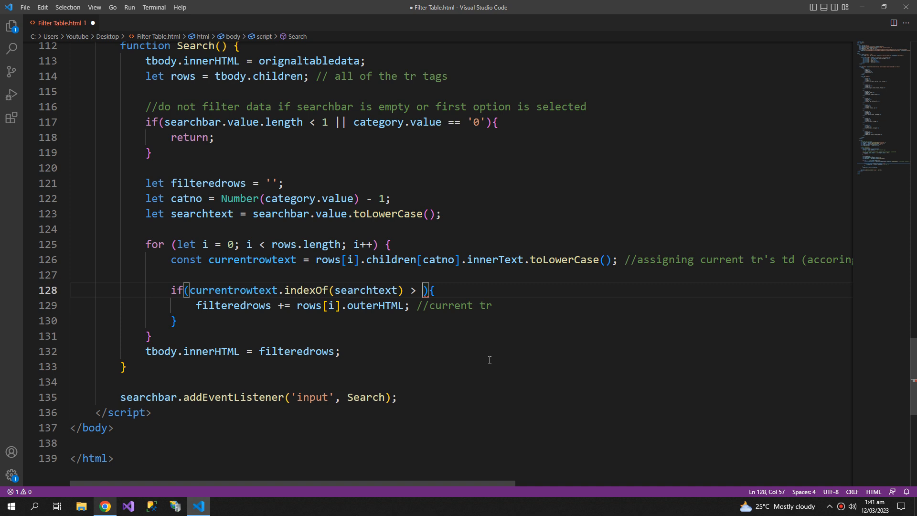
type("-1")
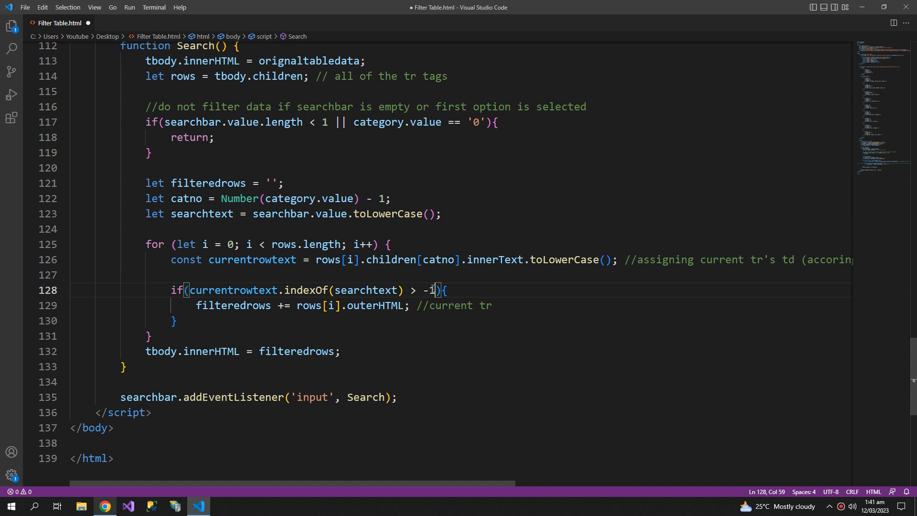
- Highlight currentrowtext, indexOf and searchtext in the new condition to explain them
left_click_drag(190, 290, 434, 291)
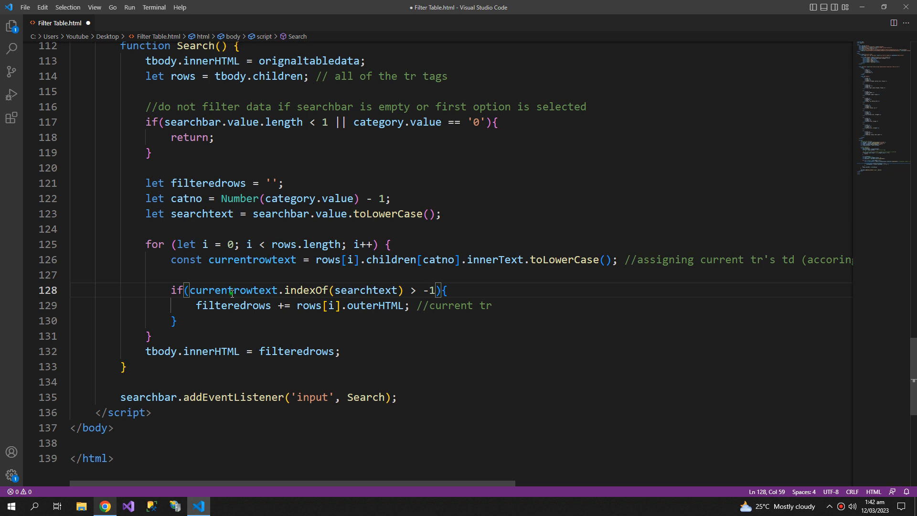
double_click(233, 290)
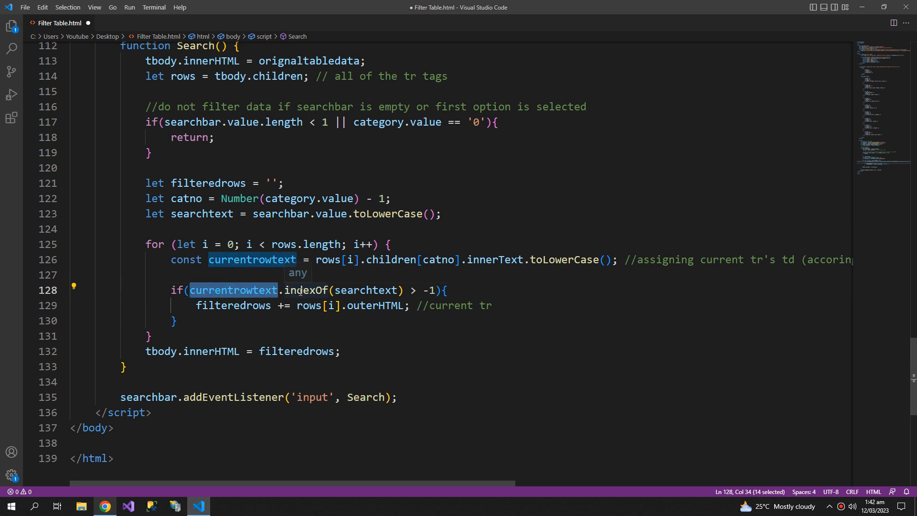
double_click(305, 290)
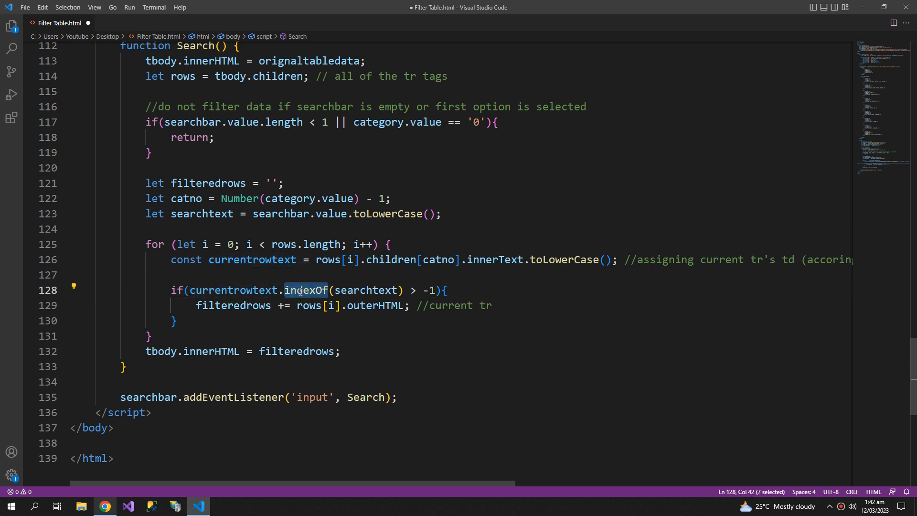
double_click(365, 290)
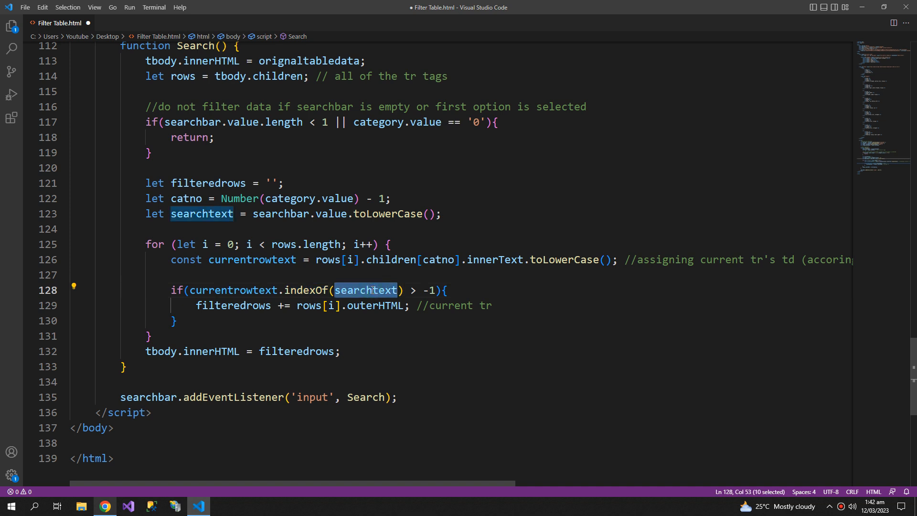
double_click(233, 290)
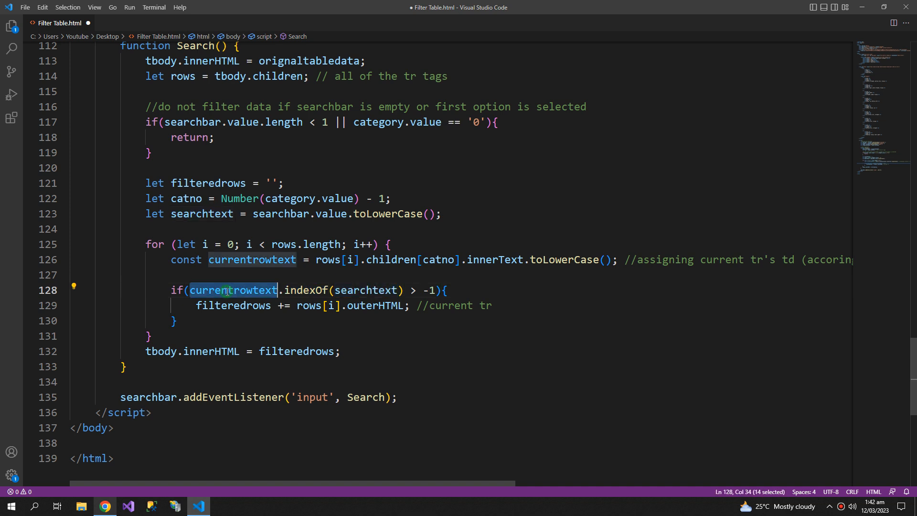
mouse_move(233, 305)
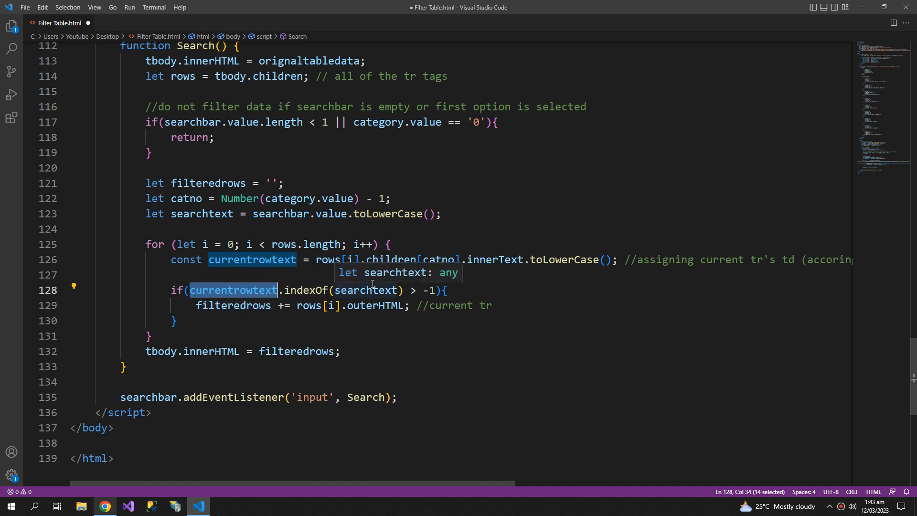
double_click(306, 290)
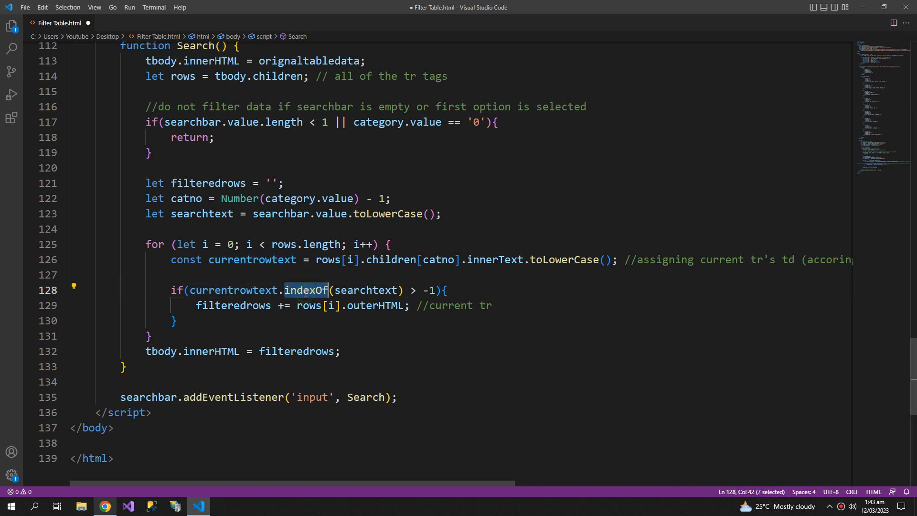
mouse_move(365, 290)
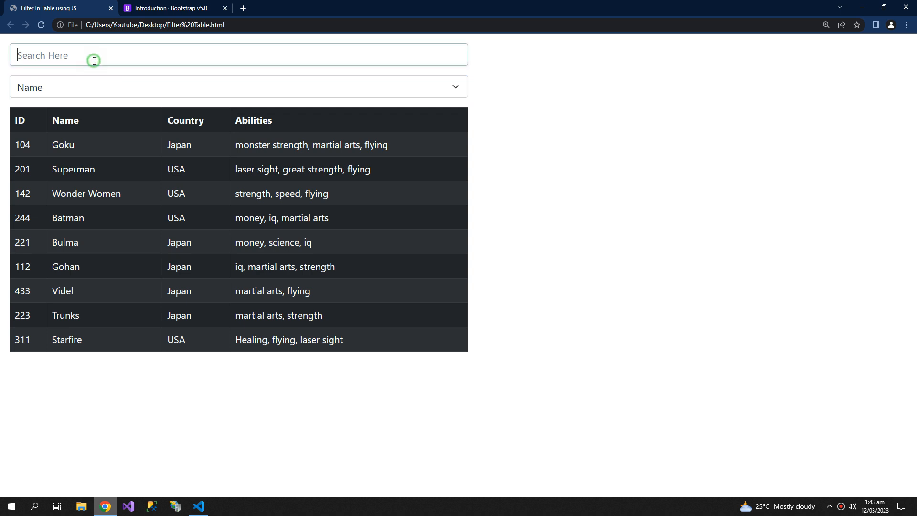
- Search names for 'go' to show Goku and Gohan, then clear the search
type("g")
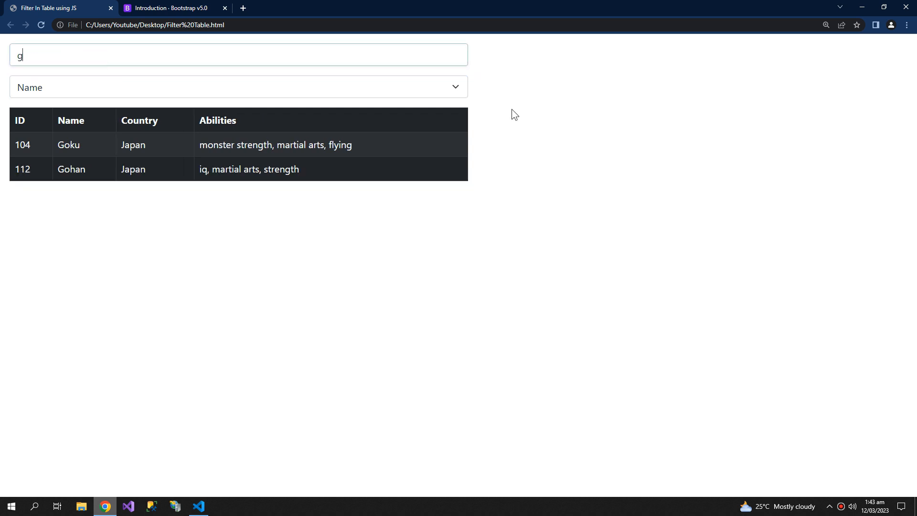
type("o")
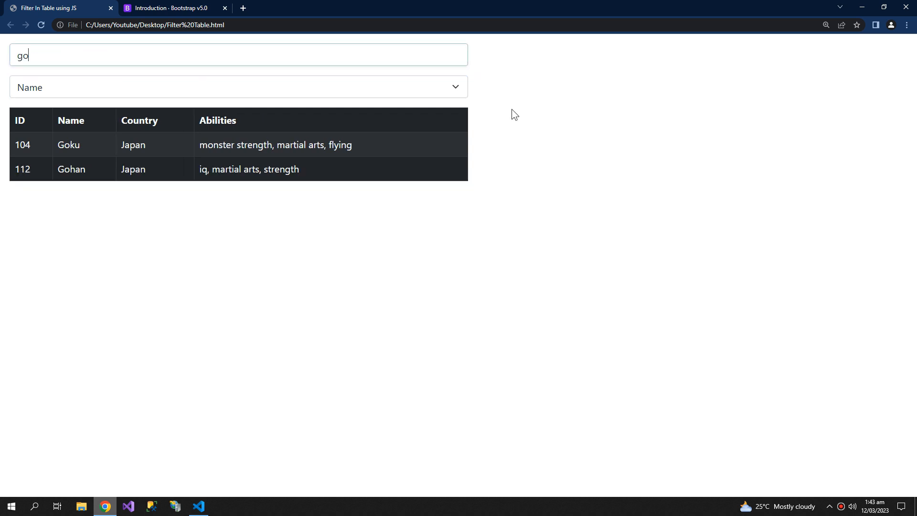
key("Backspace")
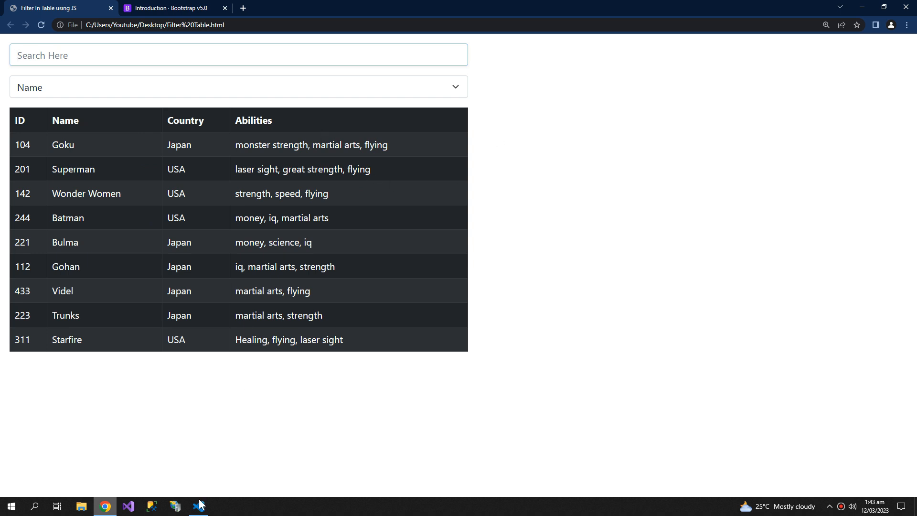
left_click(198, 506)
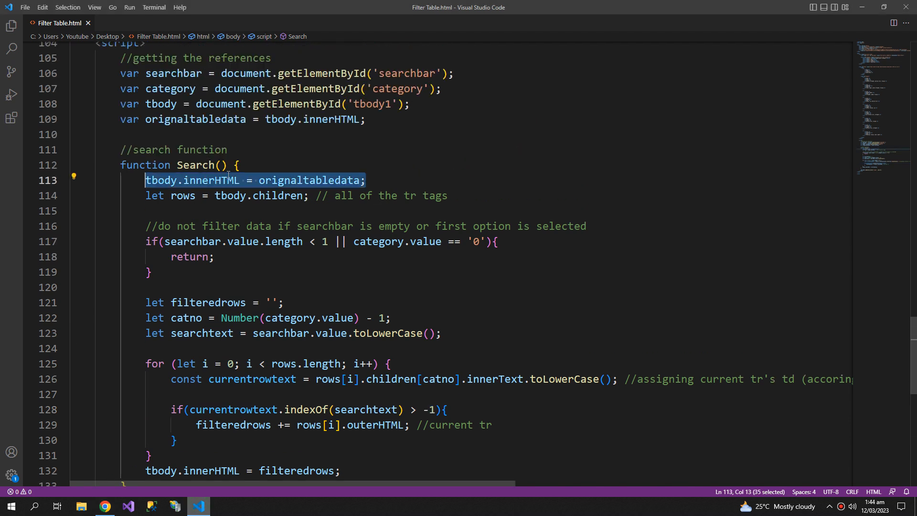
mouse_move(159, 180)
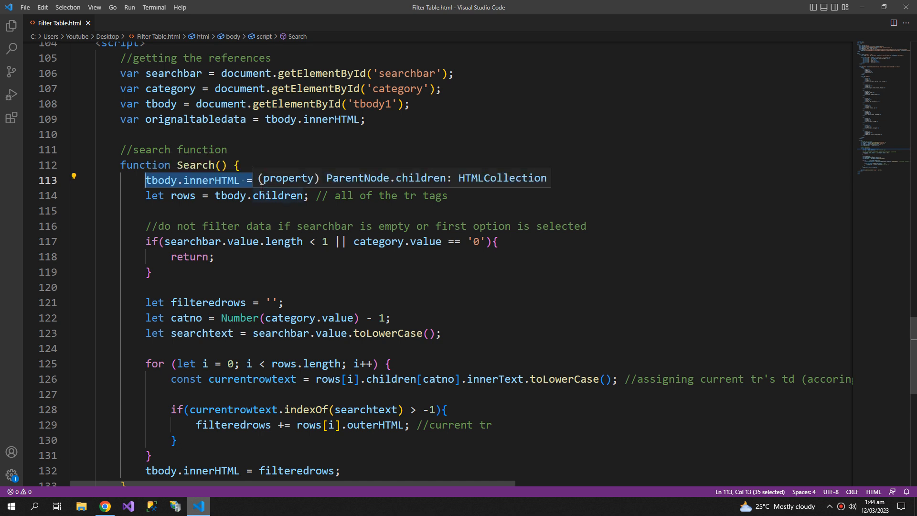
mouse_move(221, 278)
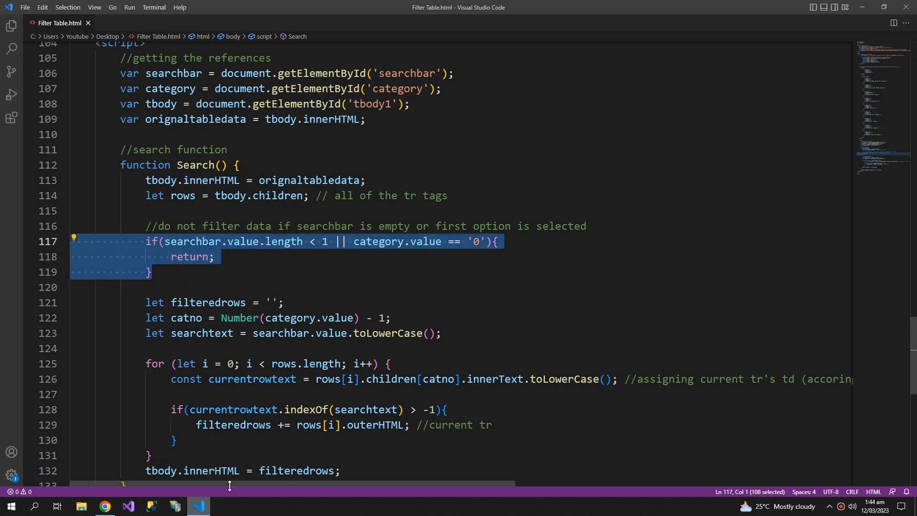
- Return to the browser page listing all nine heroes
left_click(104, 506)
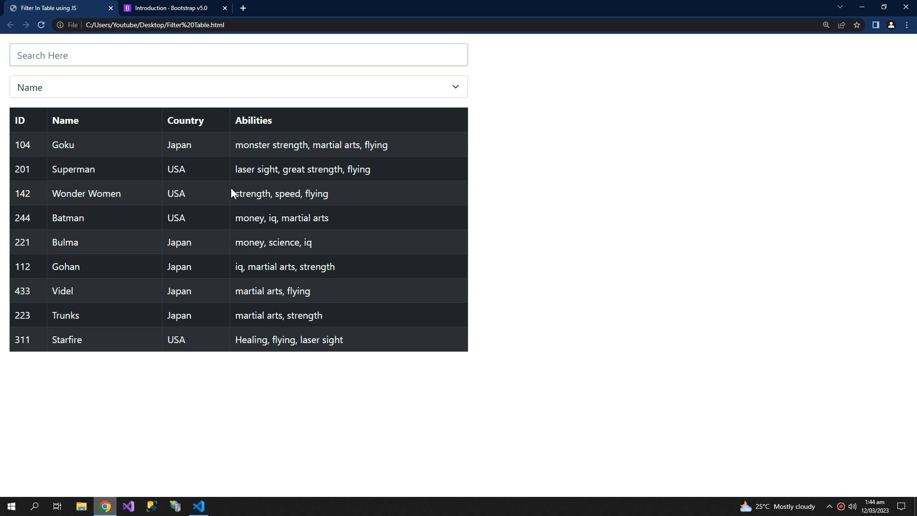
mouse_move(301, 278)
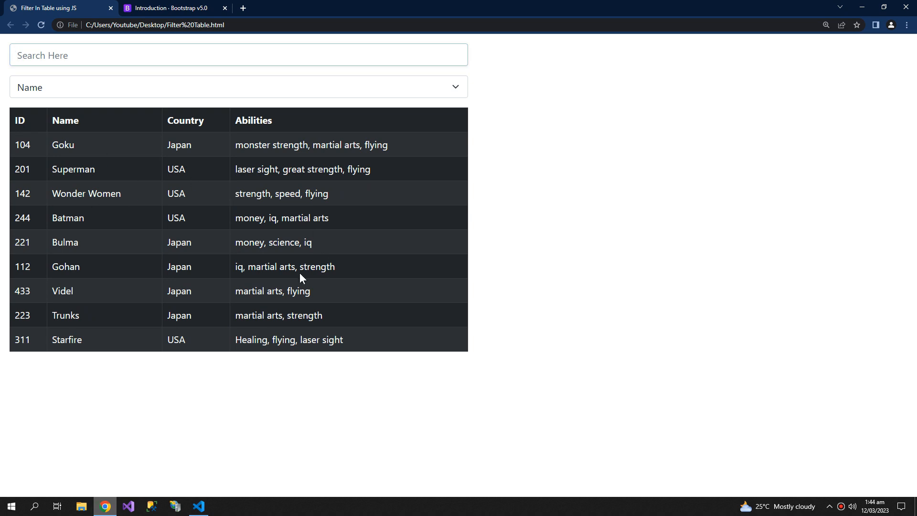
mouse_move(558, 116)
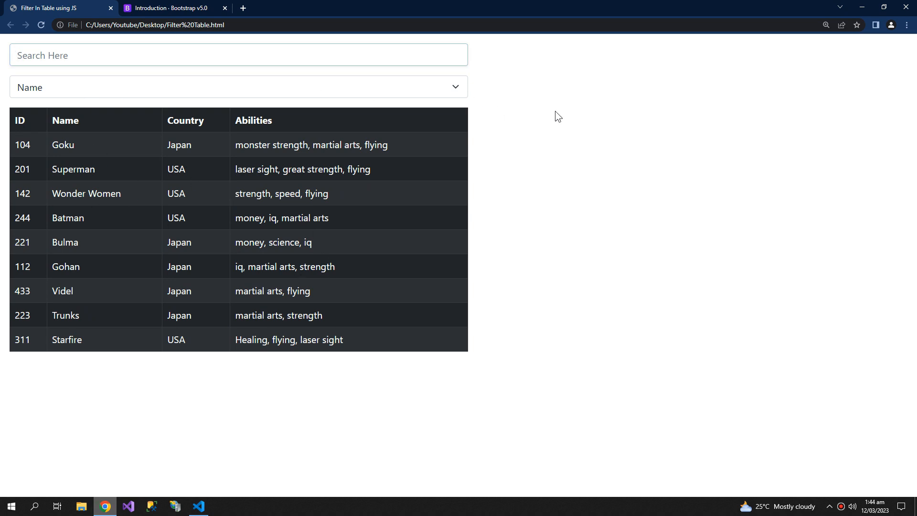
- Filter by Country and search 'japan' to show the five Japanese heroes
left_click(238, 55)
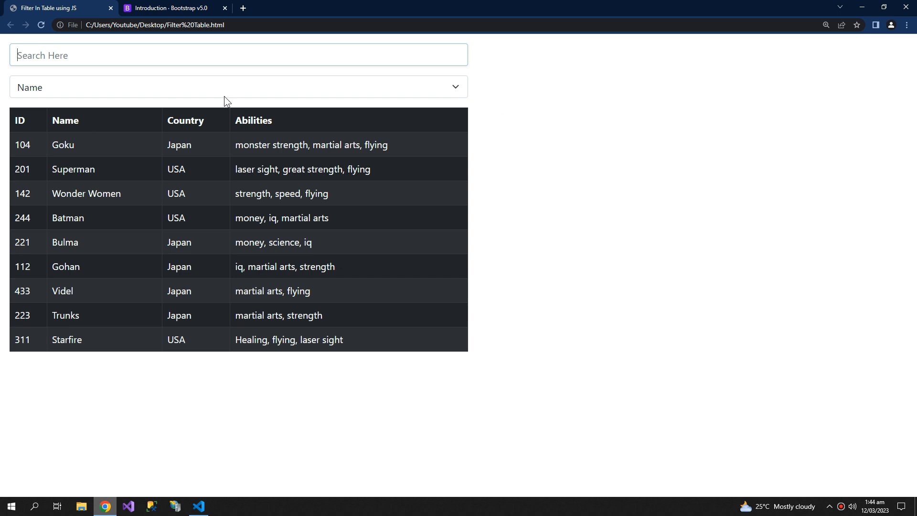
left_click(238, 87)
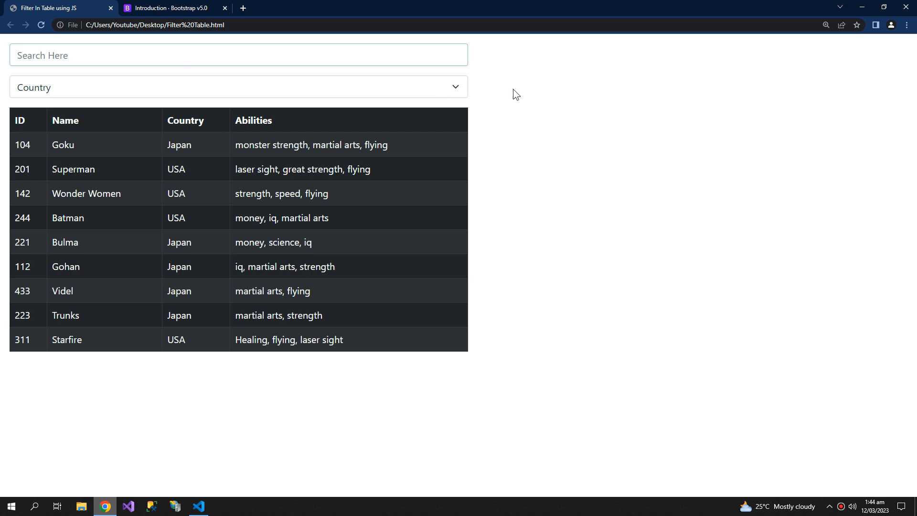
type("u")
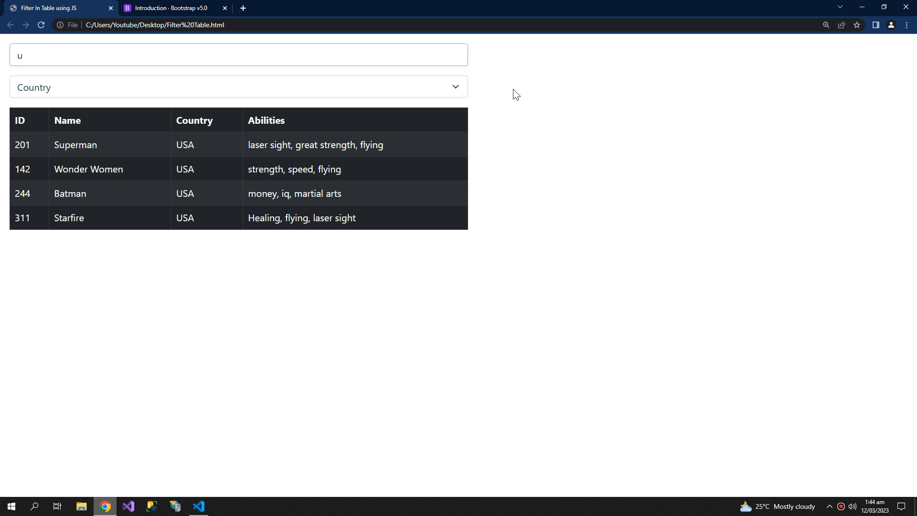
key("Backspace")
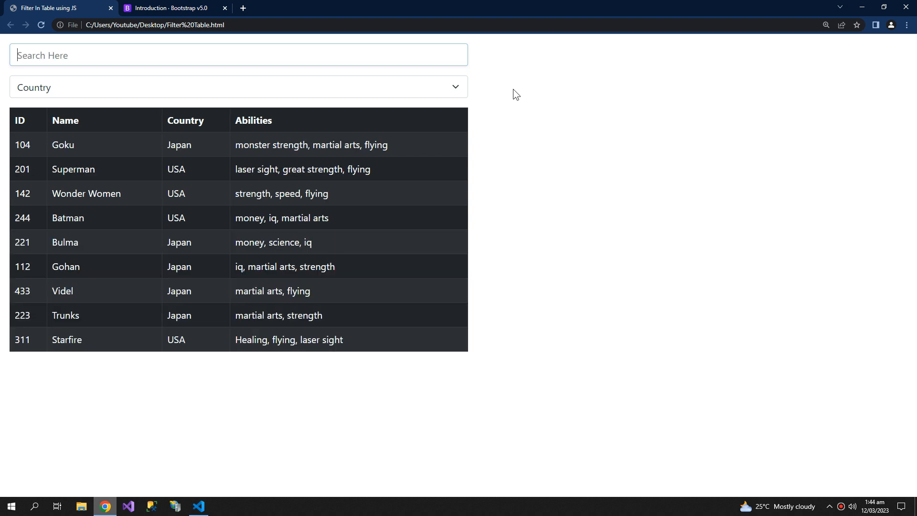
type("japan")
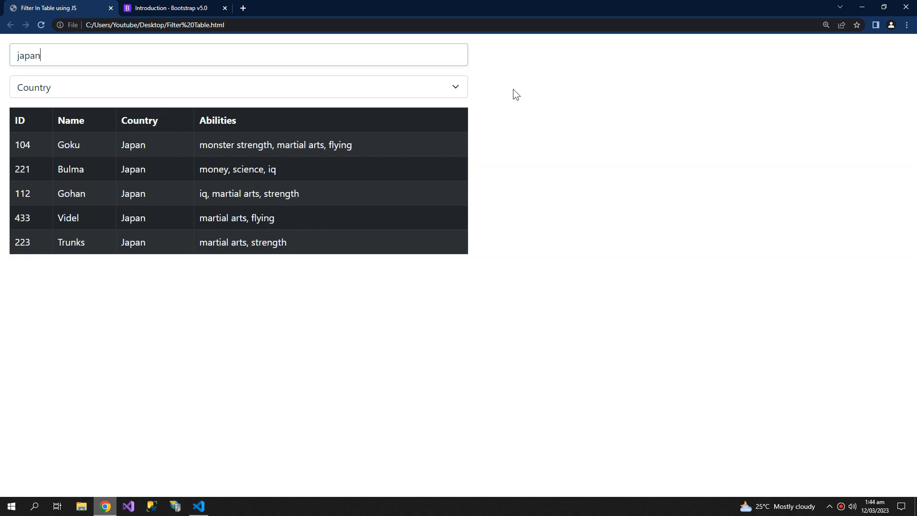
mouse_move(128, 144)
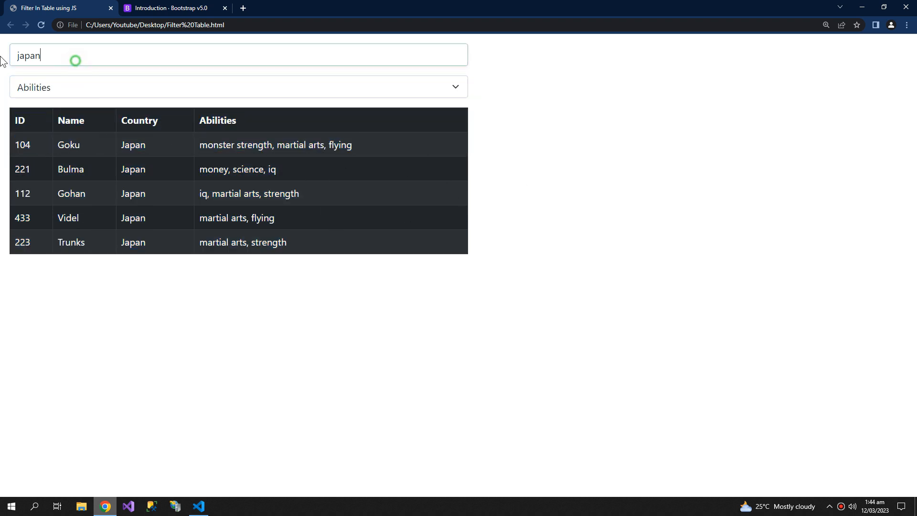
- Search abilities for 'flying', then for the partial text 'marti'
left_click(239, 55)
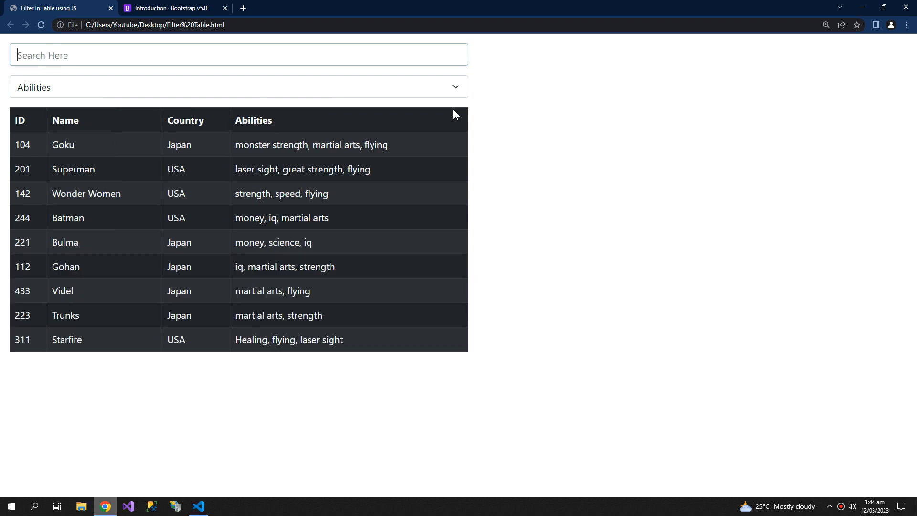
type("fl")
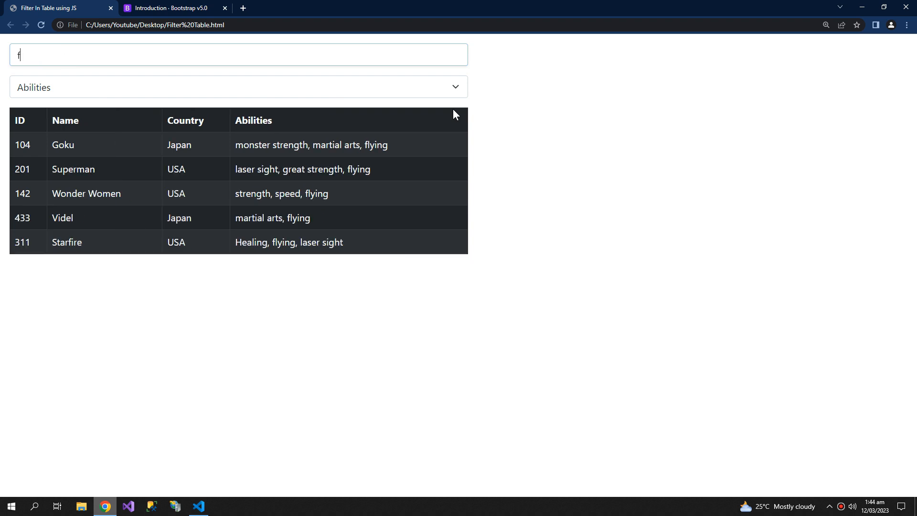
type("lying")
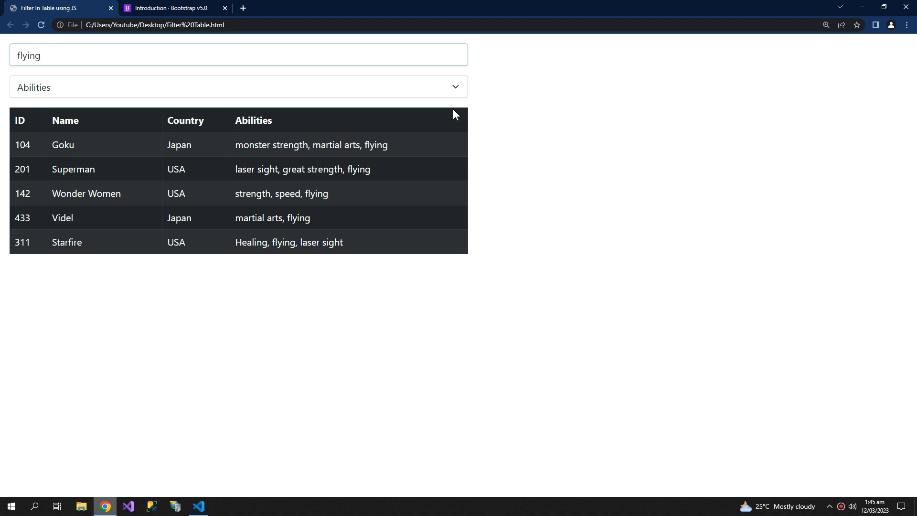
key("Backspace")
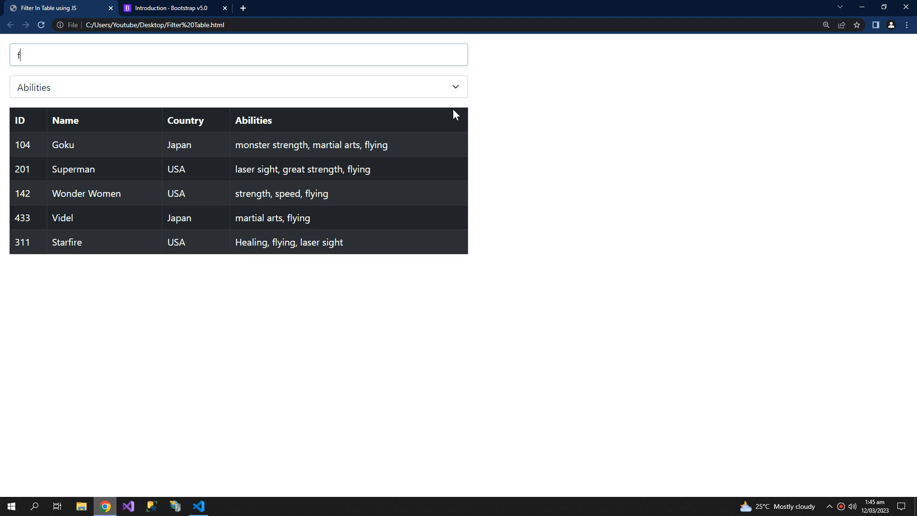
type("arti")
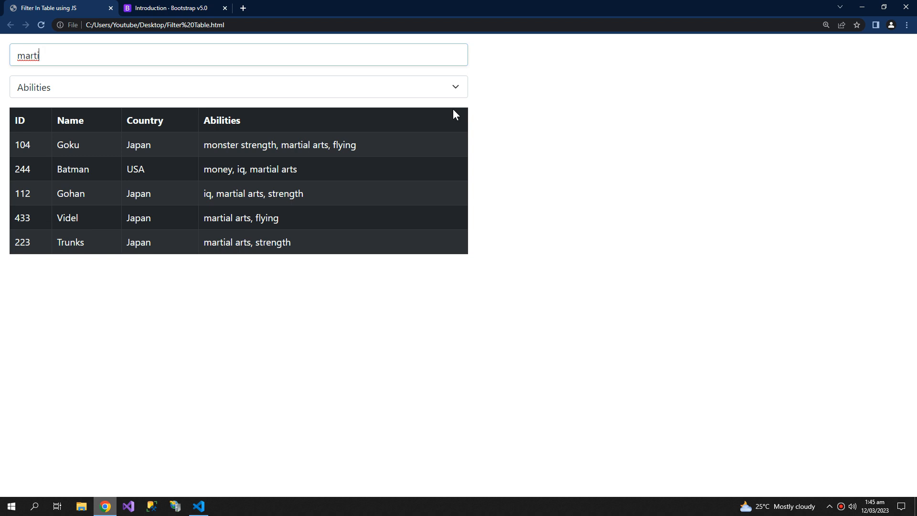
type("mo")
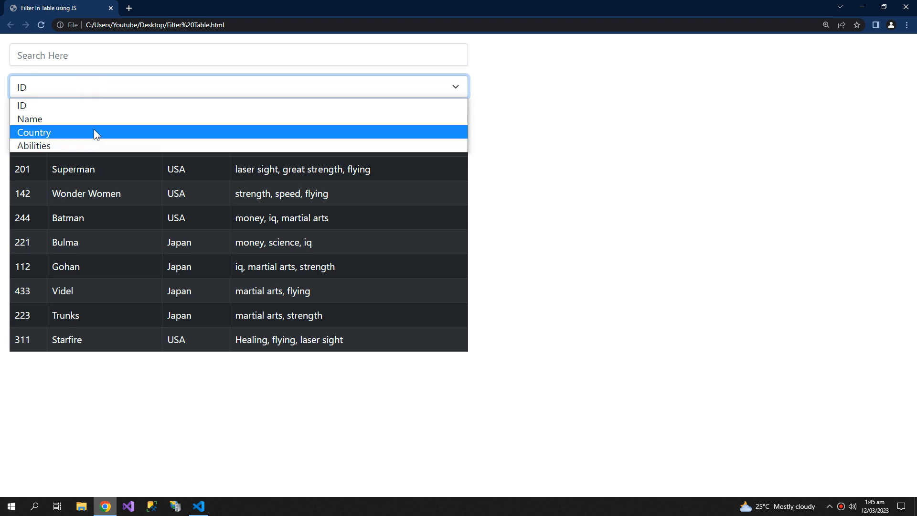
- Search Country for 'ja' to get Japan rows, then switch category to ID with rows unchanged
left_click(34, 132)
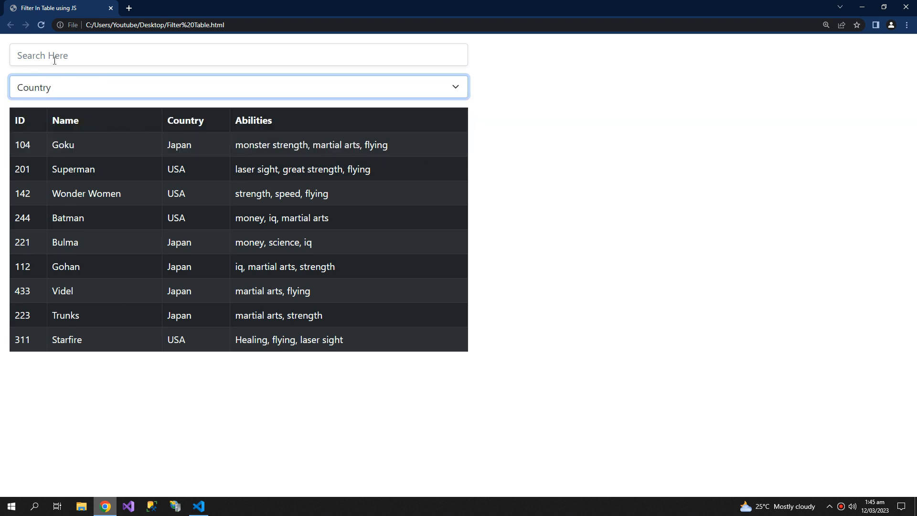
type("japan")
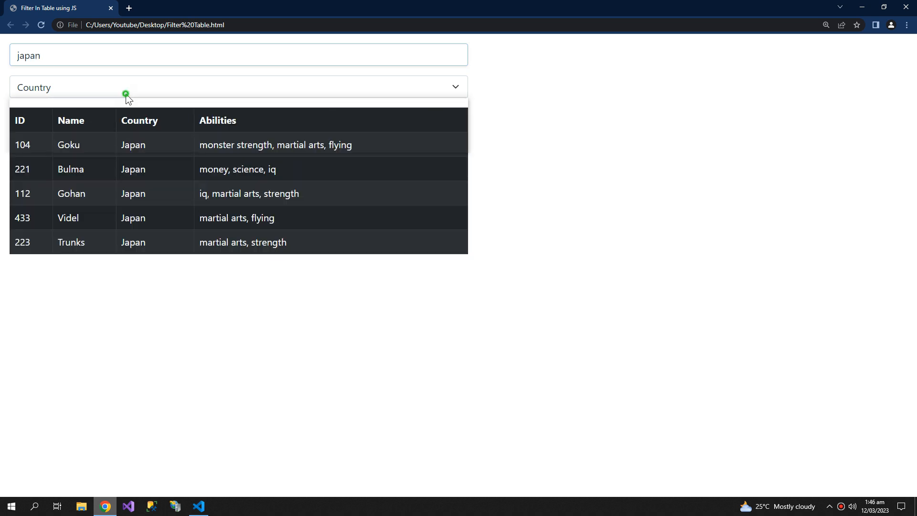
left_click(237, 87)
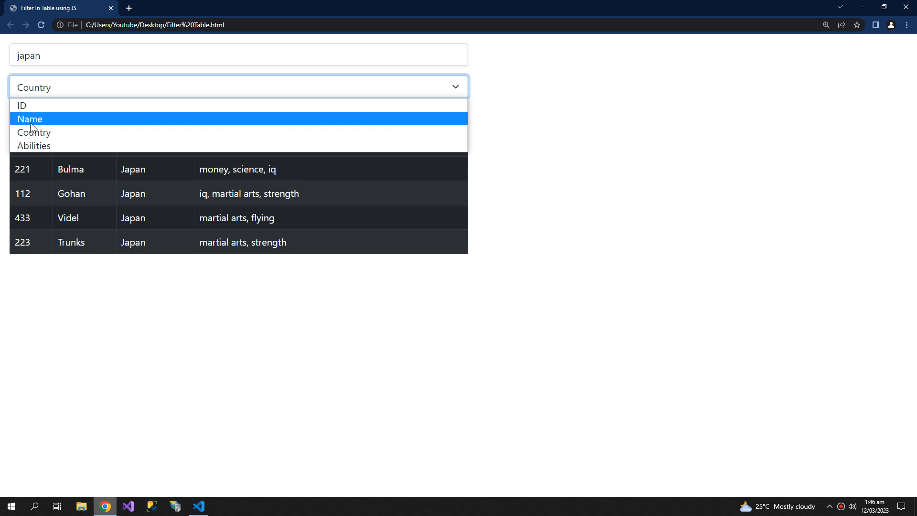
left_click(21, 105)
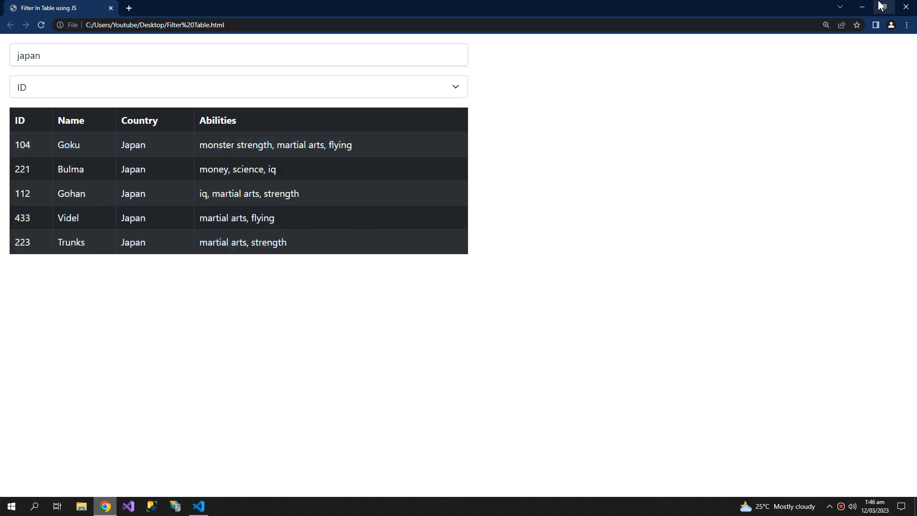
left_click(199, 506)
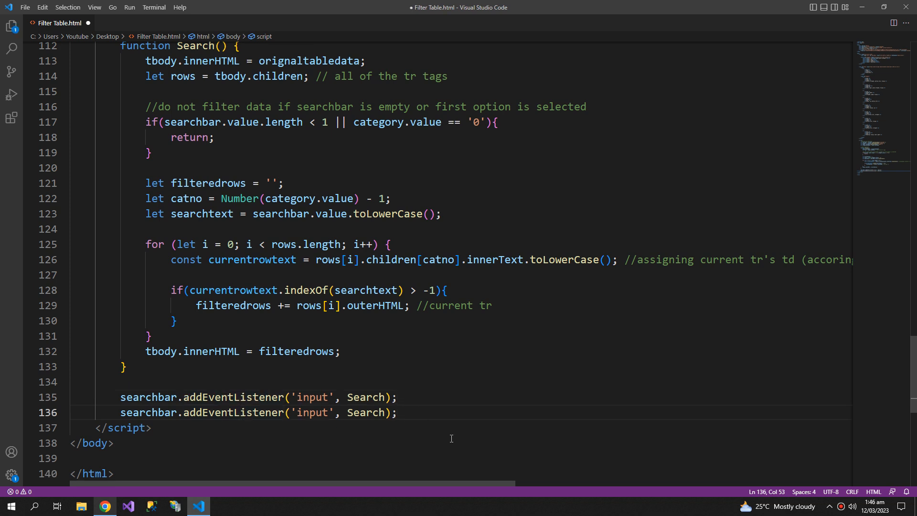
- Turn the duplicated listener line into category.addEventListener('change', Search) and save
type("change")
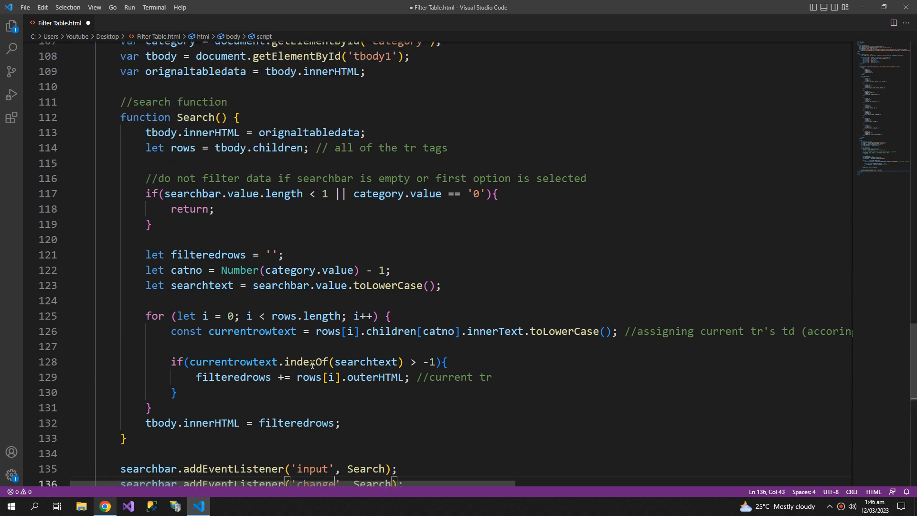
double_click(169, 65)
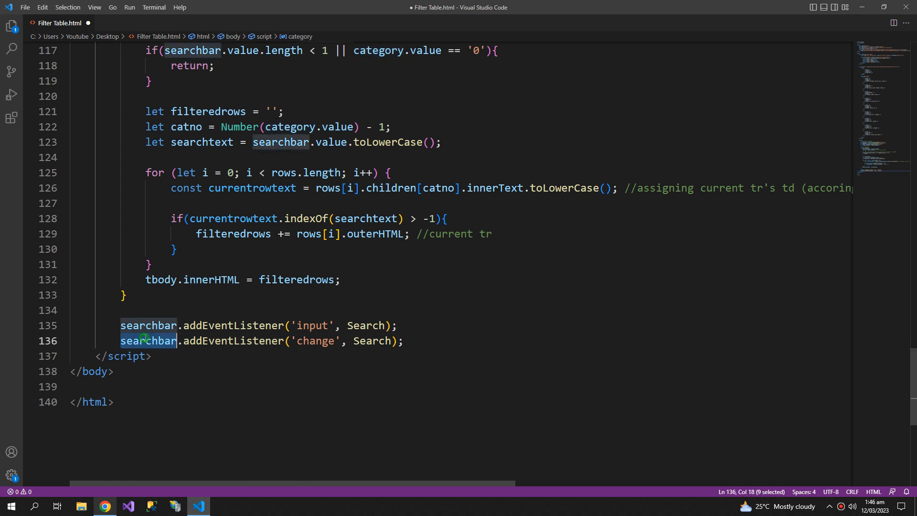
type("category")
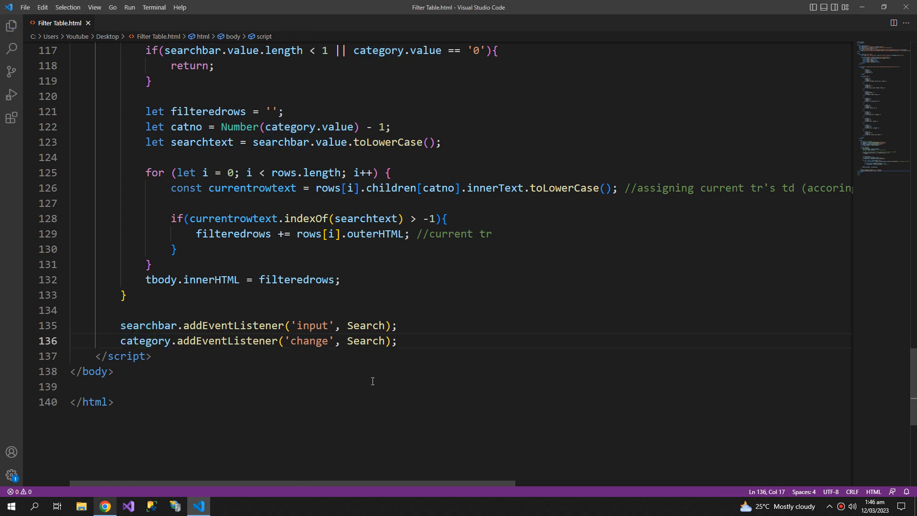
left_click(105, 506)
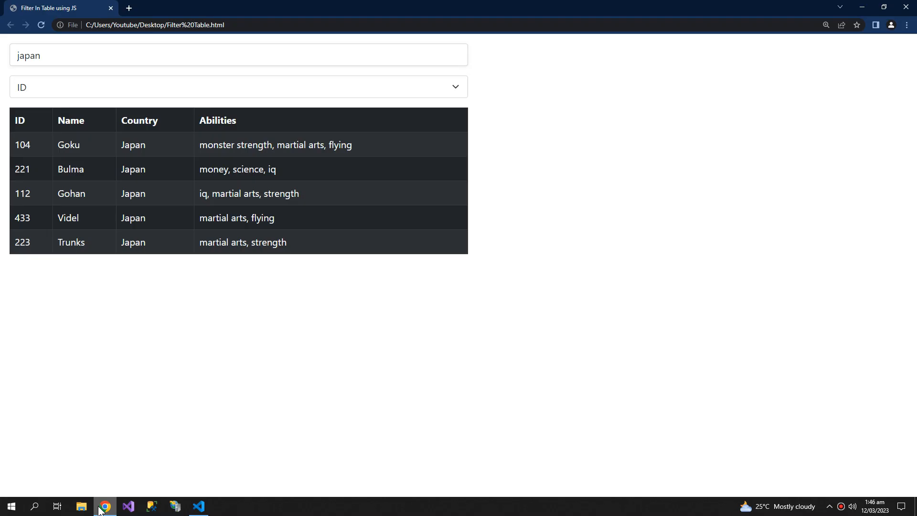
- Reload, search 'japan', and switch between Country, Name, Abilities and Country to watch results refilter
left_click(41, 24)
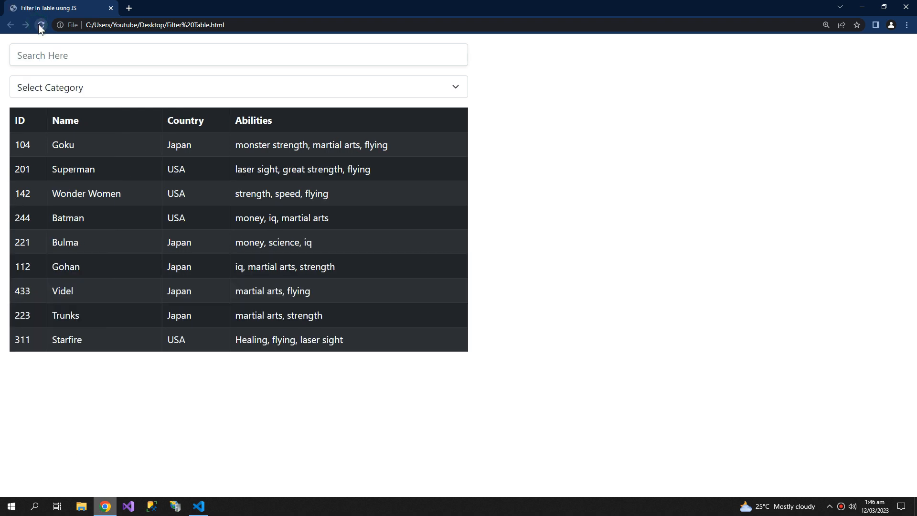
type("japan")
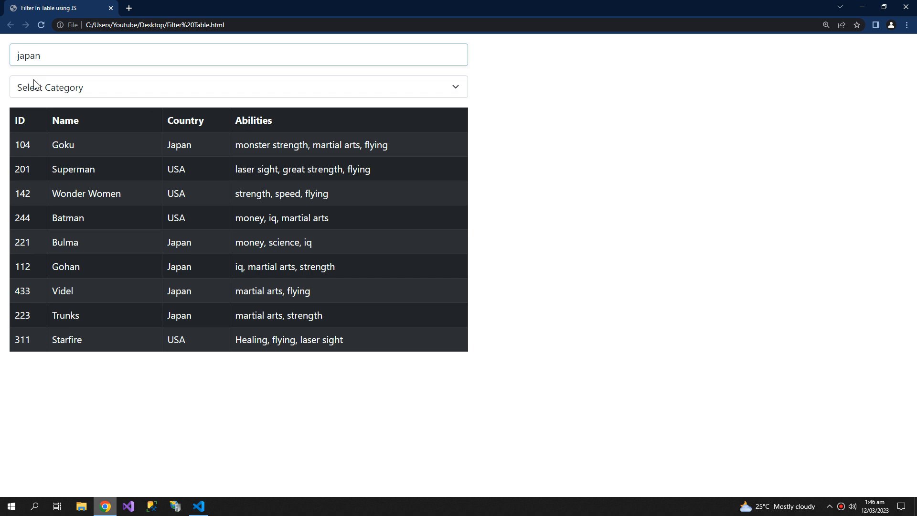
left_click(238, 86)
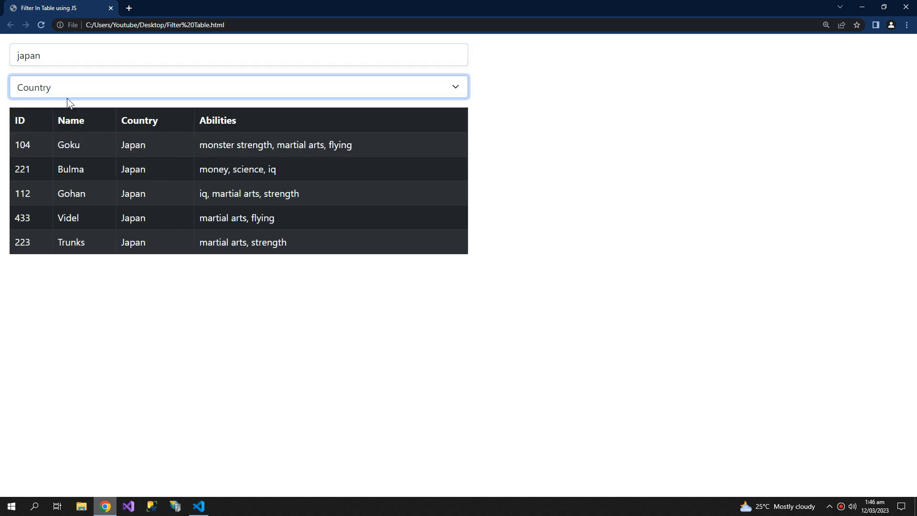
left_click(238, 87)
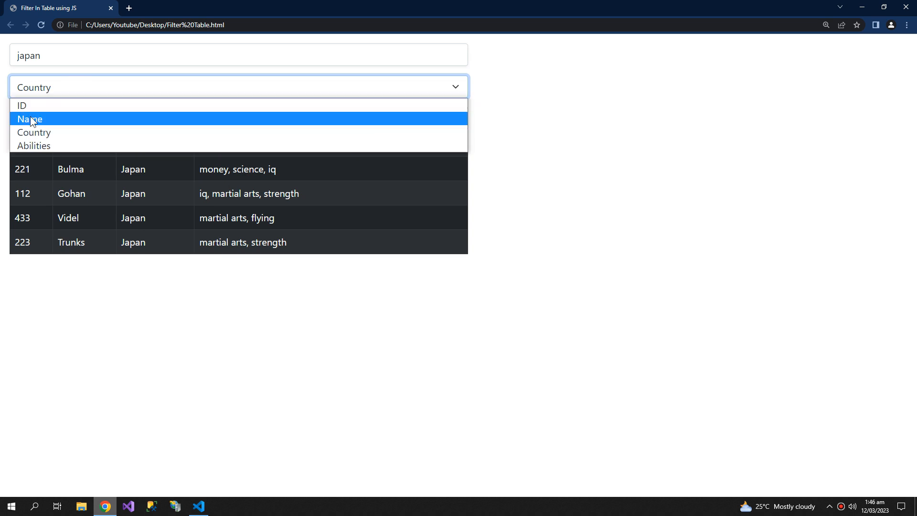
left_click(29, 119)
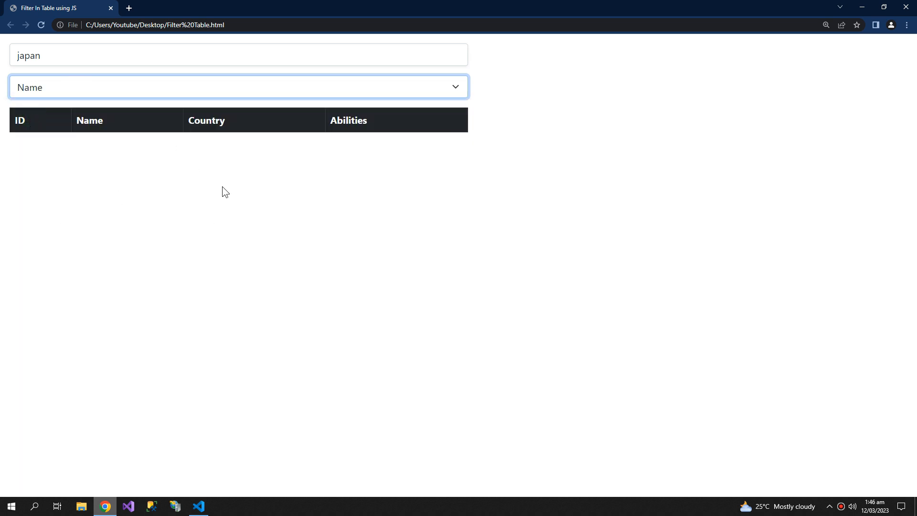
left_click(238, 87)
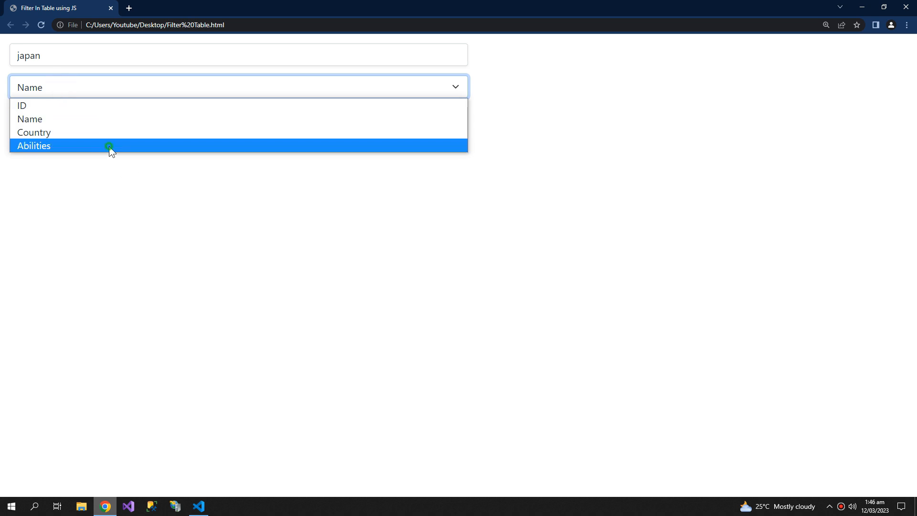
left_click(33, 146)
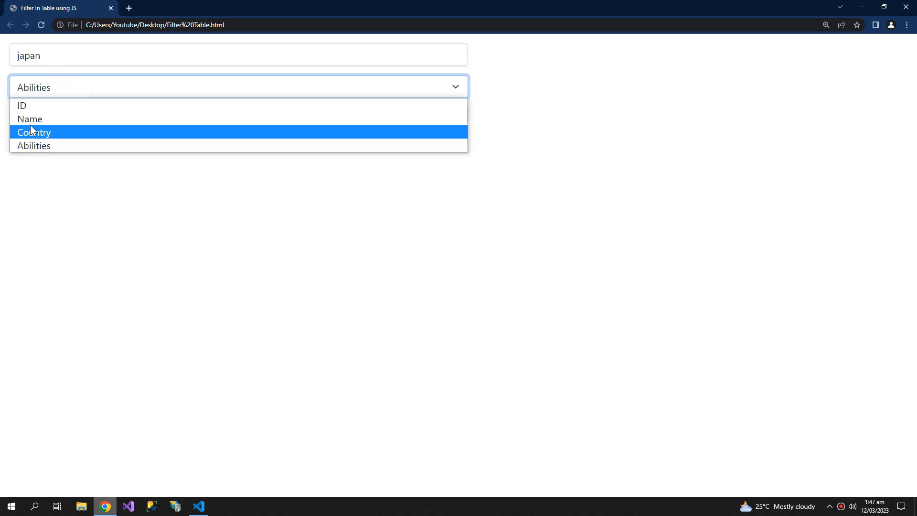
left_click(34, 132)
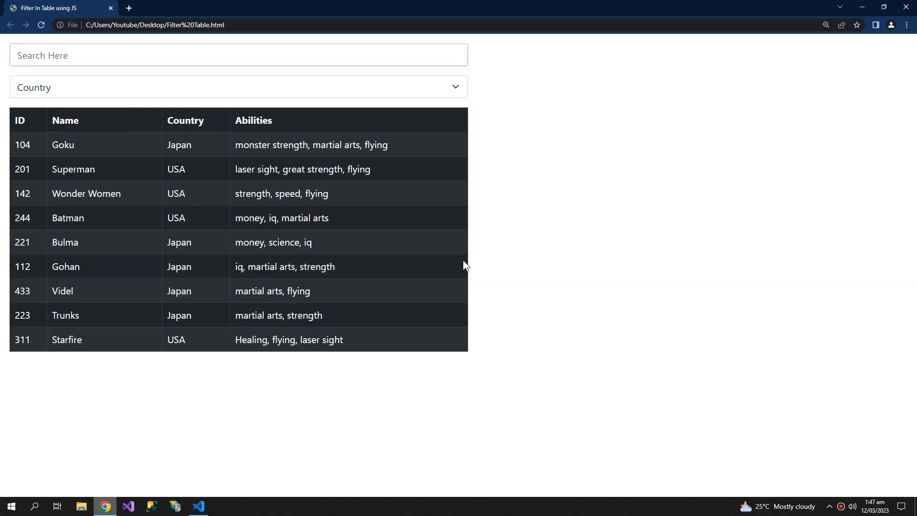
left_click(198, 506)
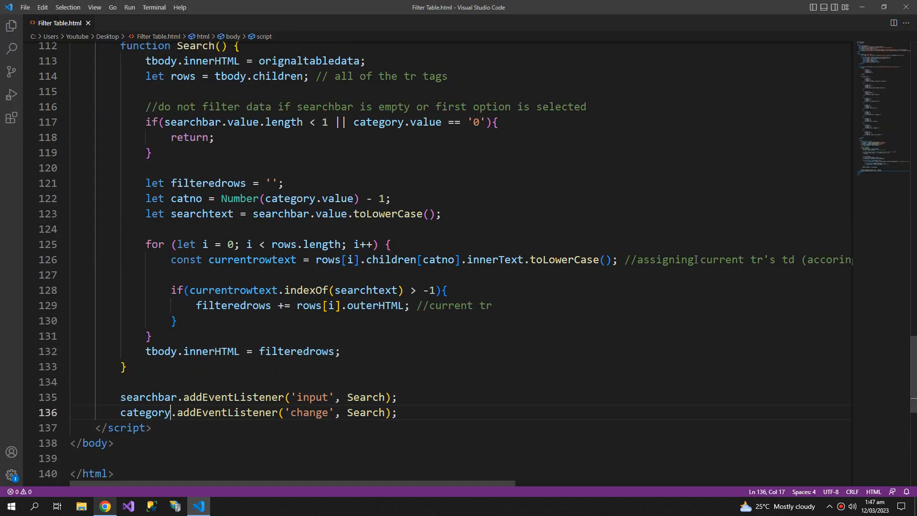